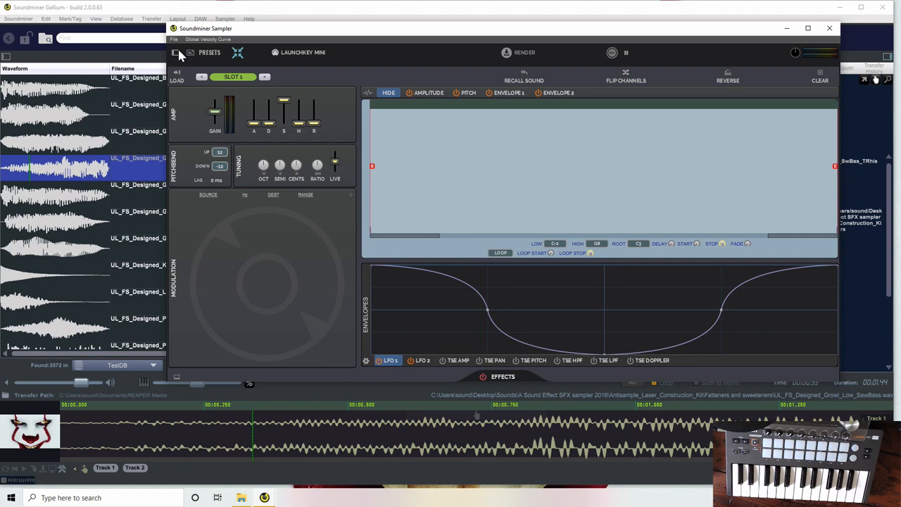
Step: Reveal the Radium slot list and keyboard beside the sampler controls
left_click(174, 52)
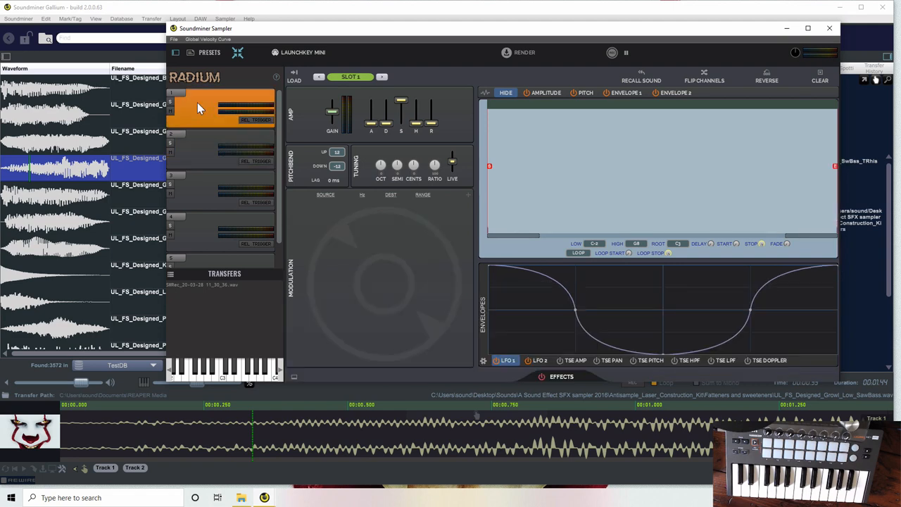
mouse_move(516, 141)
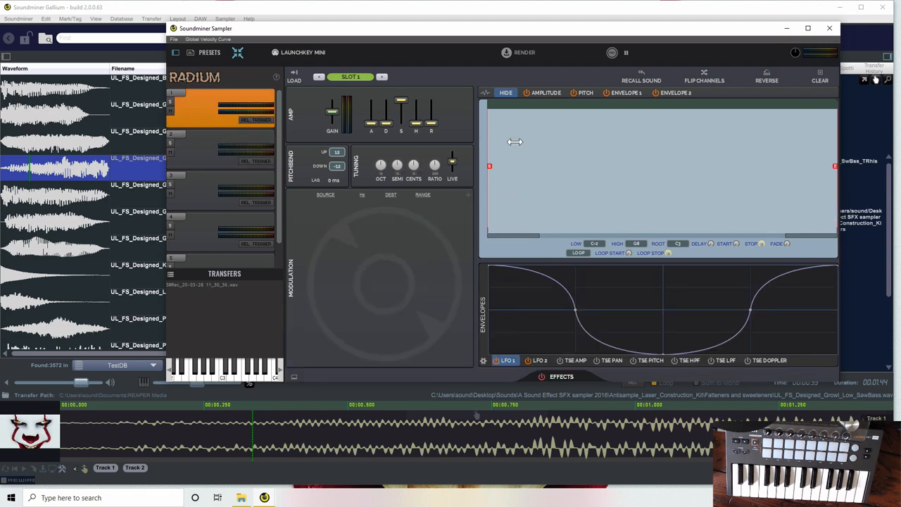
mouse_move(878, 177)
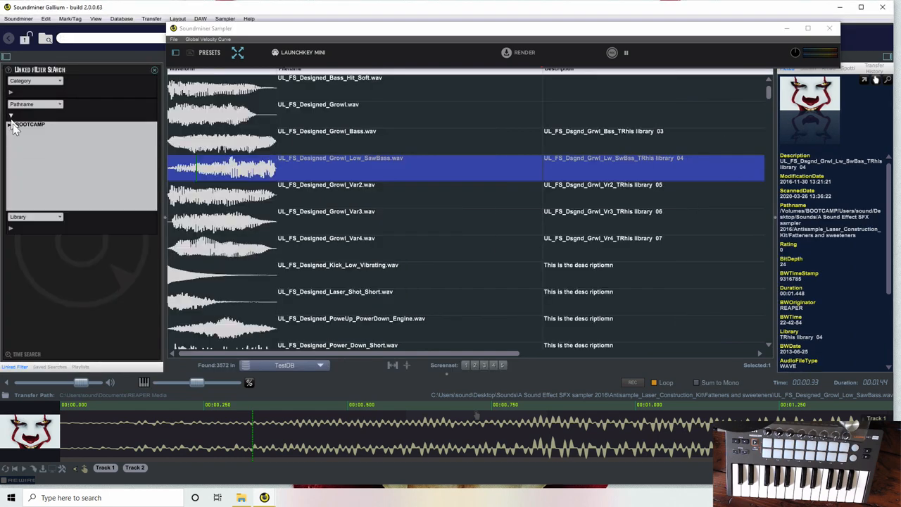
Step: Expand the library folder tree toward the Cinematic Hits and Transitions folder
left_click(11, 124)
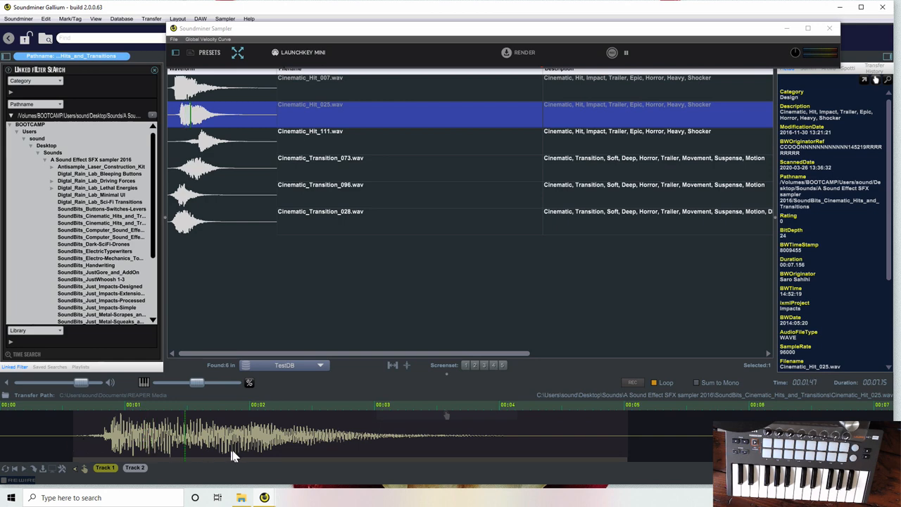
mouse_move(130, 458)
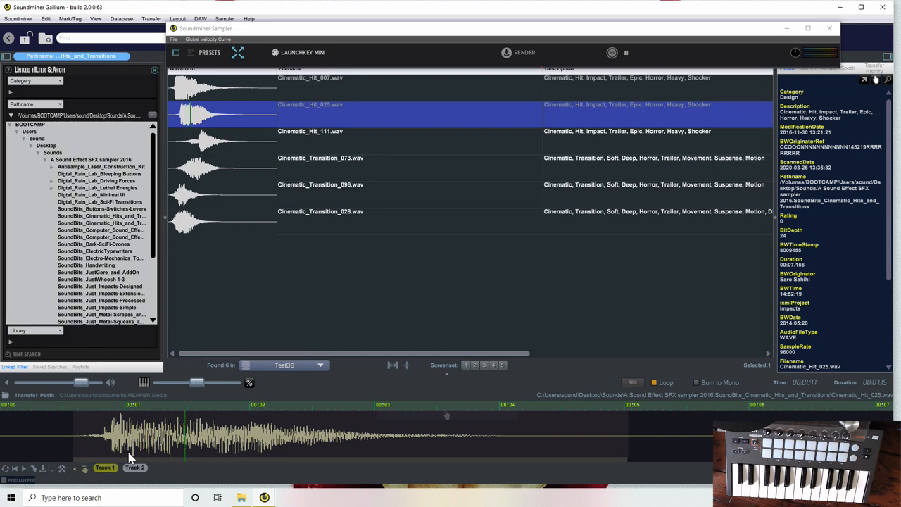
Step: Load Cinematic_Hit_025.wav into slot 1 and trim its playback region around the transient
left_click(236, 52)
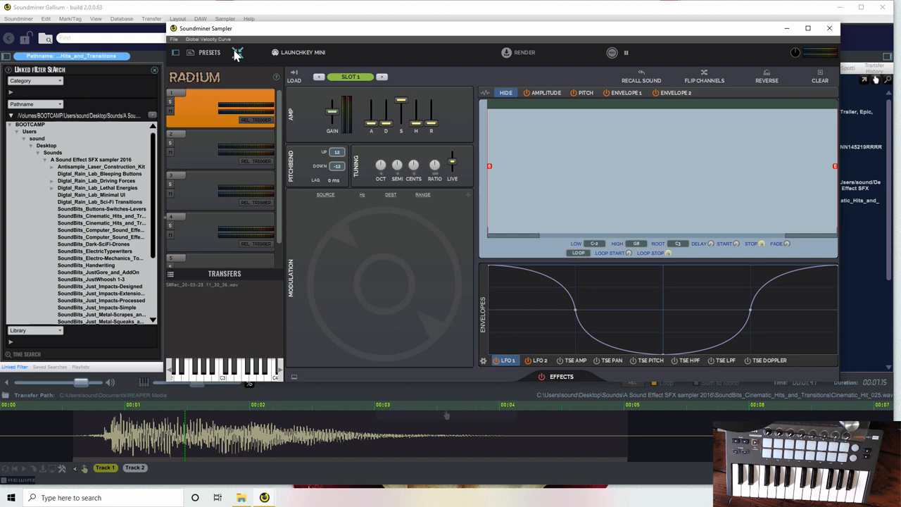
left_click(293, 78)
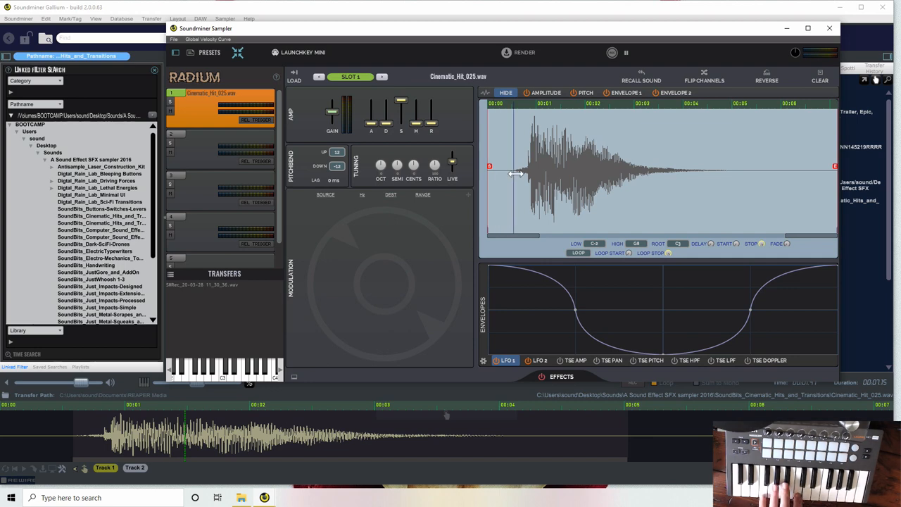
left_click_drag(515, 174, 489, 166)
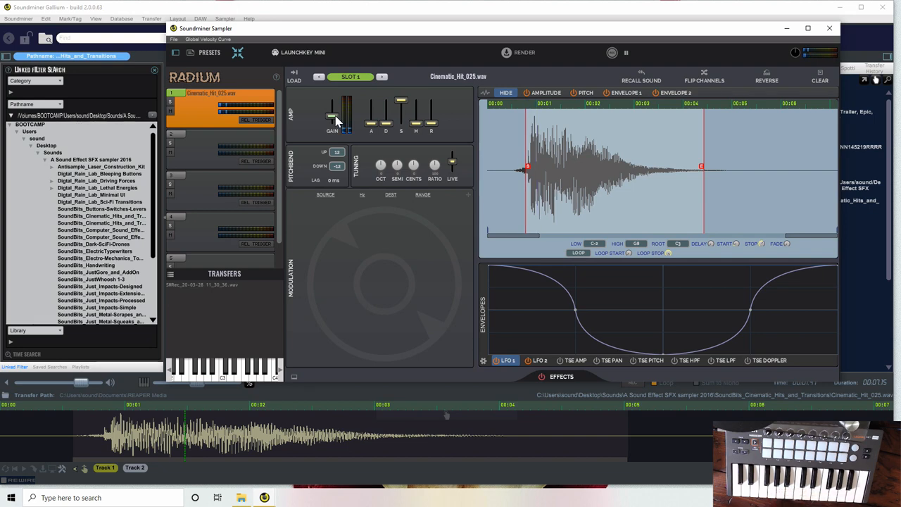
mouse_move(188, 88)
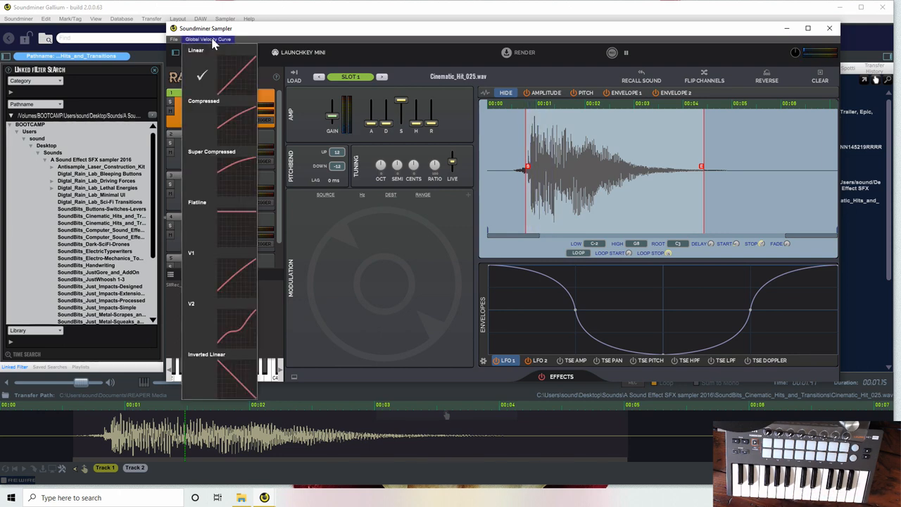
left_click(174, 52)
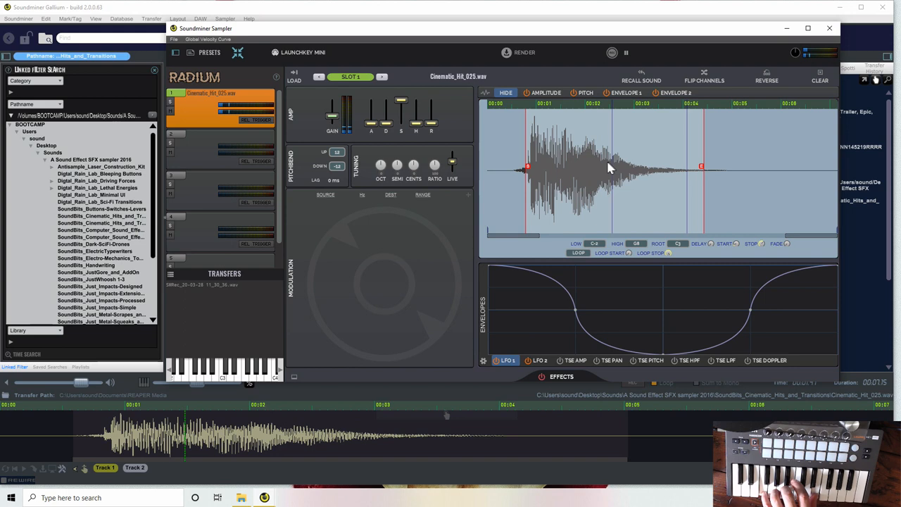
mouse_move(640, 183)
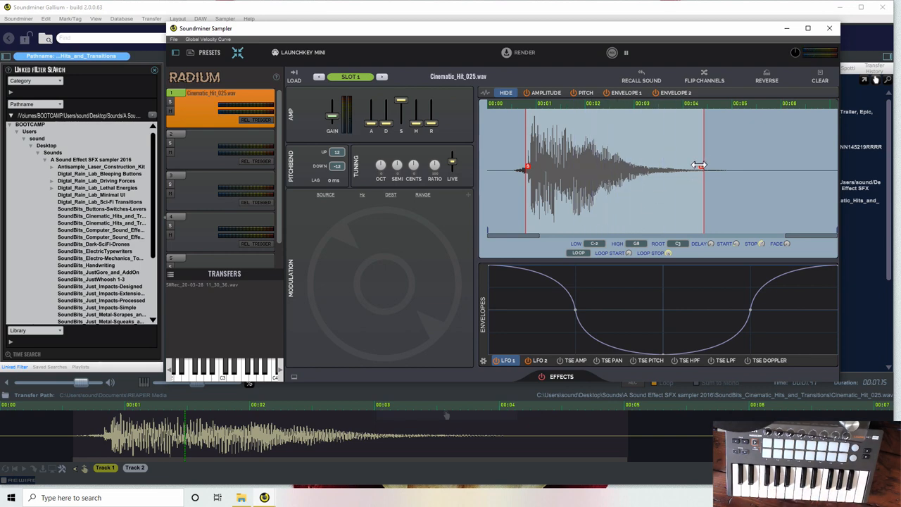
Step: Pull the region end marker left so playback ends closer to the hit
left_click_drag(697, 165, 577, 169)
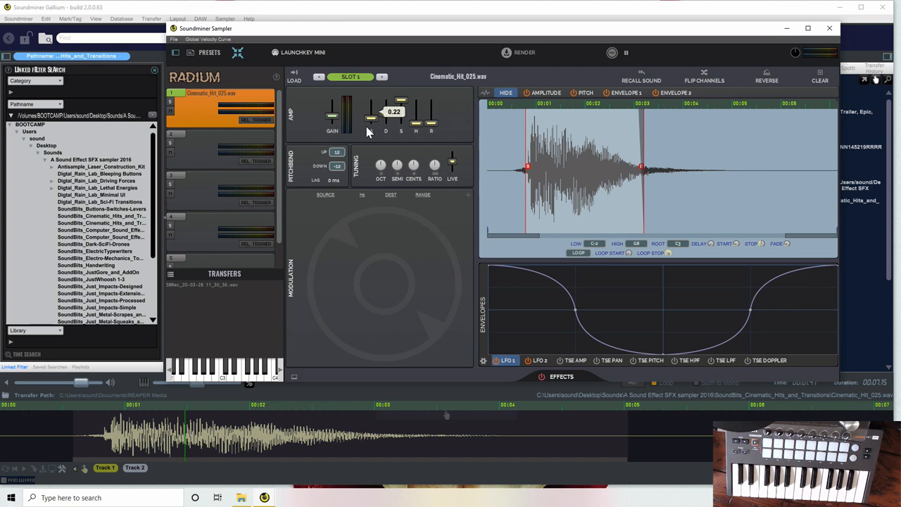
mouse_move(375, 125)
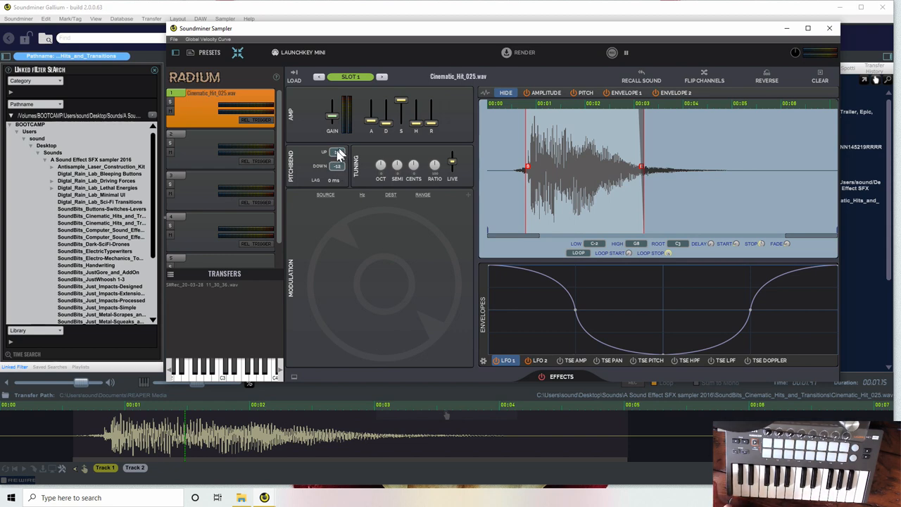
left_click(337, 152)
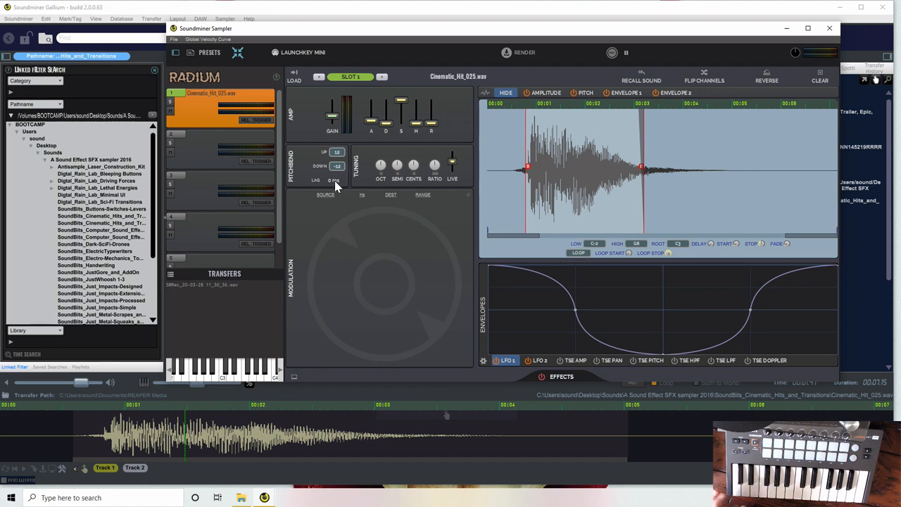
mouse_move(332, 183)
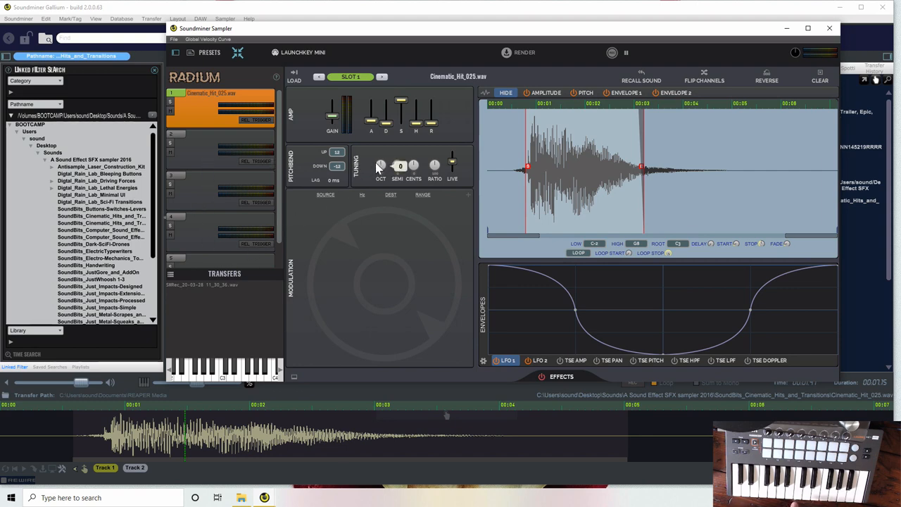
mouse_move(379, 176)
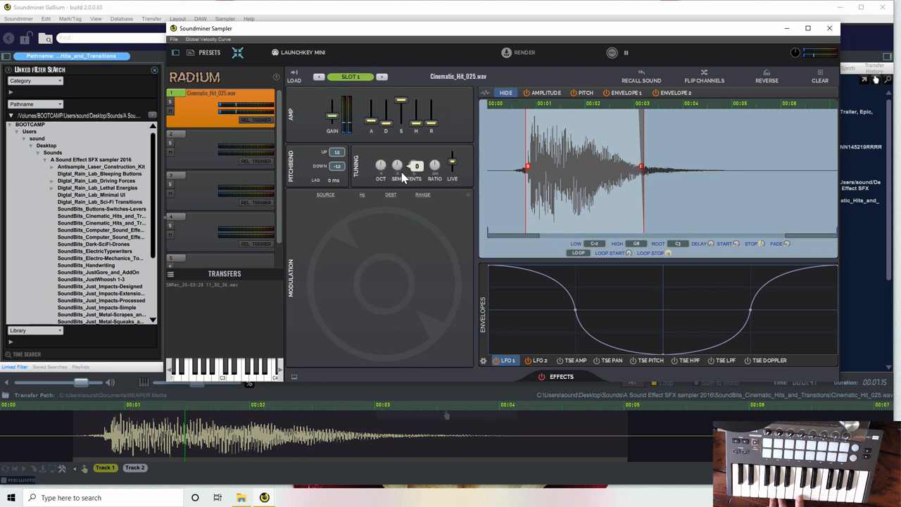
Step: Adjust the Tuning knobs to retune Cinematic_Hit_025's pitch
left_click_drag(417, 166, 417, 158)
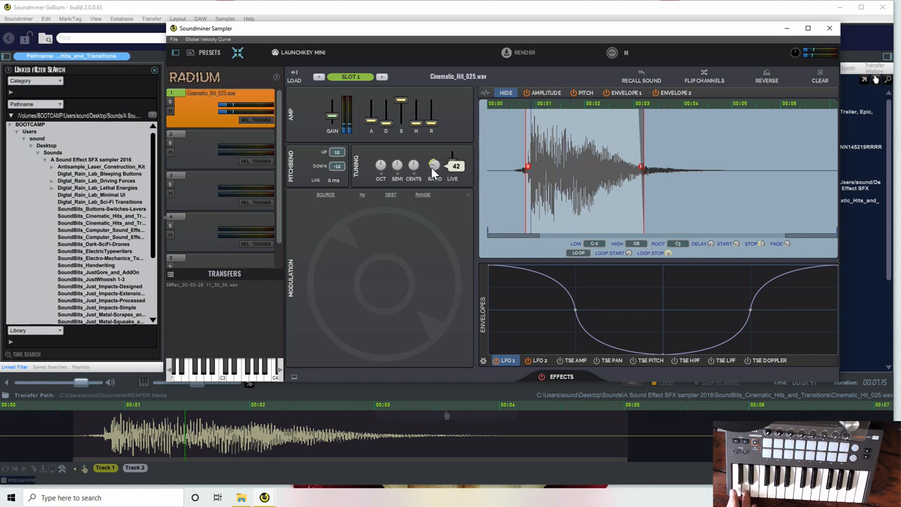
mouse_move(433, 166)
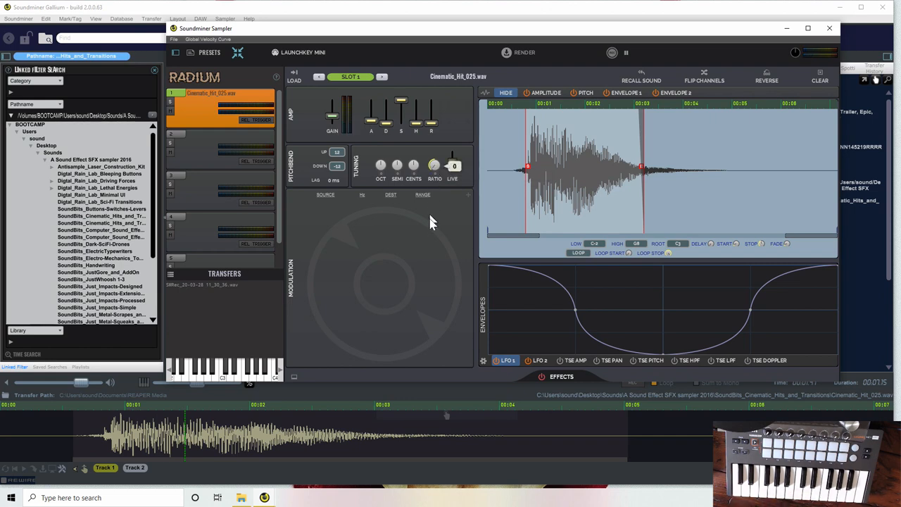
left_click(453, 166)
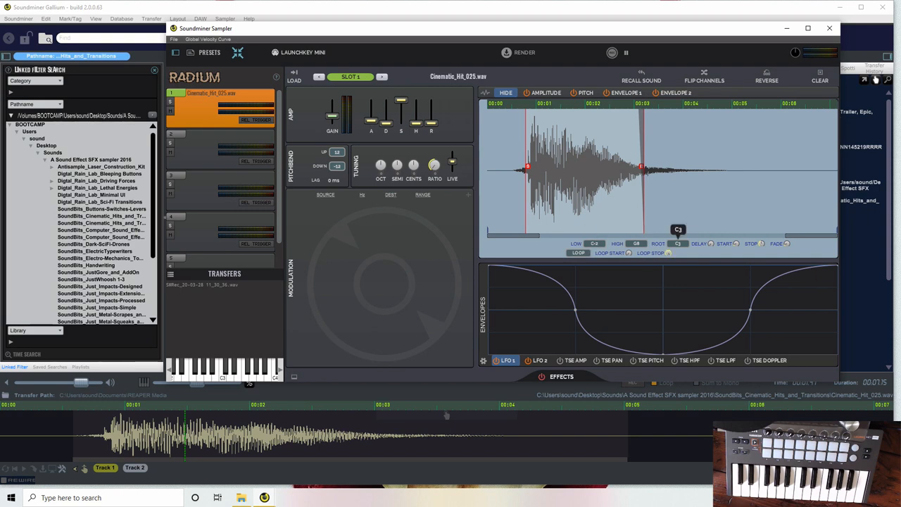
Step: Pick the sample's root note from the ROOT note grid
left_click(677, 228)
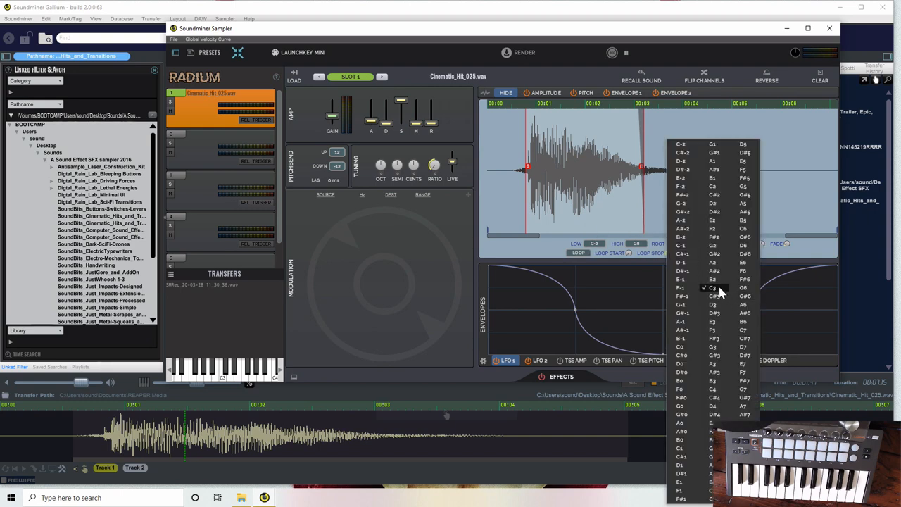
left_click(712, 287)
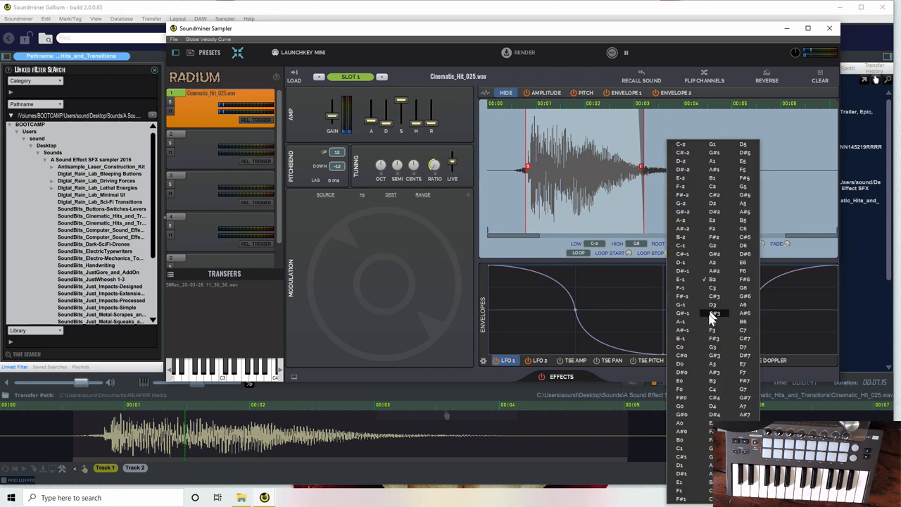
left_click(711, 313)
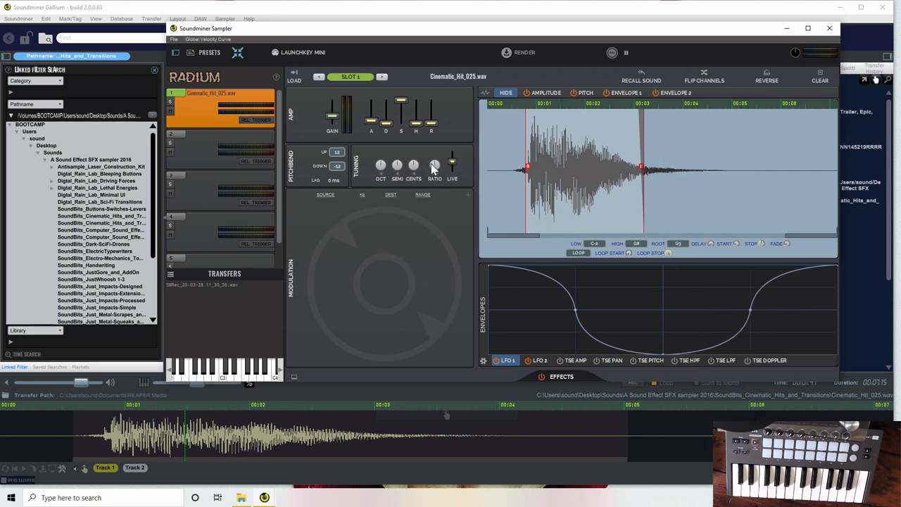
left_click(676, 242)
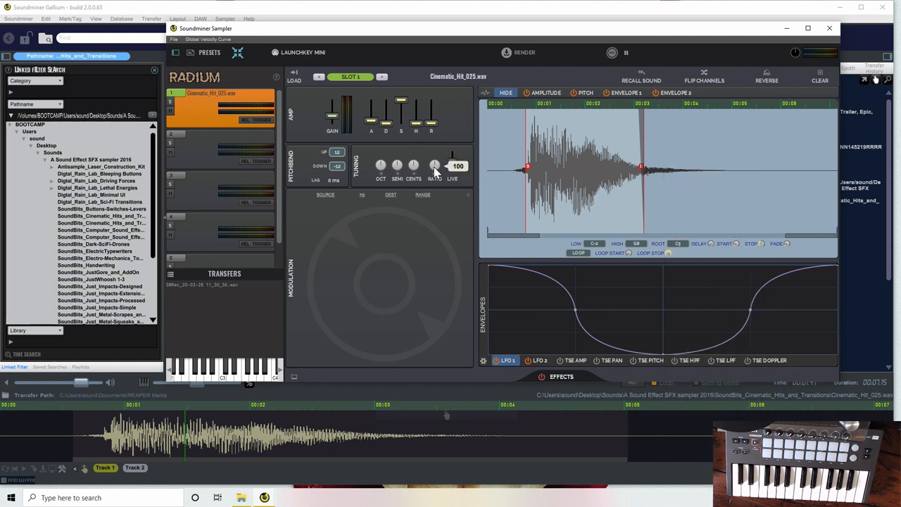
Step: Raise the RATIO knob from 100 to about 142
left_click_drag(433, 172, 442, 133)
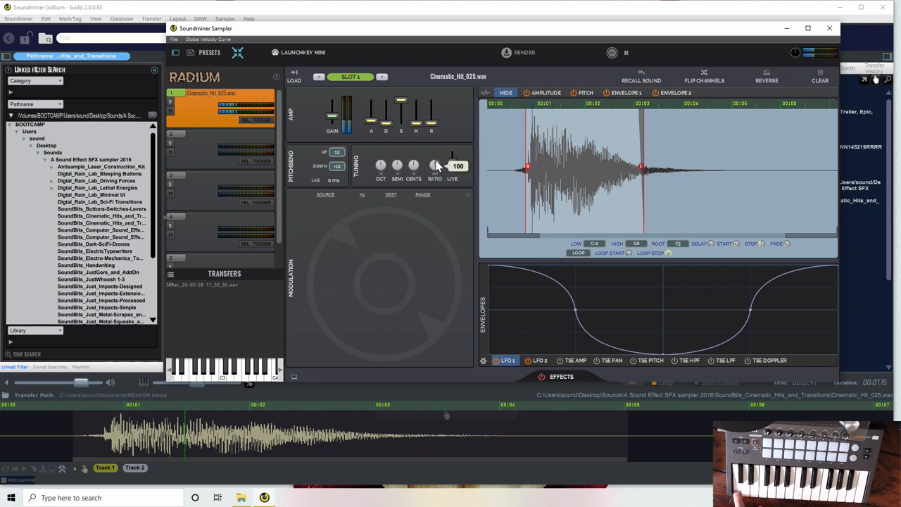
left_click_drag(434, 166, 436, 153)
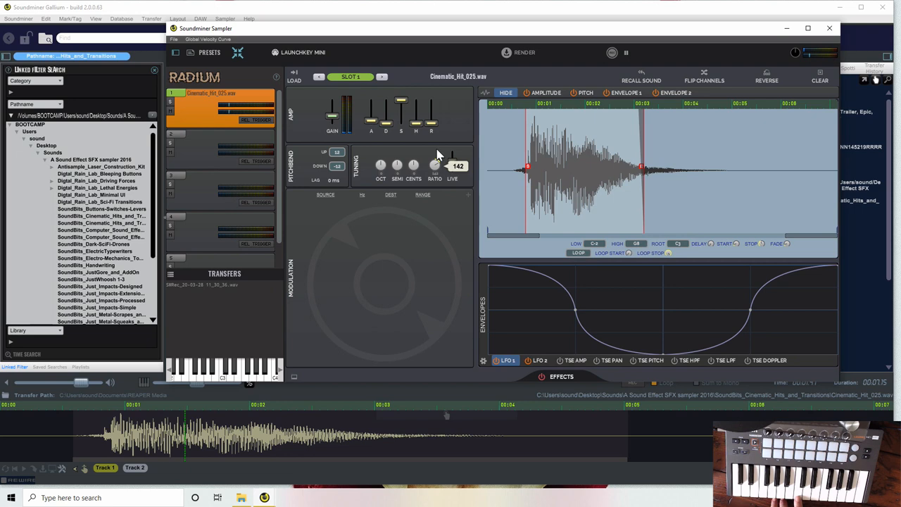
mouse_move(444, 125)
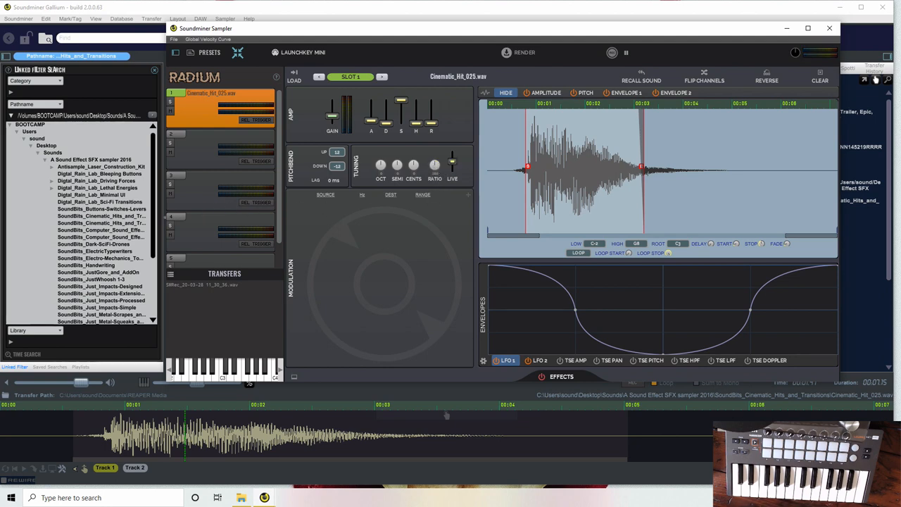
mouse_move(256, 185)
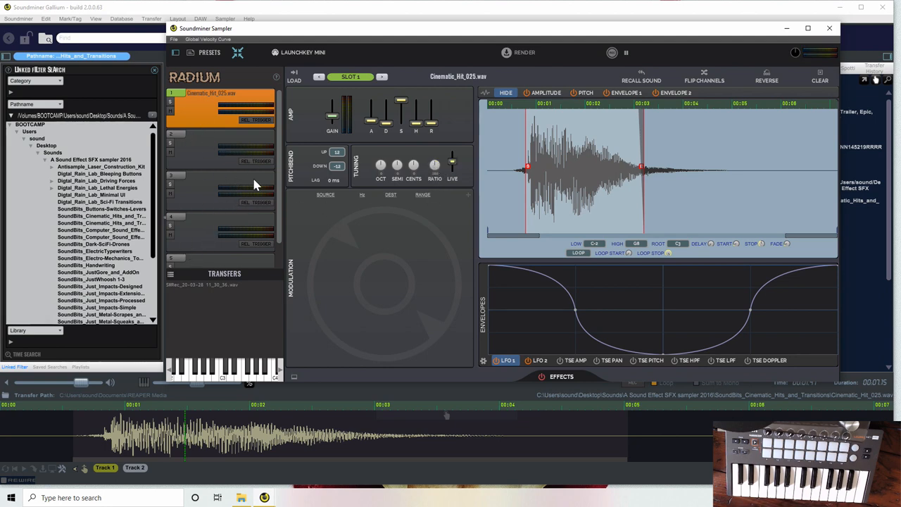
mouse_move(363, 167)
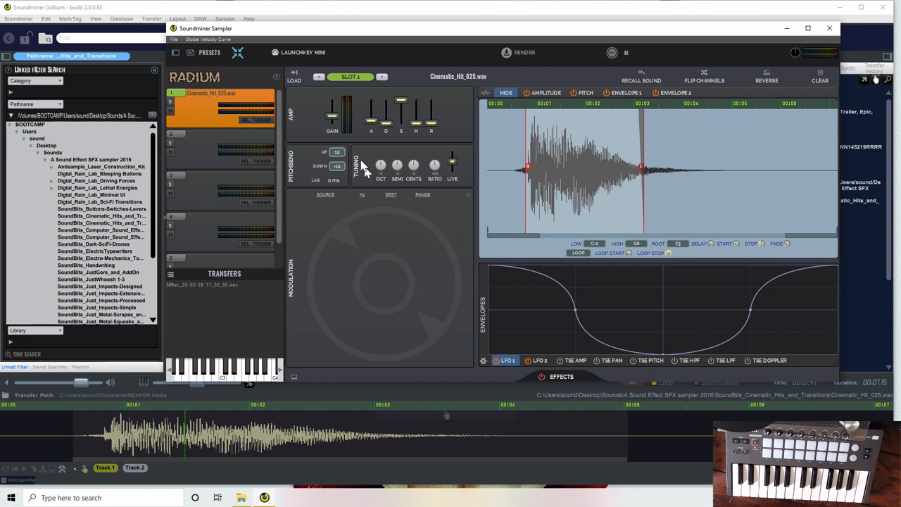
mouse_move(365, 163)
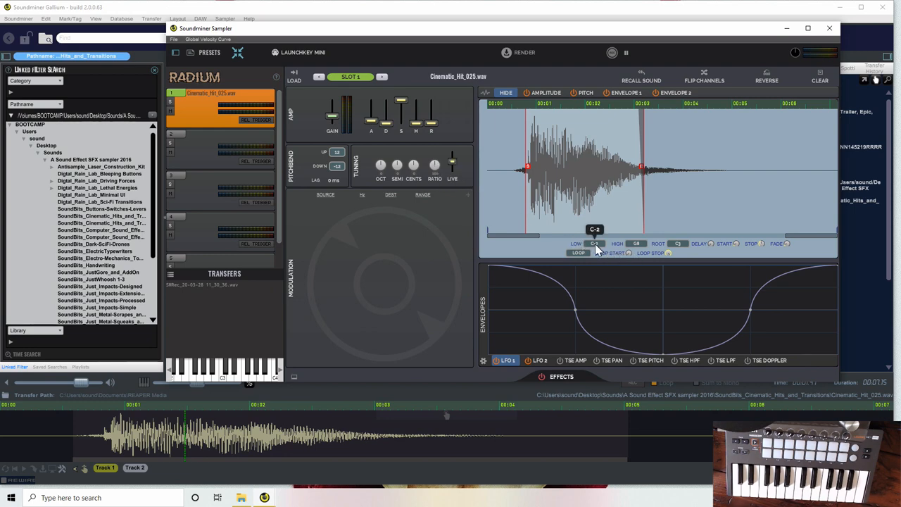
mouse_move(667, 251)
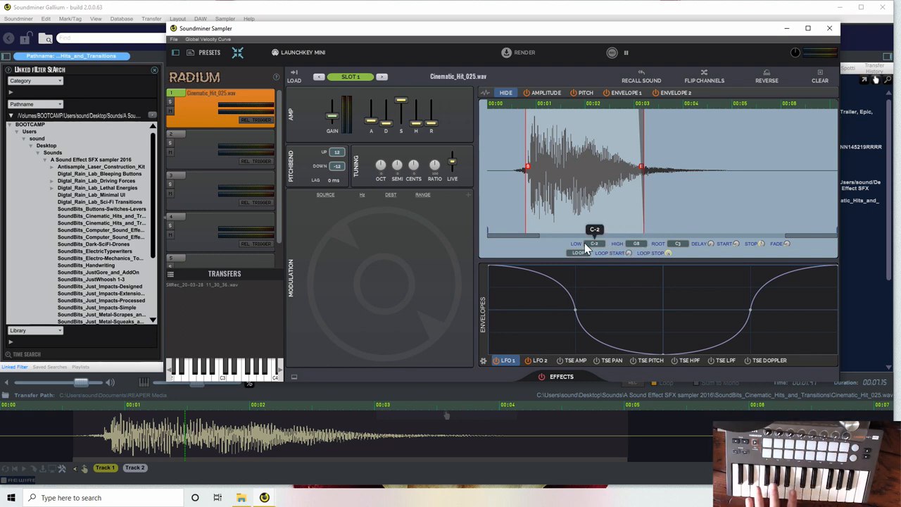
mouse_move(554, 177)
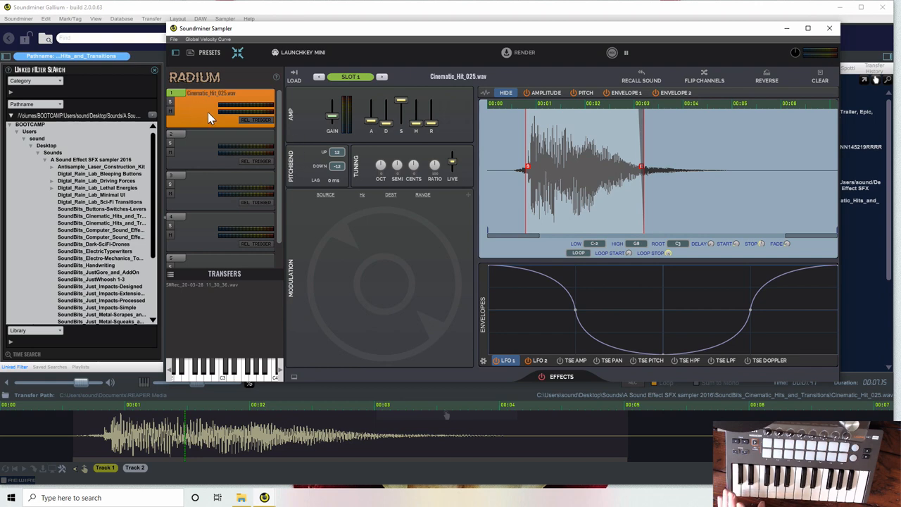
mouse_move(225, 120)
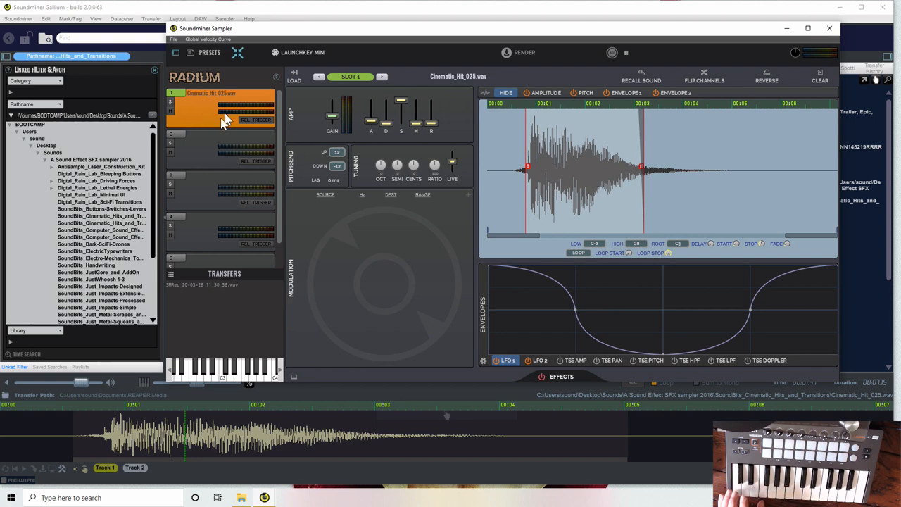
left_click(211, 148)
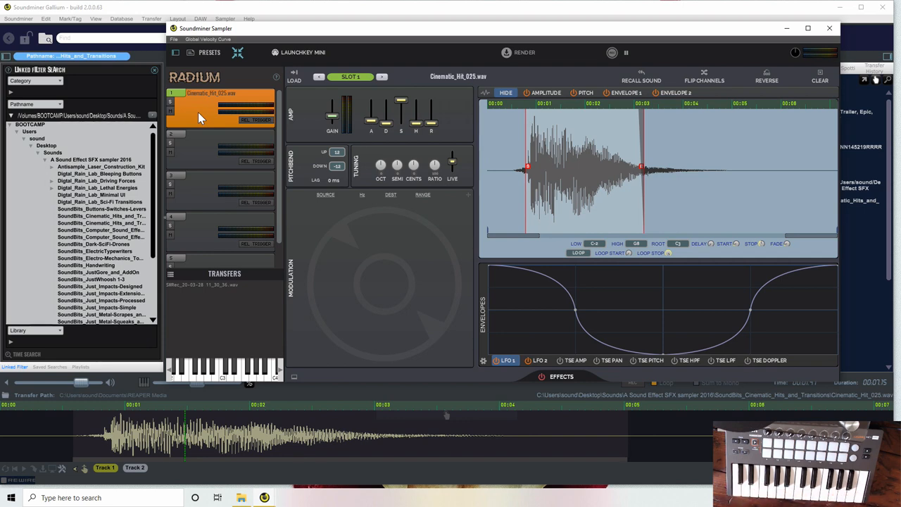
mouse_move(697, 107)
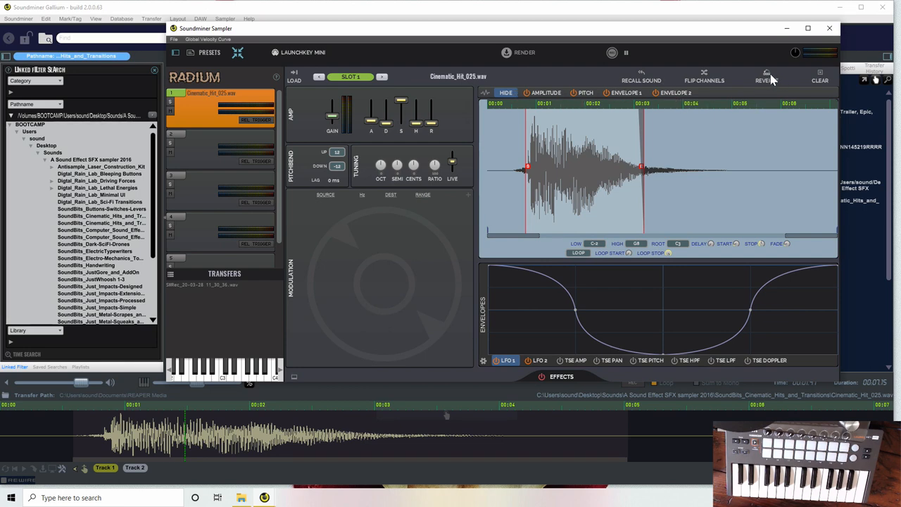
Step: Reverse Cinematic_Hit_025 so it swells up toward the hit
left_click(765, 80)
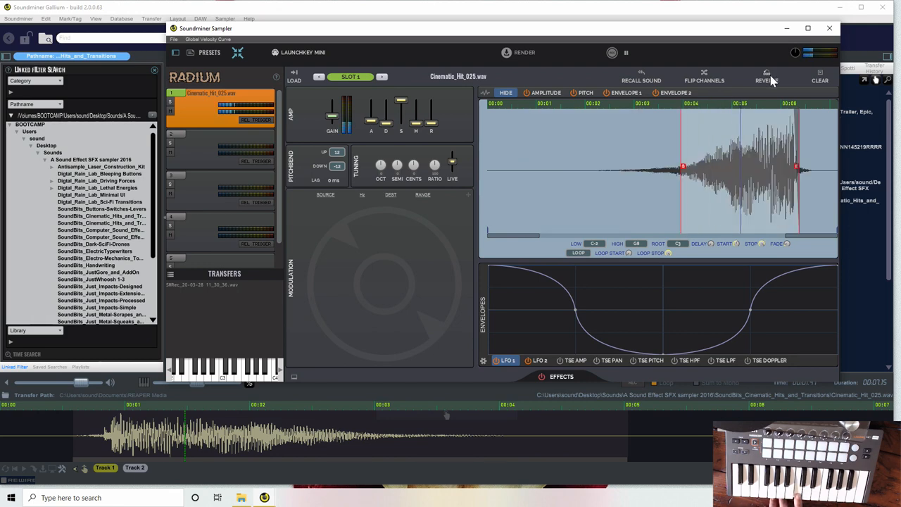
mouse_move(767, 77)
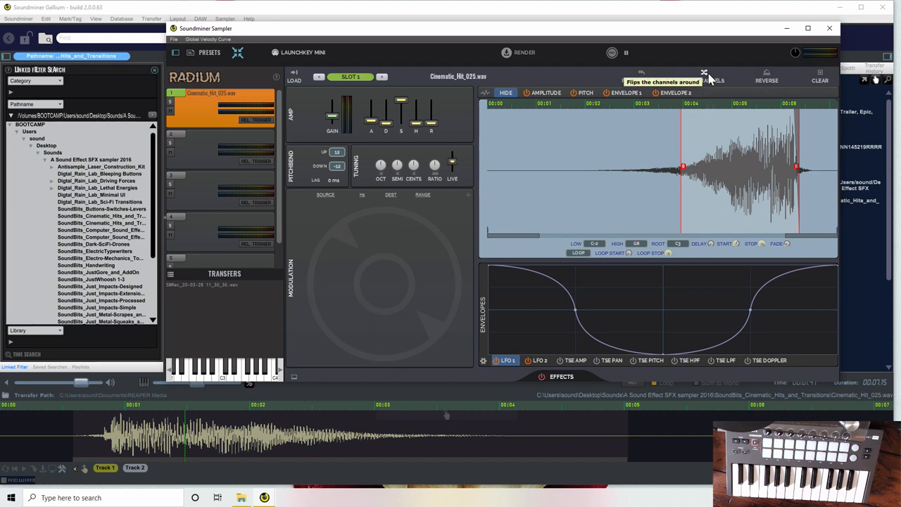
mouse_move(701, 133)
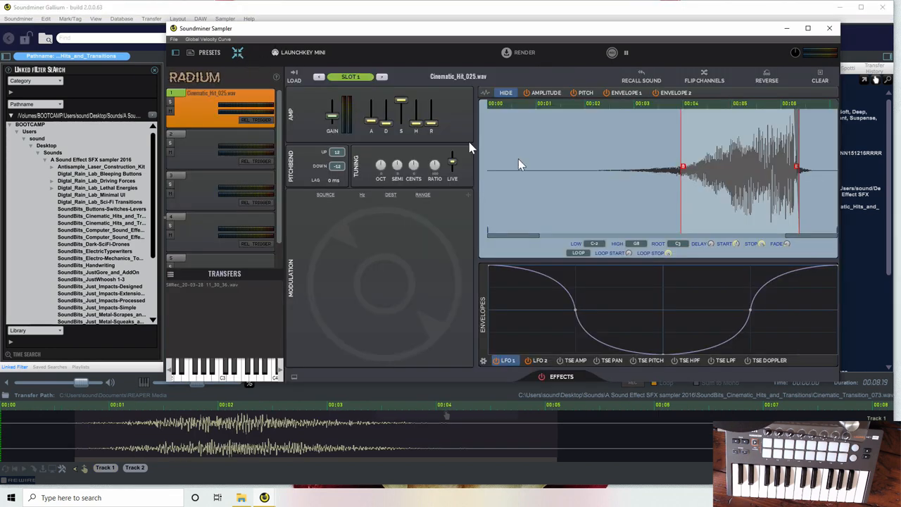
mouse_move(729, 215)
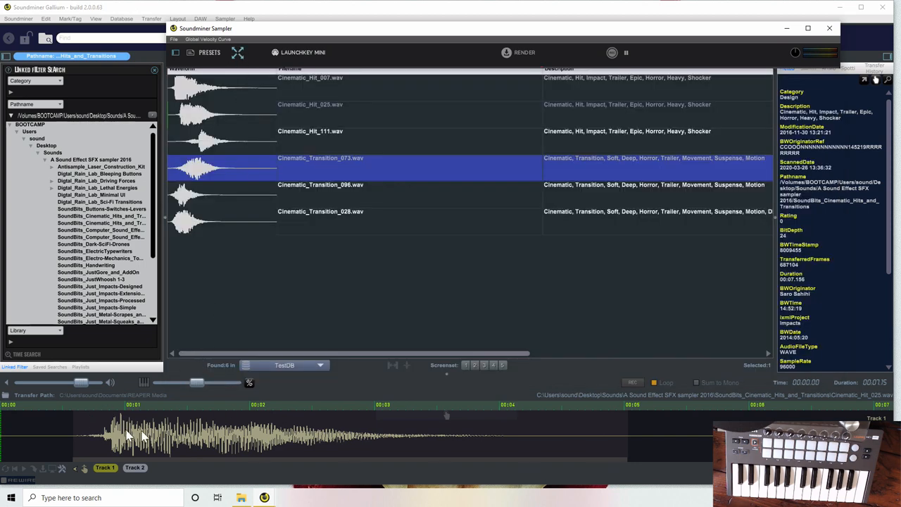
mouse_move(144, 442)
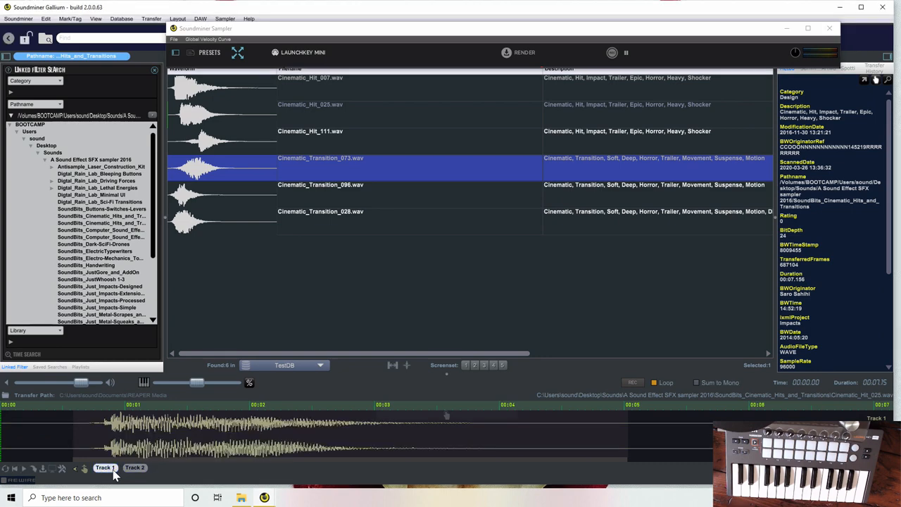
Step: Set the slot-one sample's loop mode to Forward Looping and revisit the loop choices
left_click(238, 54)
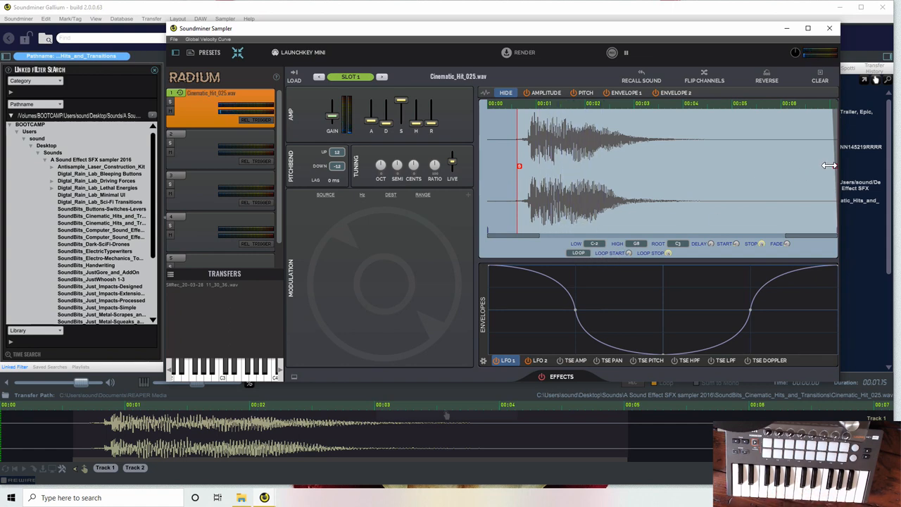
left_click(577, 253)
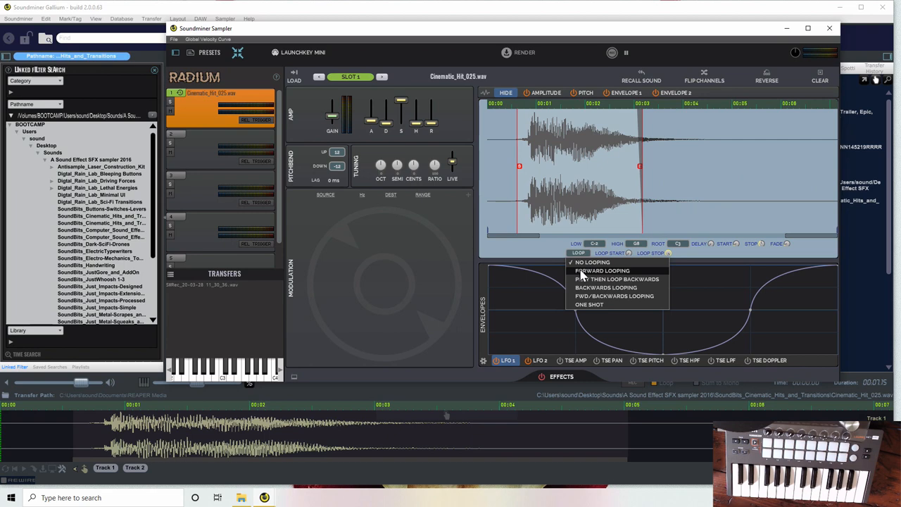
left_click(592, 262)
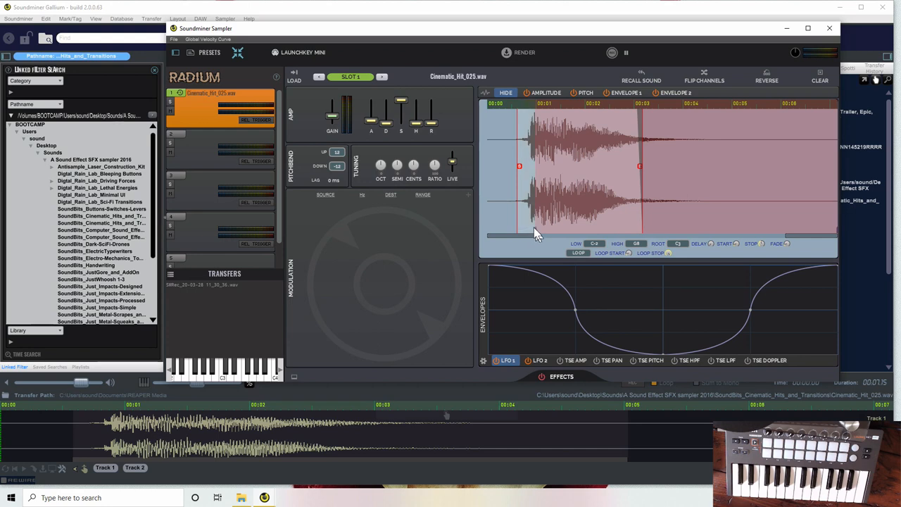
mouse_move(835, 235)
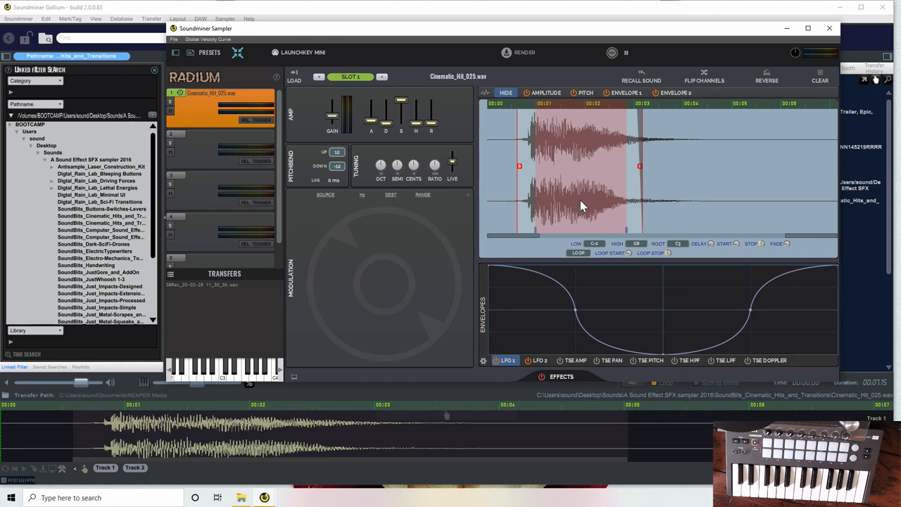
mouse_move(674, 197)
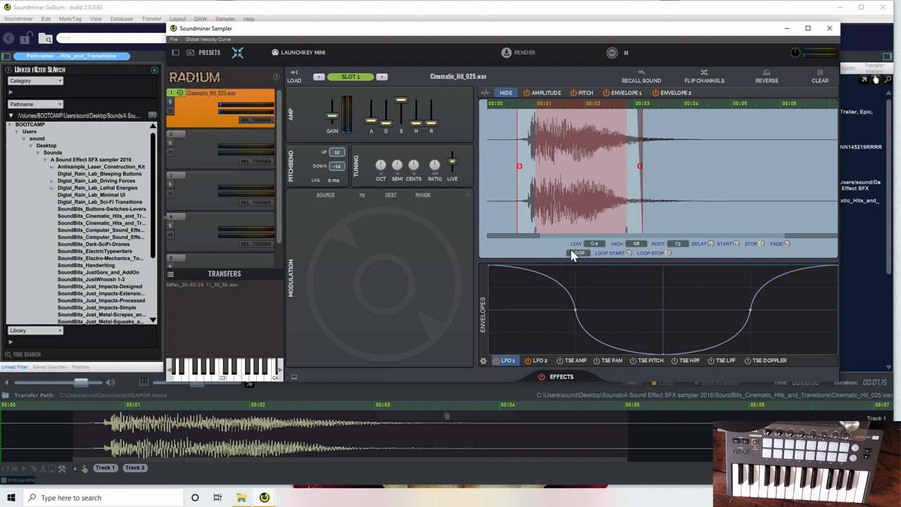
mouse_move(582, 290)
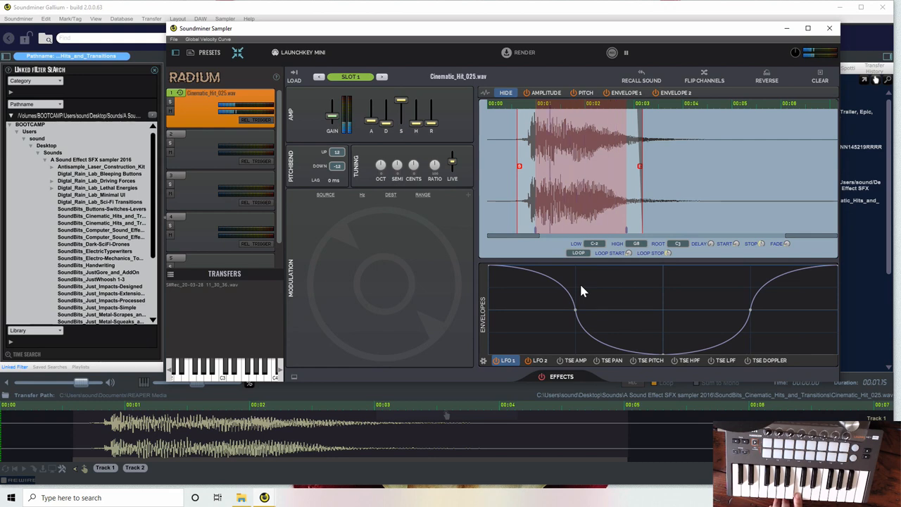
left_click(577, 251)
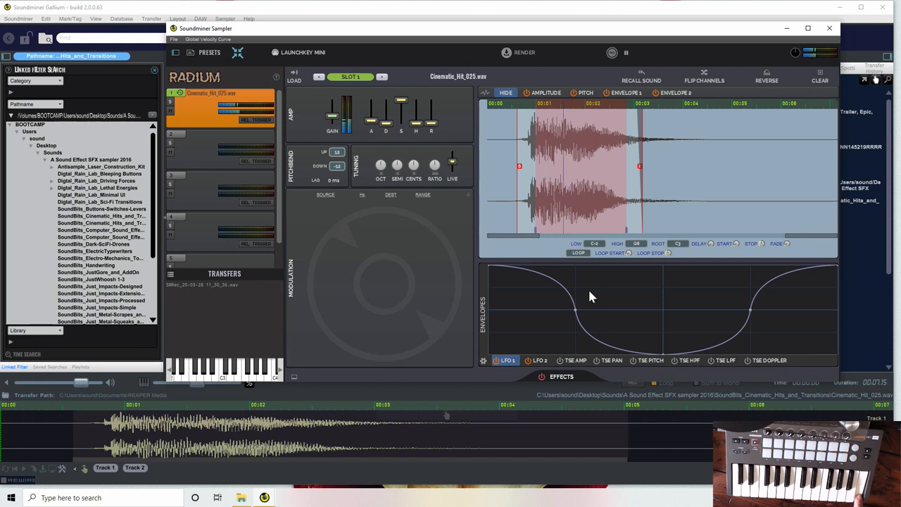
mouse_move(622, 273)
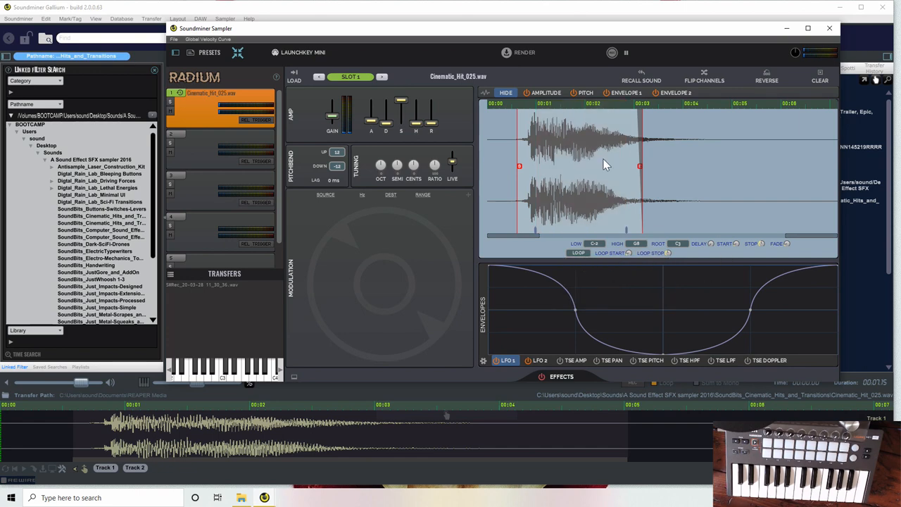
mouse_move(422, 182)
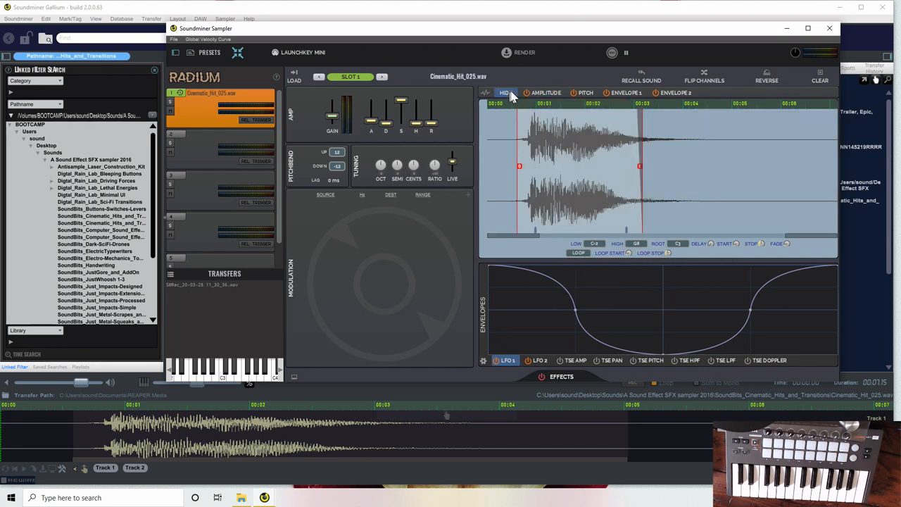
Step: Switch the waveform view to the Amplitude editing overlay
left_click(546, 93)
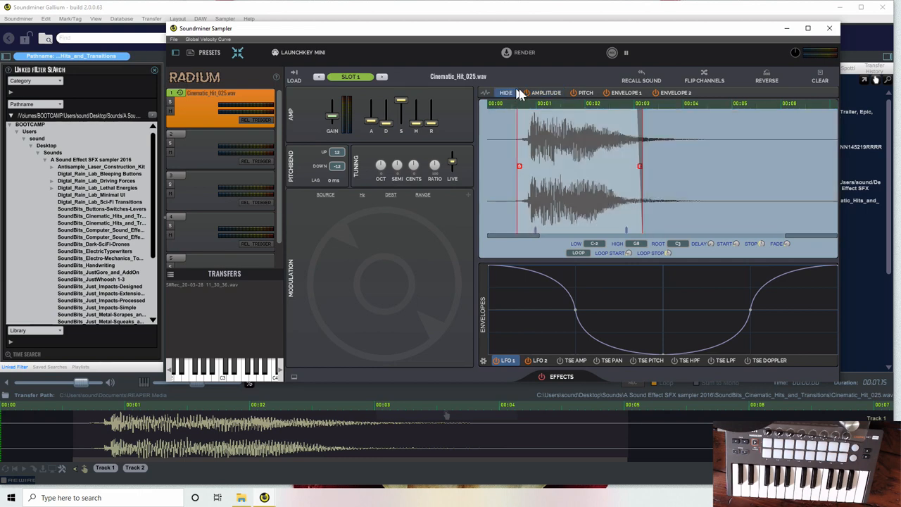
left_click(546, 93)
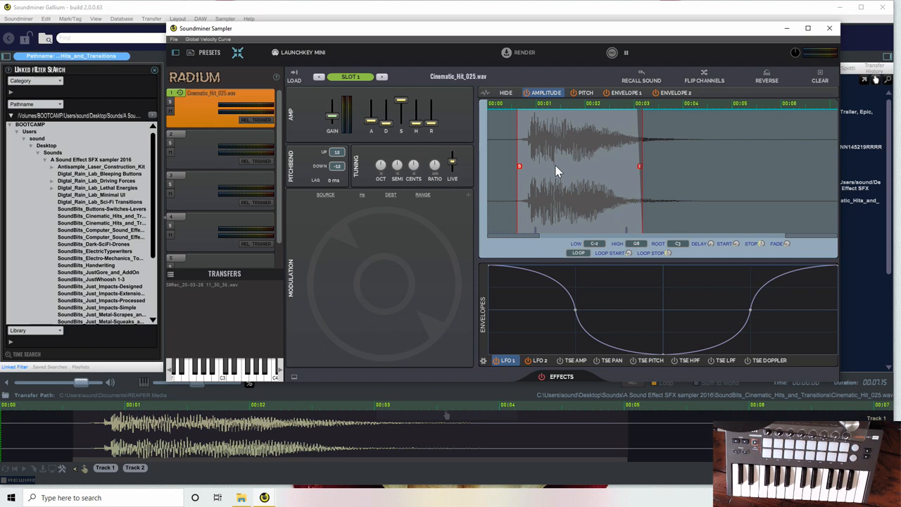
mouse_move(523, 118)
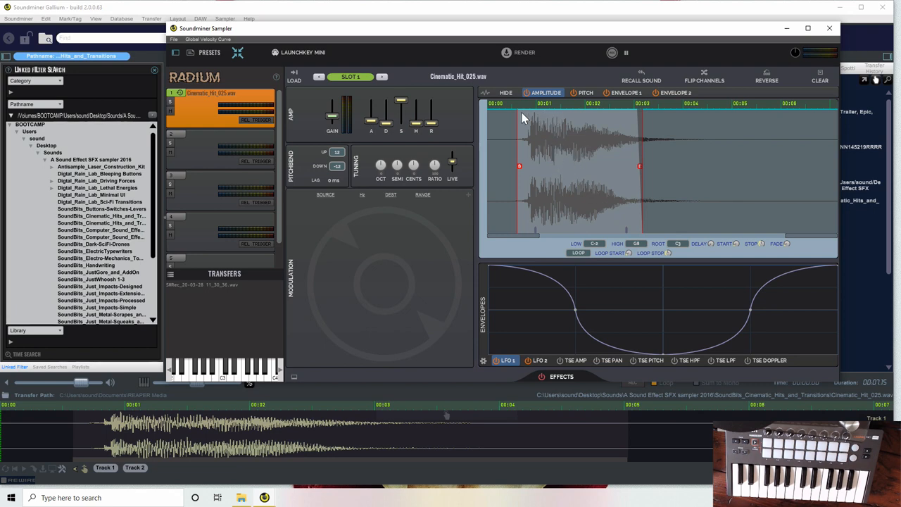
mouse_move(536, 121)
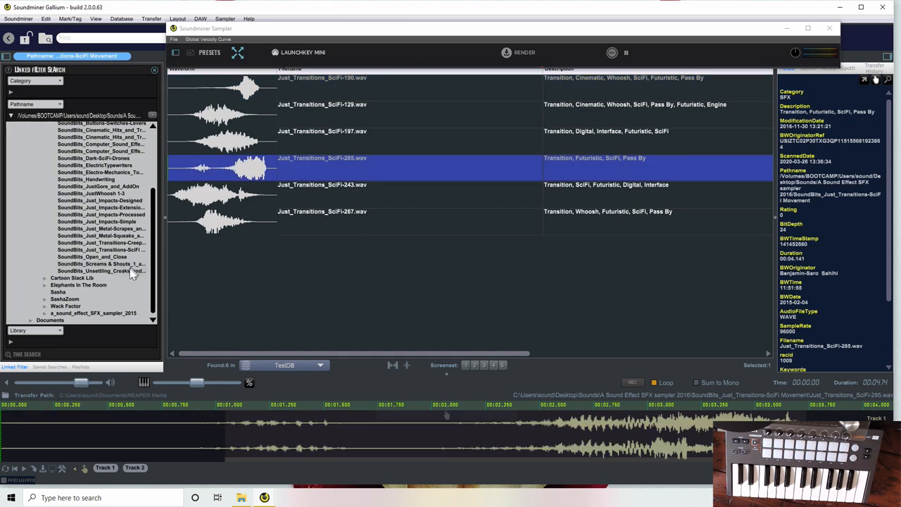
Step: Pick Group_Greeting_02_Chirp_03_short.wav from Elephants In The Room > Calls_pt1 and send it to the sampler slot
left_click(79, 284)
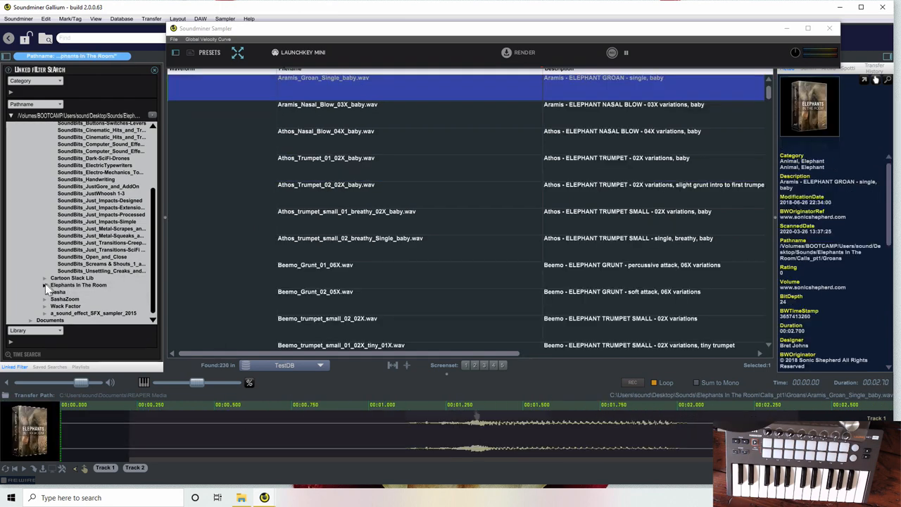
left_click(45, 285)
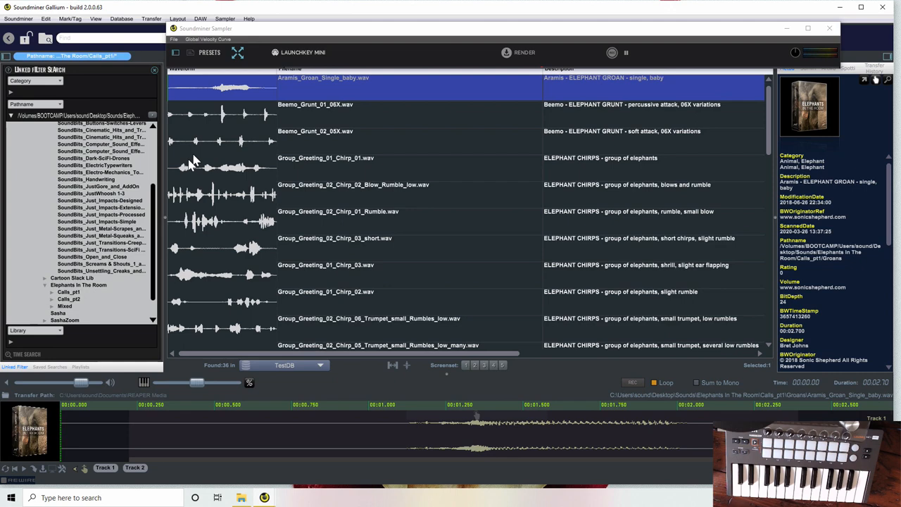
left_click(335, 248)
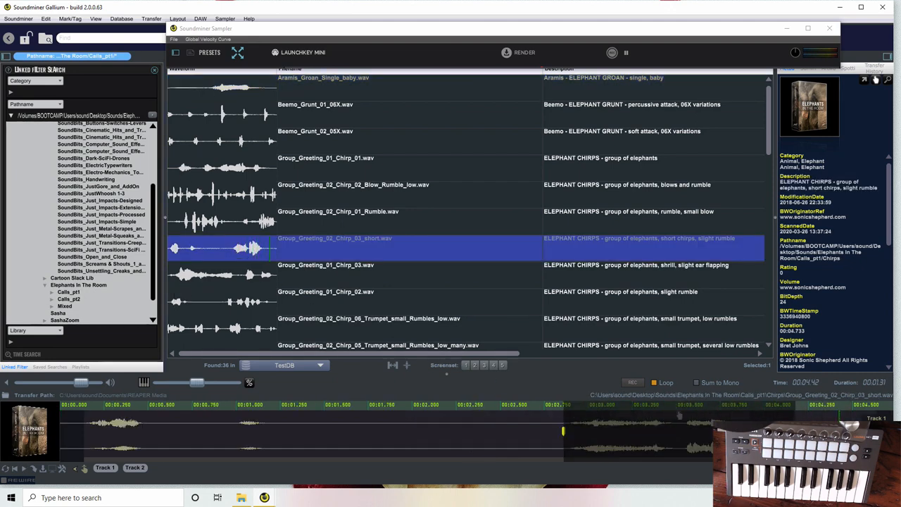
left_click(135, 467)
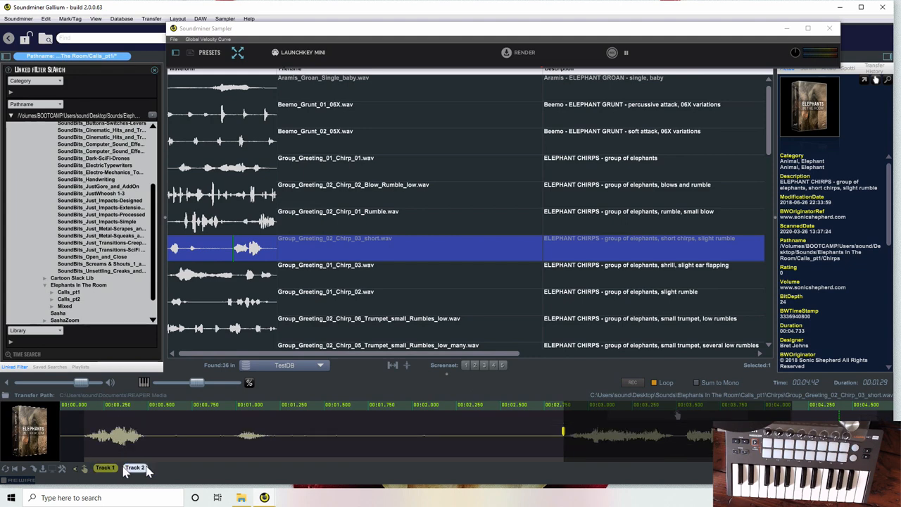
mouse_move(232, 57)
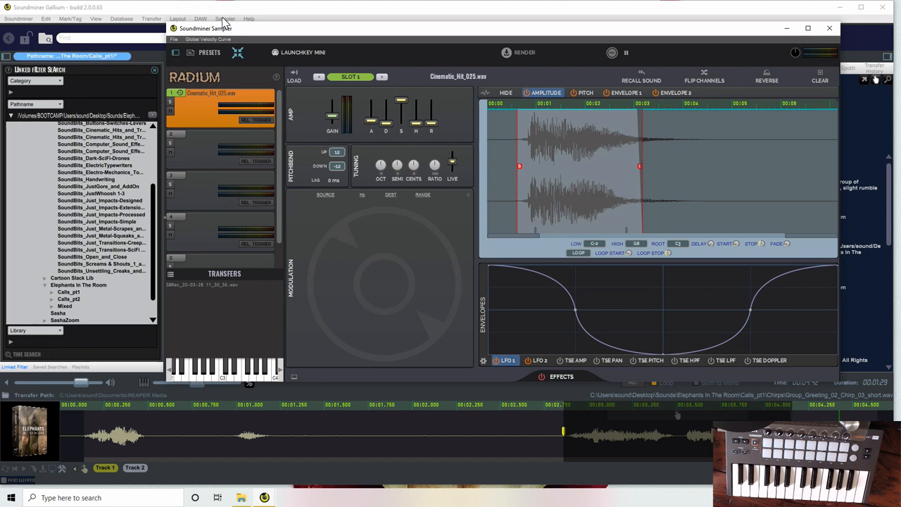
mouse_move(280, 148)
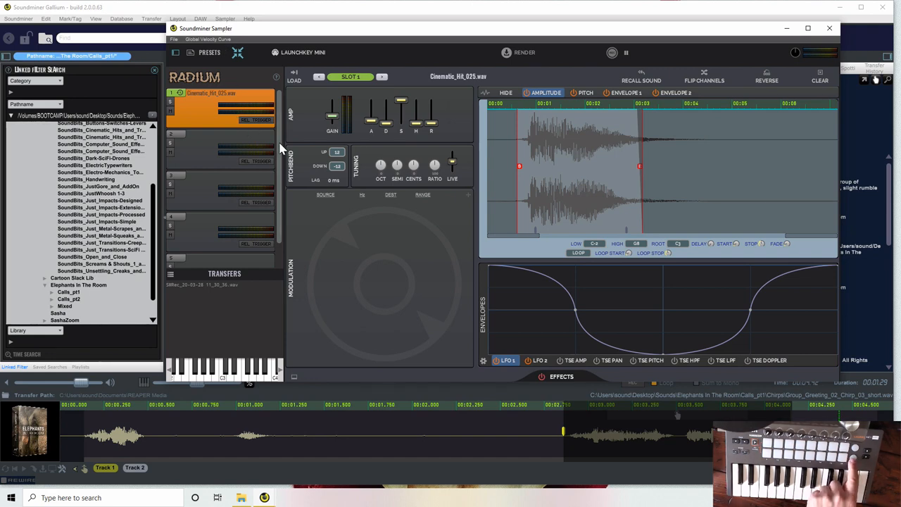
mouse_move(294, 311)
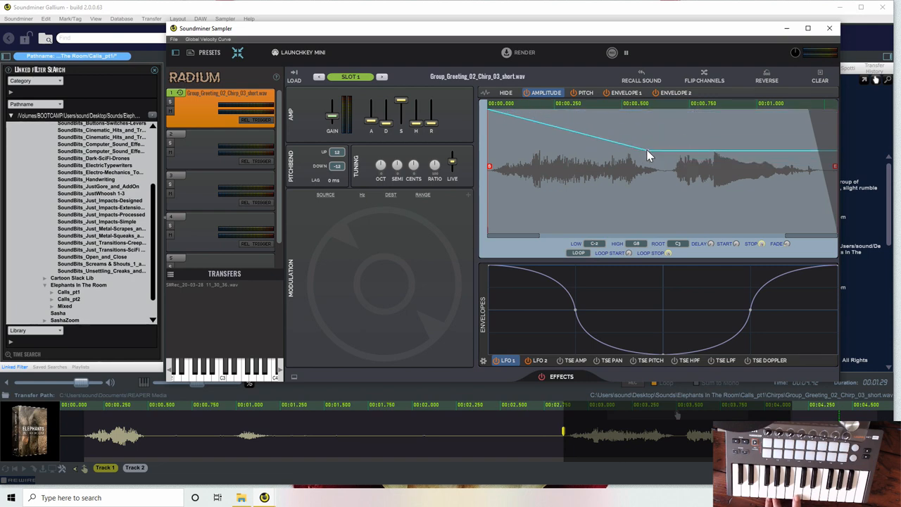
Step: Reshape the chirp's amplitude envelope to hold full level, then curve smoothly down to near silence after the middle
left_click_drag(647, 153, 678, 180)
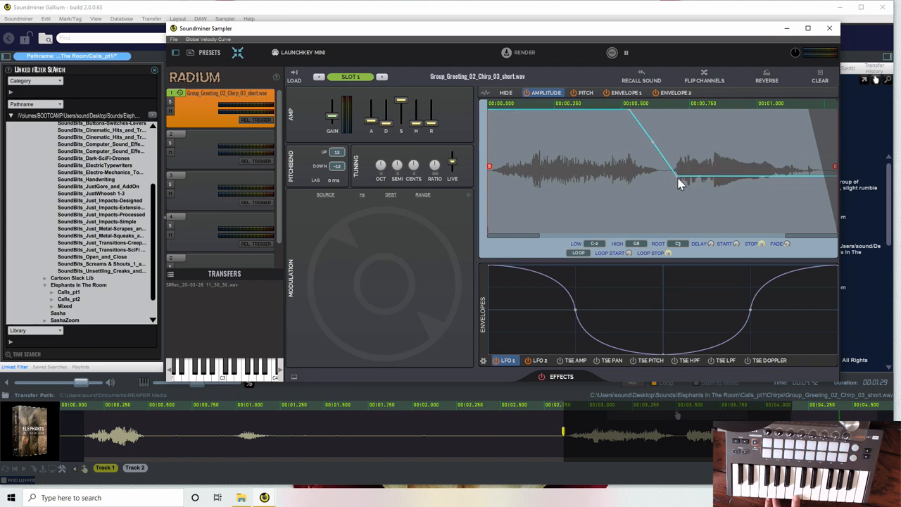
left_click_drag(676, 174, 676, 183)
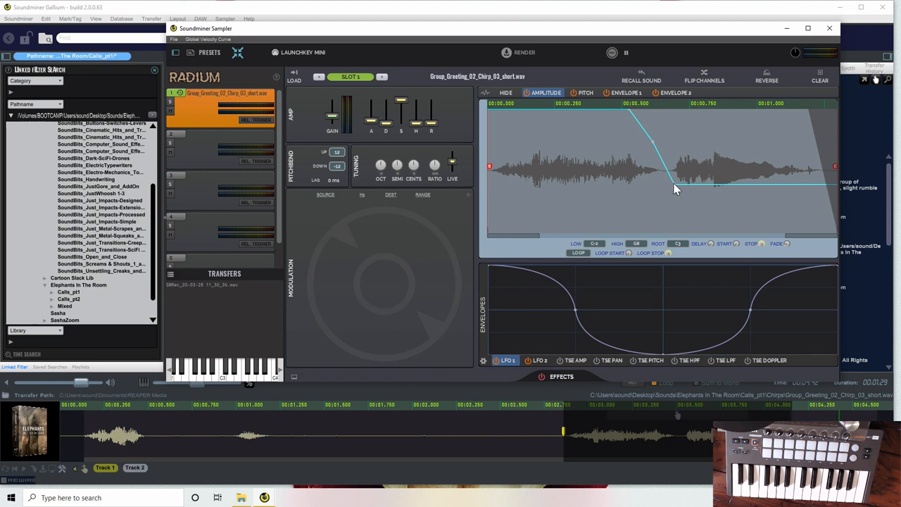
left_click_drag(675, 188, 687, 134)
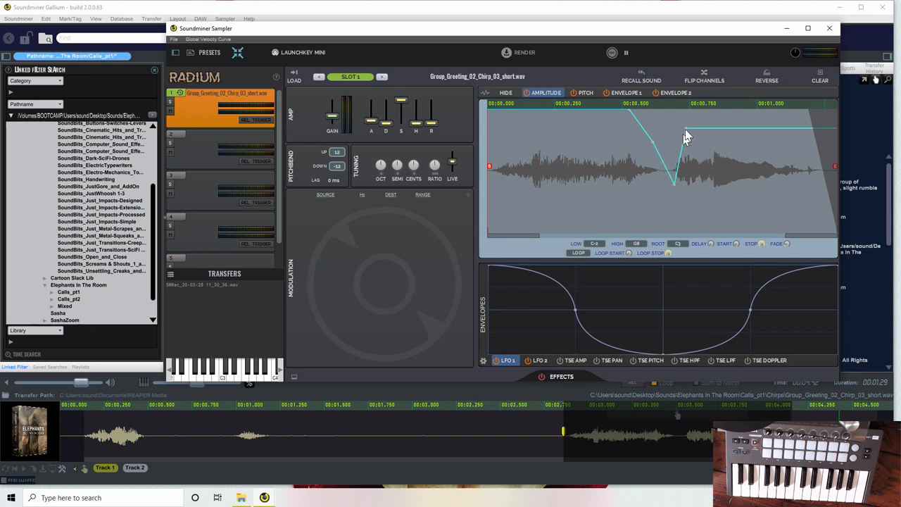
left_click(9, 498)
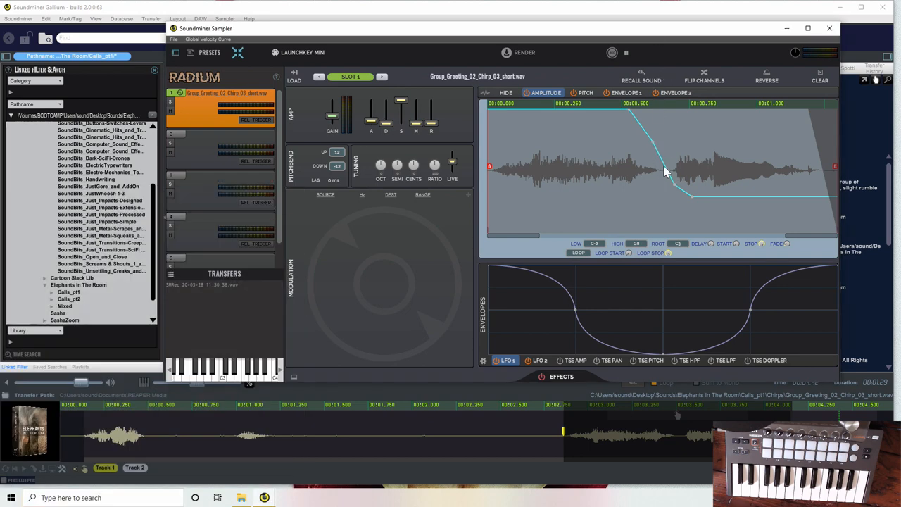
mouse_move(696, 157)
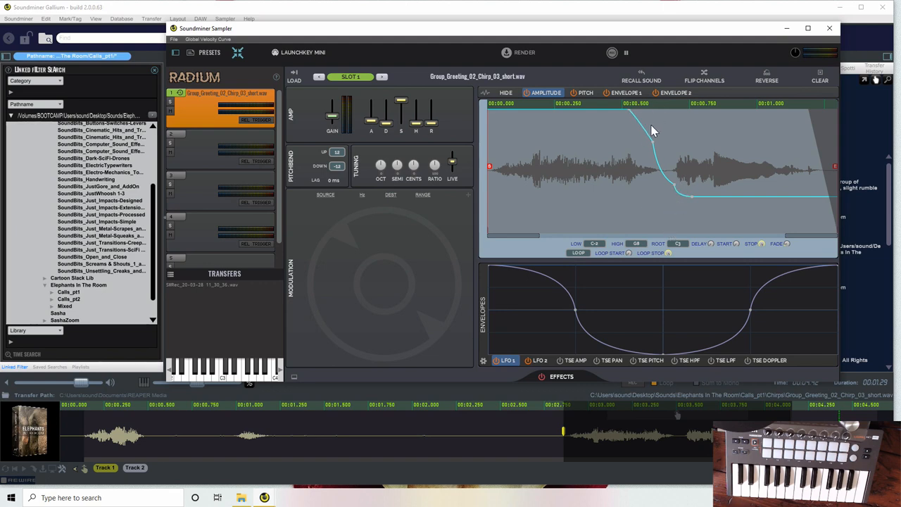
left_click_drag(650, 129, 675, 190)
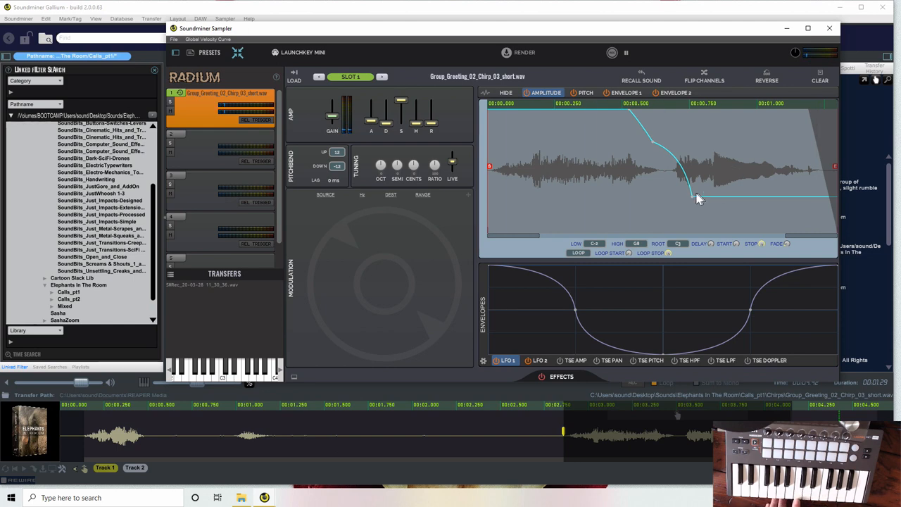
left_click_drag(701, 197, 706, 149)
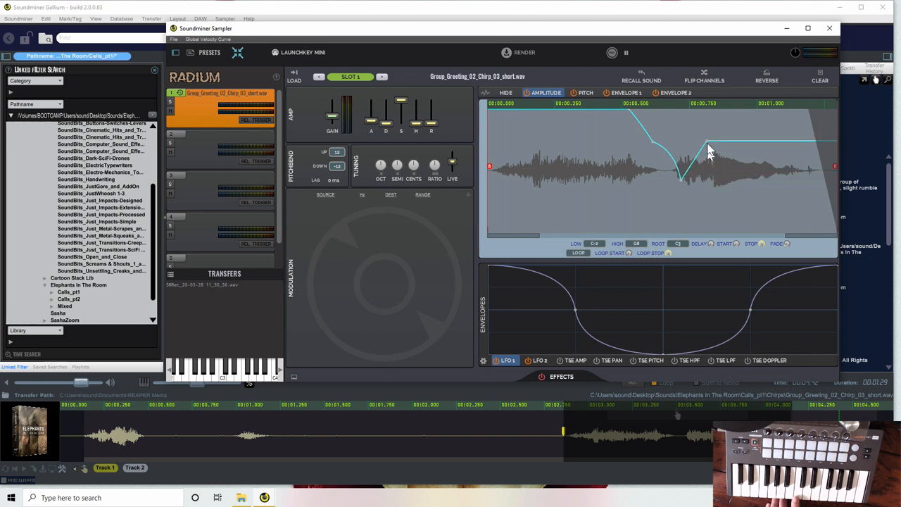
left_click_drag(709, 149, 715, 125)
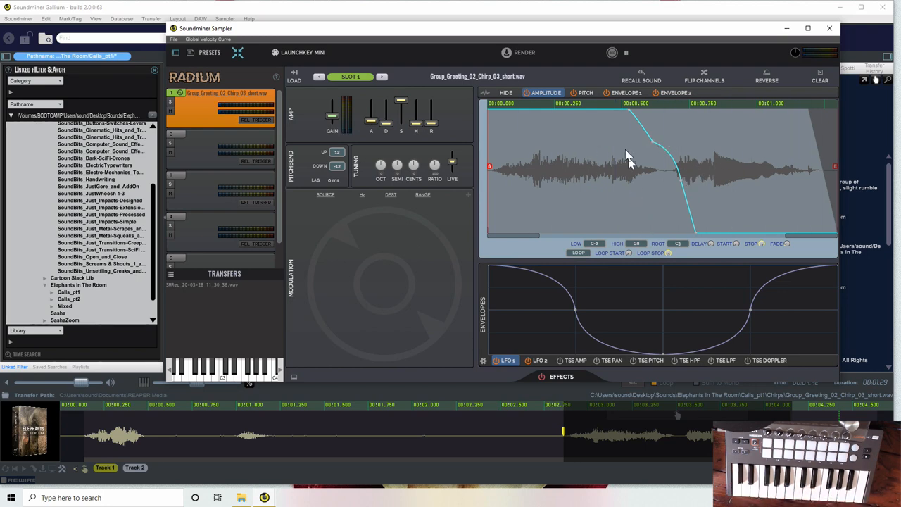
Step: On the Pitch envelope, raise the curve toward a mid-sound peak before the later dips
left_click(586, 92)
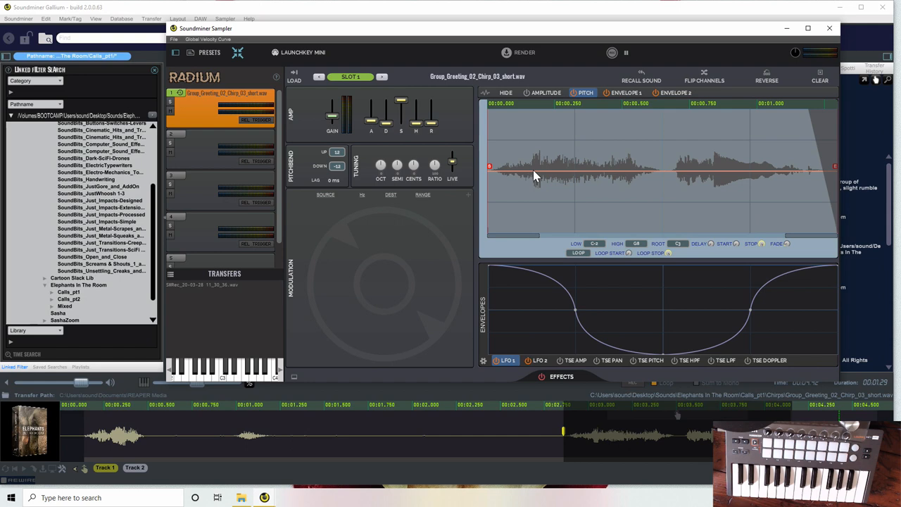
mouse_move(518, 176)
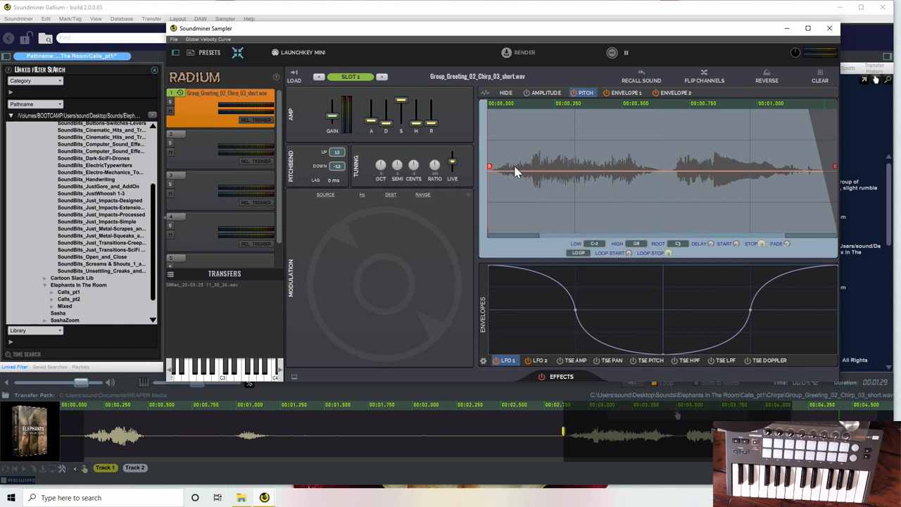
mouse_move(570, 175)
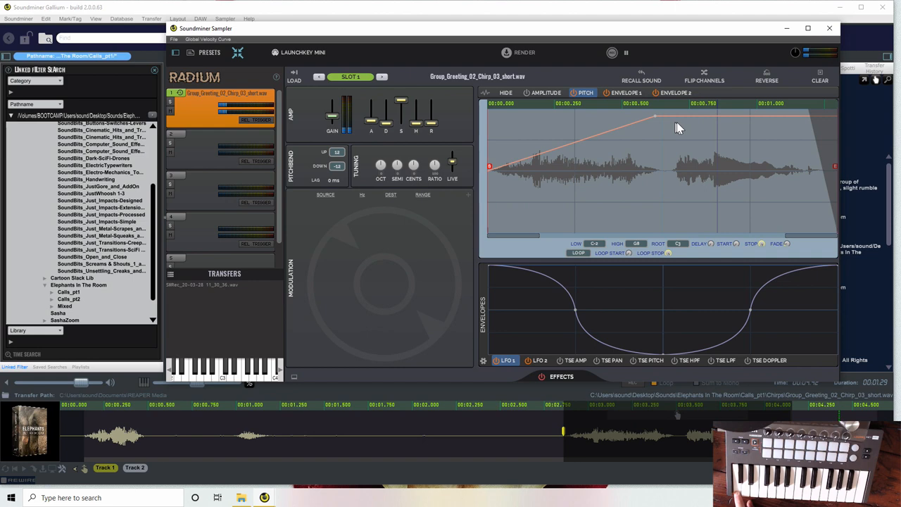
left_click_drag(678, 126, 687, 217)
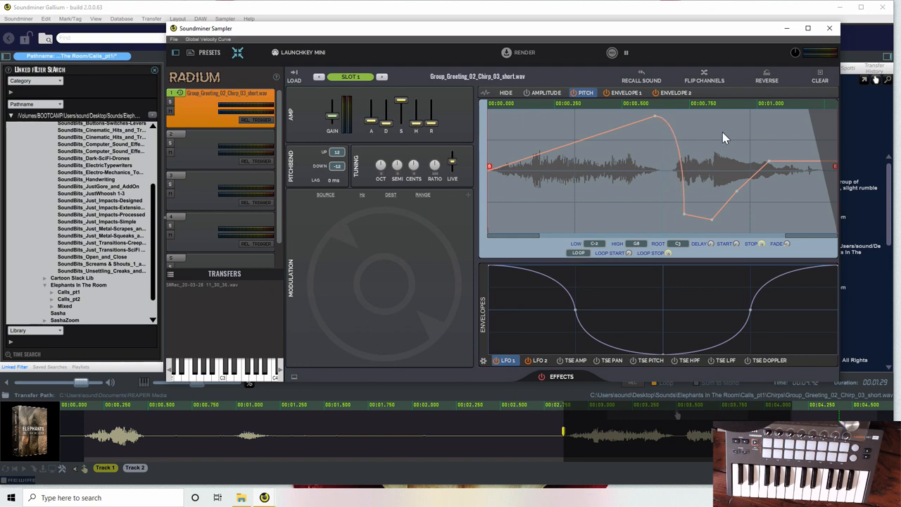
mouse_move(714, 149)
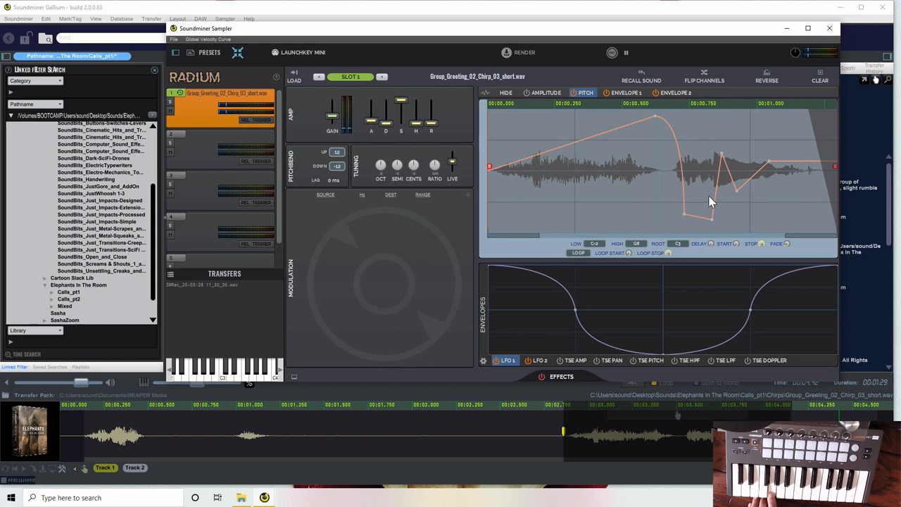
mouse_move(292, 378)
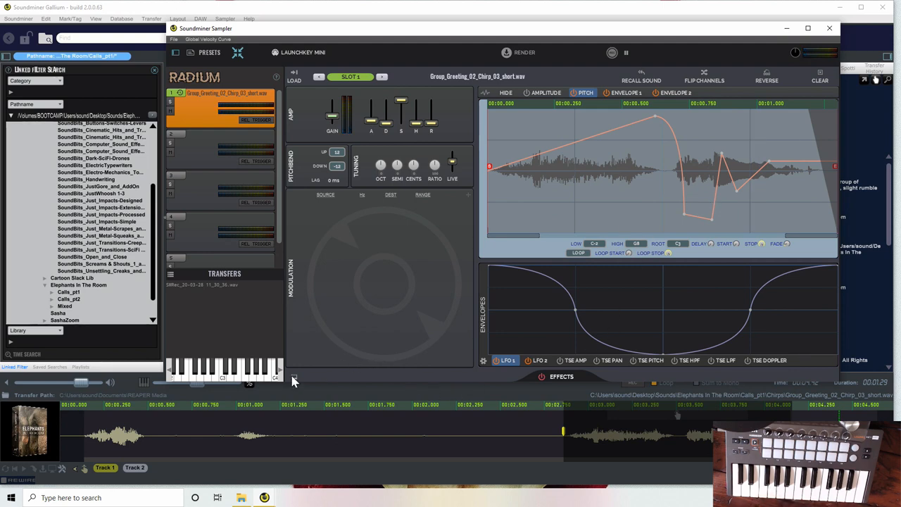
Step: Expand the Radium effects rack showing flanger, vibrato, phaser and bass enhancer
left_click(560, 375)
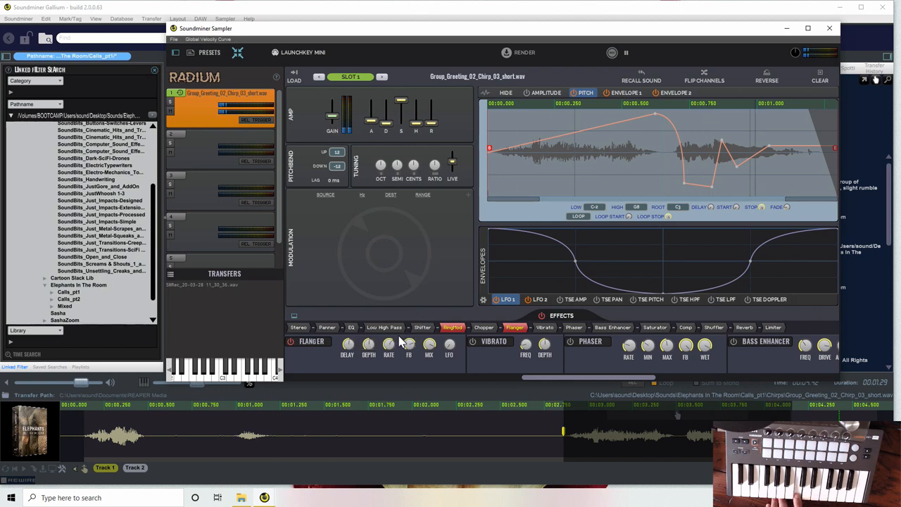
mouse_move(562, 358)
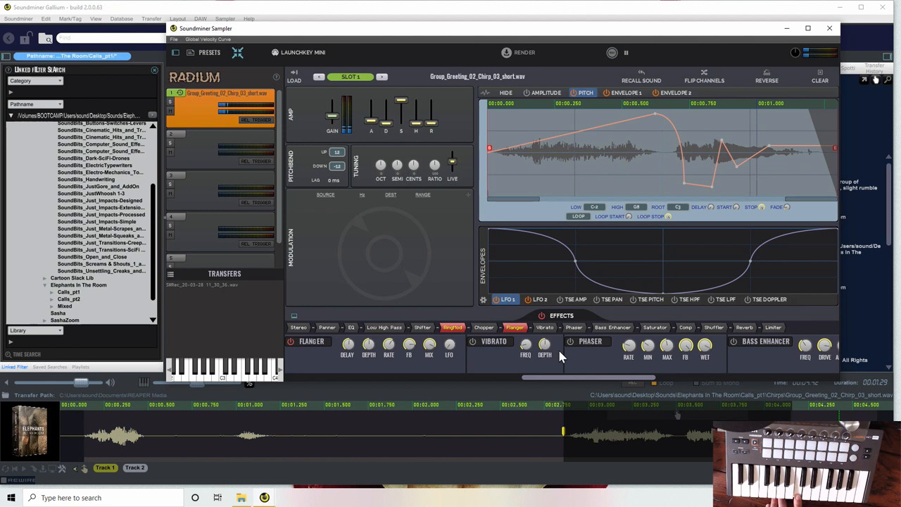
mouse_move(336, 256)
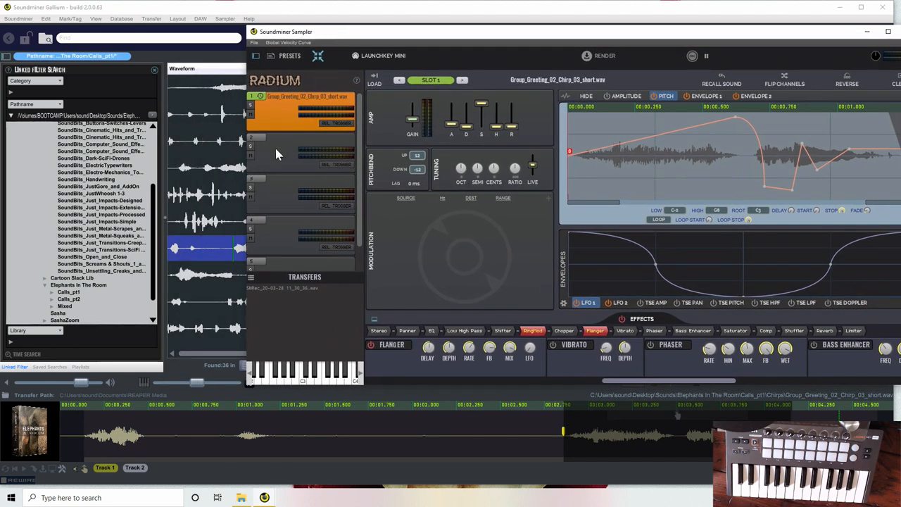
Step: Load Group_Greeting_01_Chirp_03.wav into slot 2 and enable a Chopper effect with a changed wave shape
left_click(461, 78)
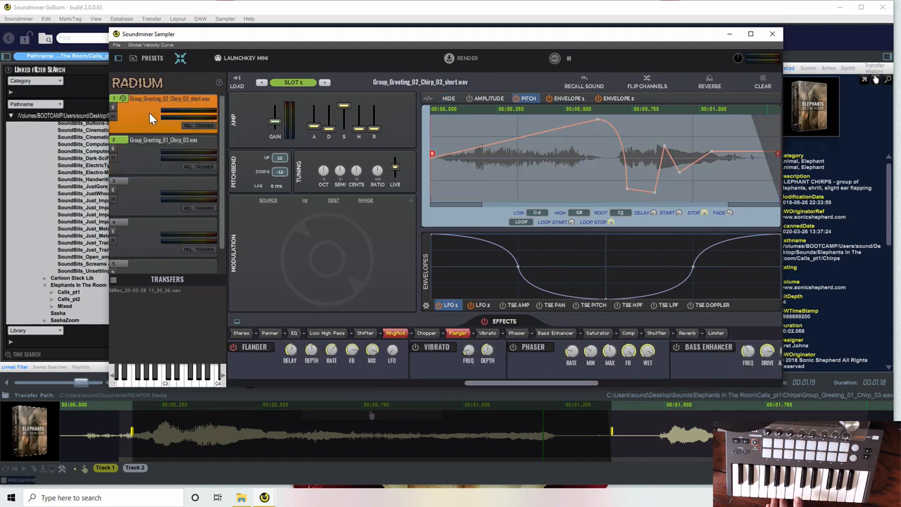
left_click(148, 145)
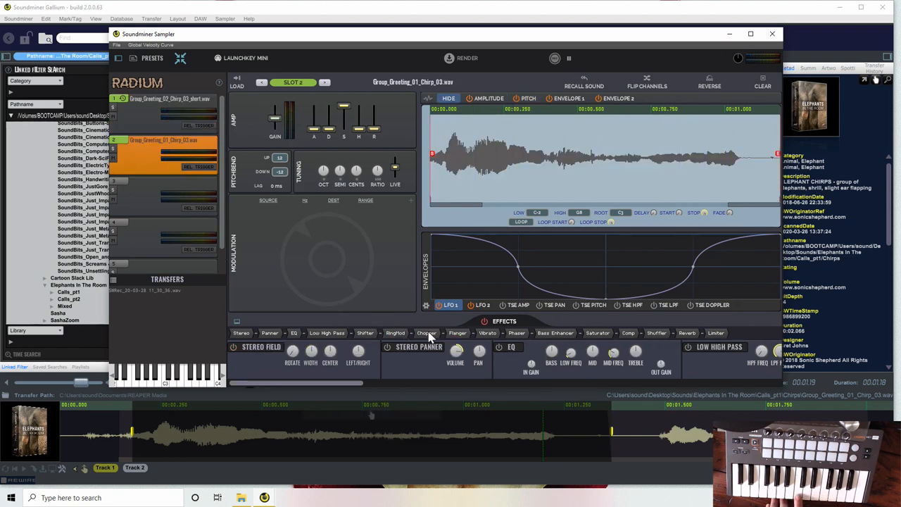
left_click(426, 332)
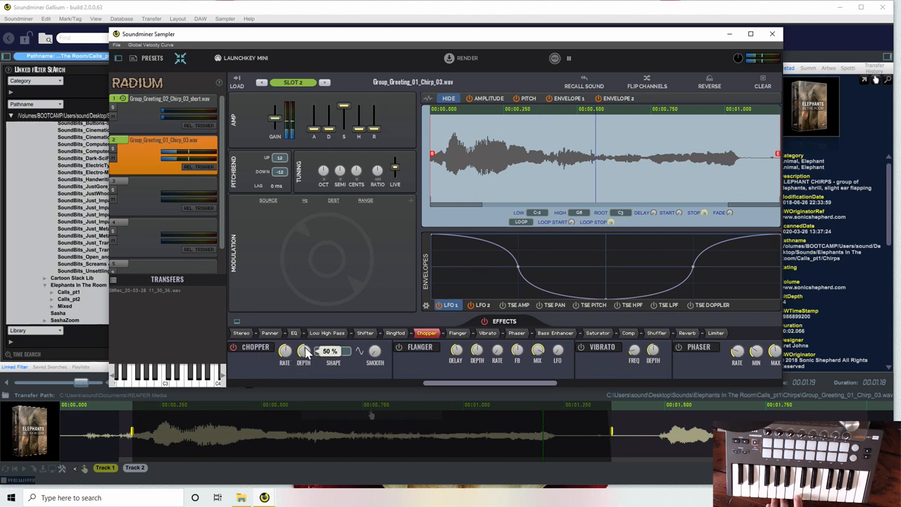
left_click(304, 351)
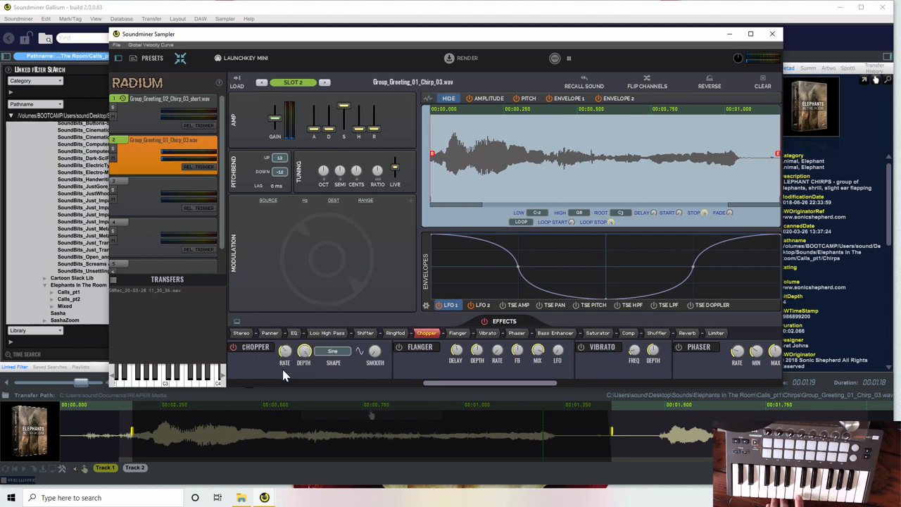
mouse_move(284, 352)
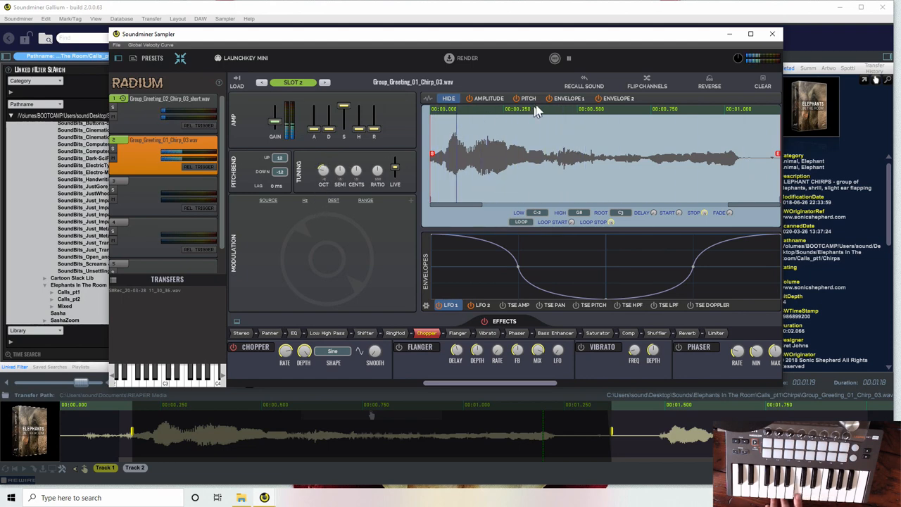
Step: Show the pitch envelope of the second slot's chirp sample
left_click(526, 99)
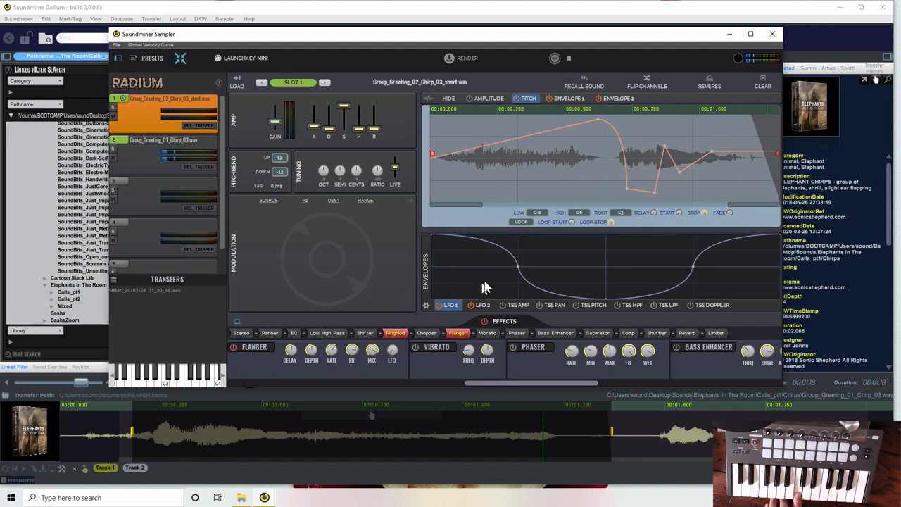
mouse_move(507, 222)
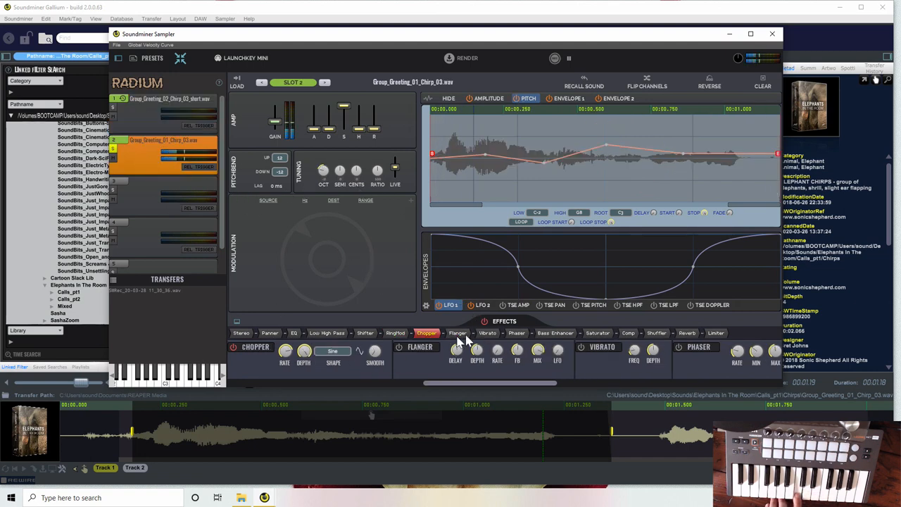
Step: Enable Reverb on slot 1 in place of the flanger and start recording the sampler output
left_click(161, 99)
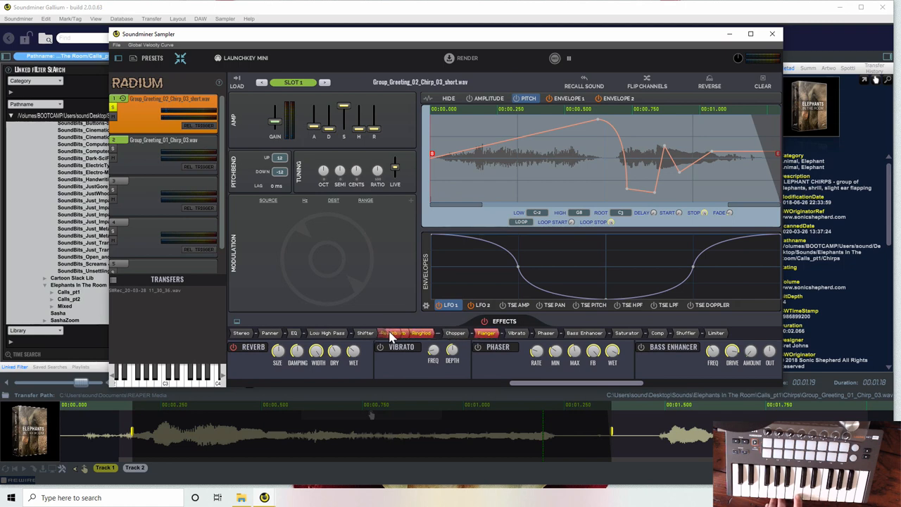
left_click(425, 332)
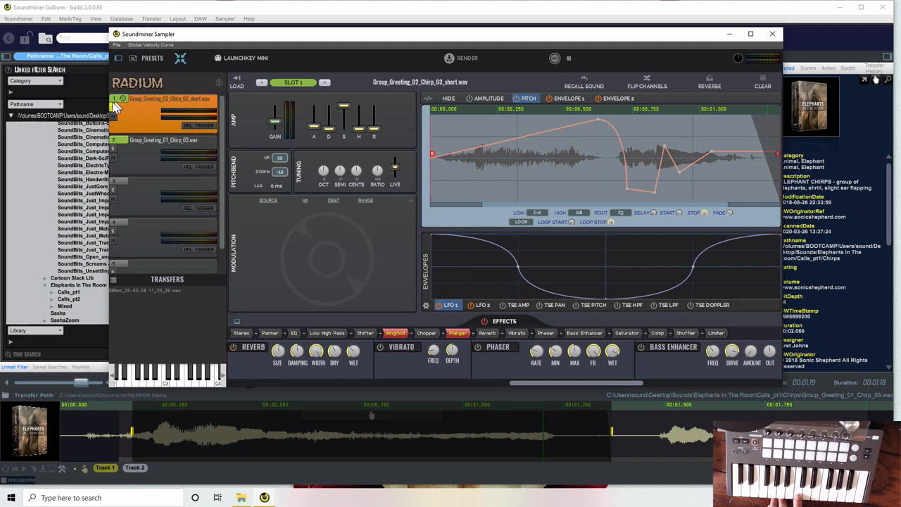
mouse_move(242, 202)
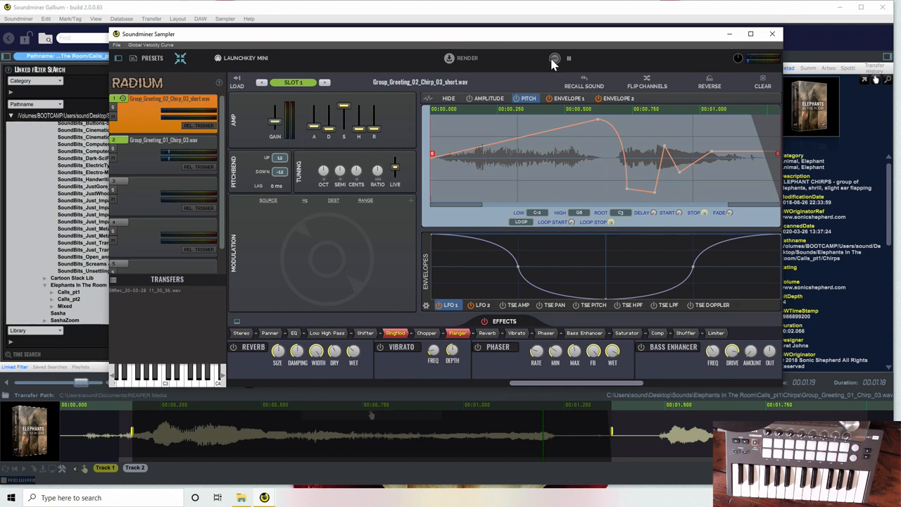
left_click(554, 59)
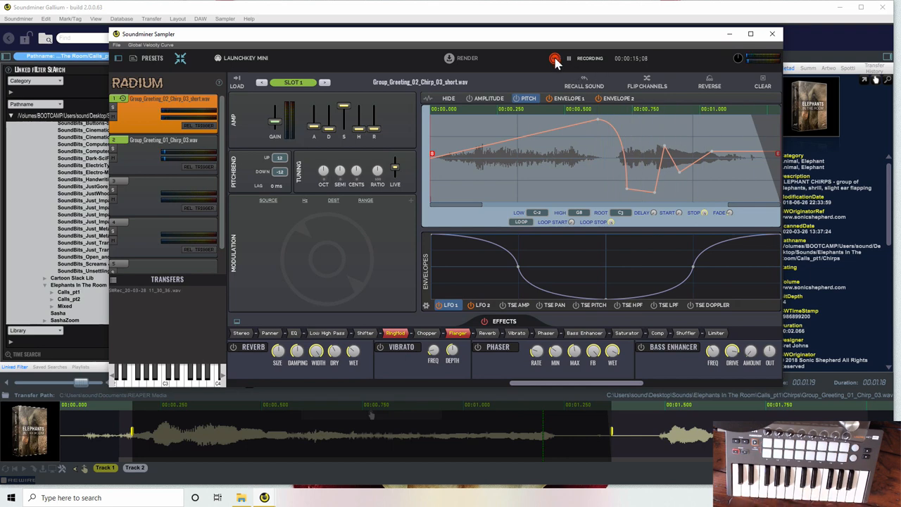
Step: Stop the recording to keep the take, then clear all Radium slots via File > Clear All Slots
left_click(555, 59)
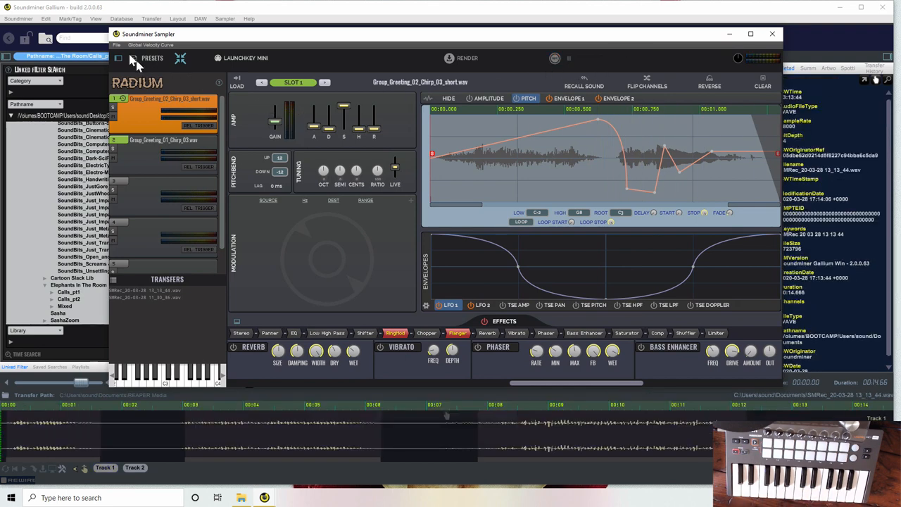
left_click(117, 43)
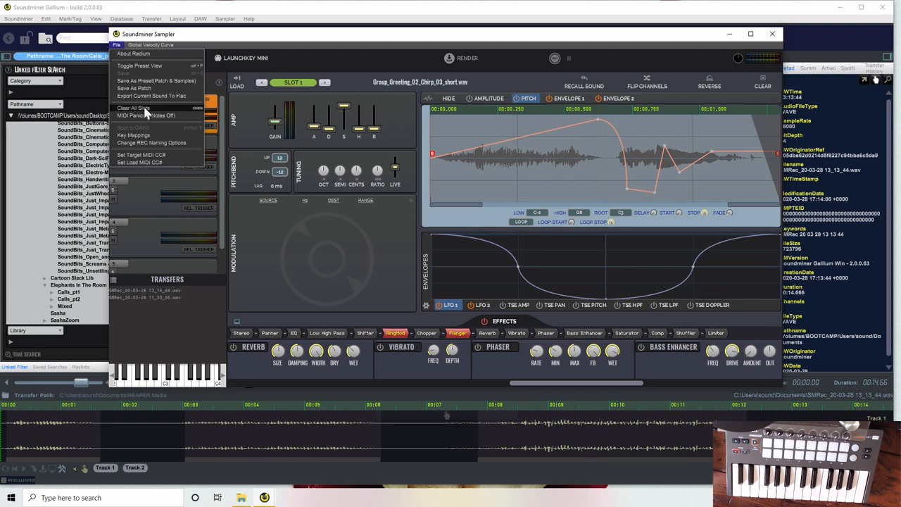
left_click(132, 107)
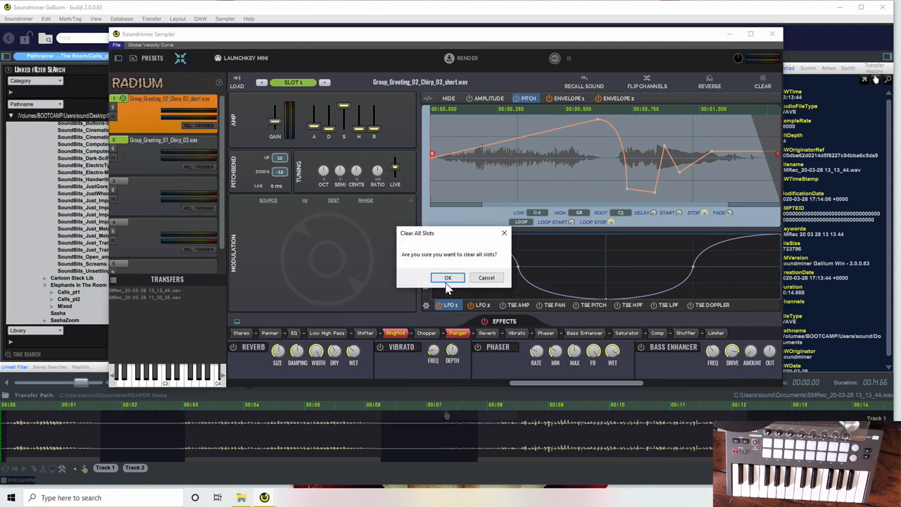
left_click(448, 277)
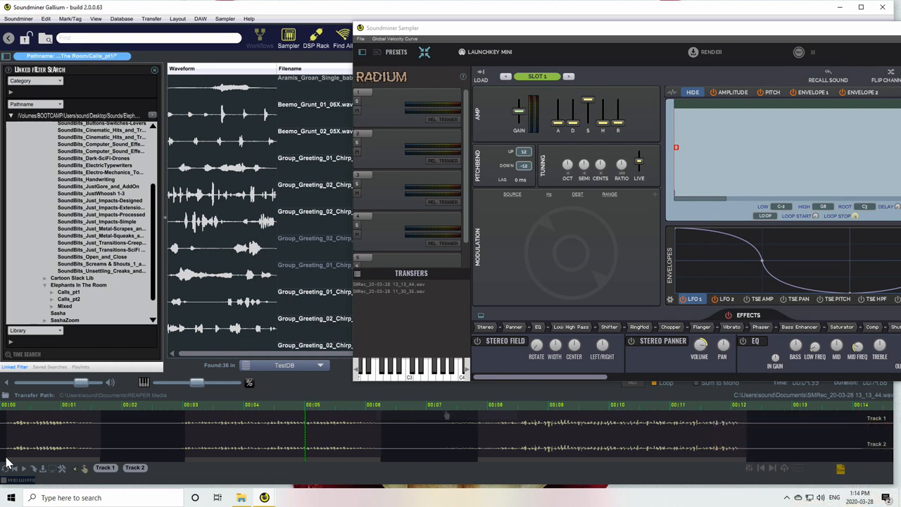
mouse_move(864, 475)
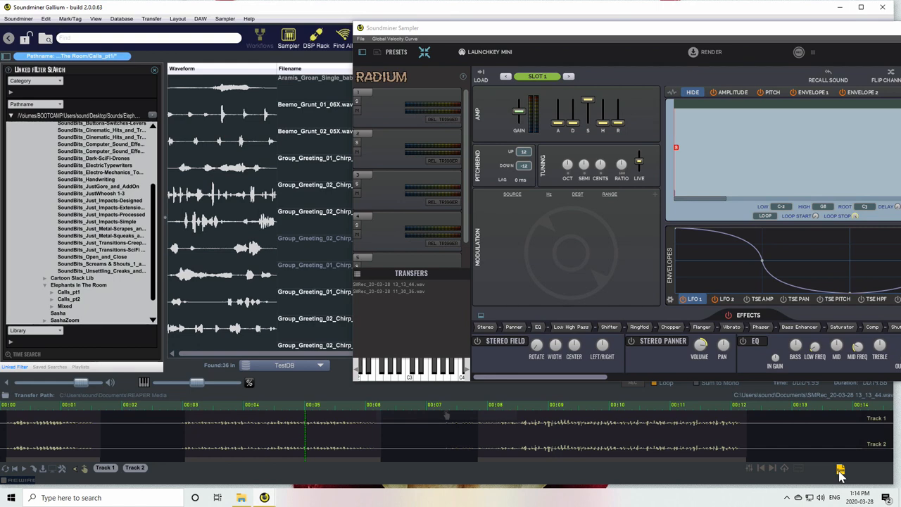
mouse_move(430, 299)
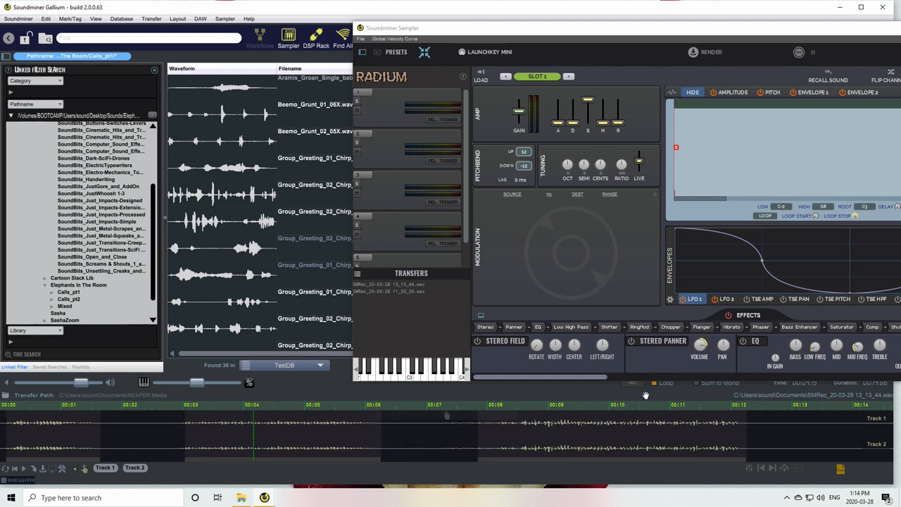
mouse_move(532, 439)
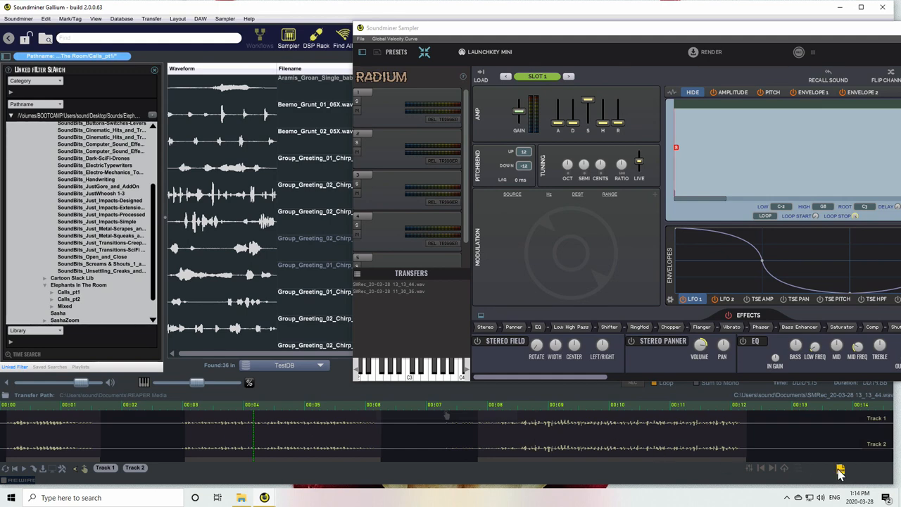
Step: Recall the embedded Radium patches to restore both elephant chirps and their settings
left_click(827, 79)
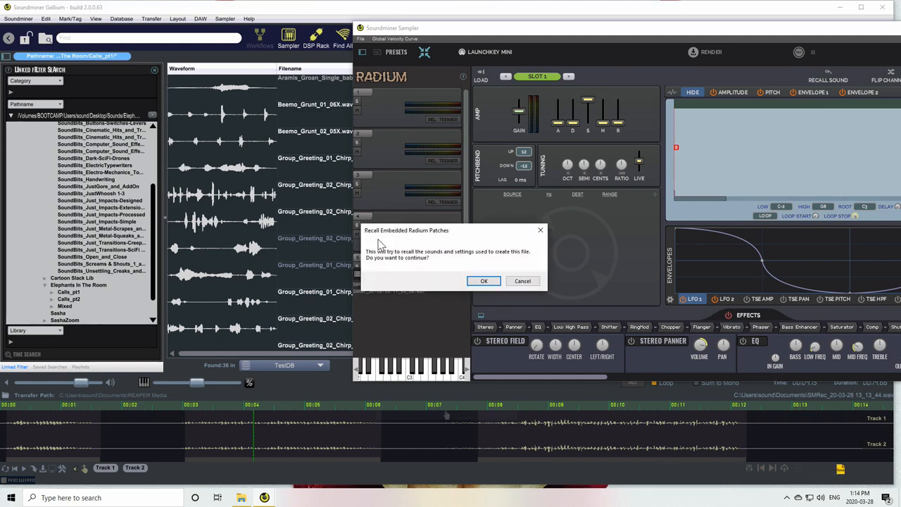
left_click(484, 281)
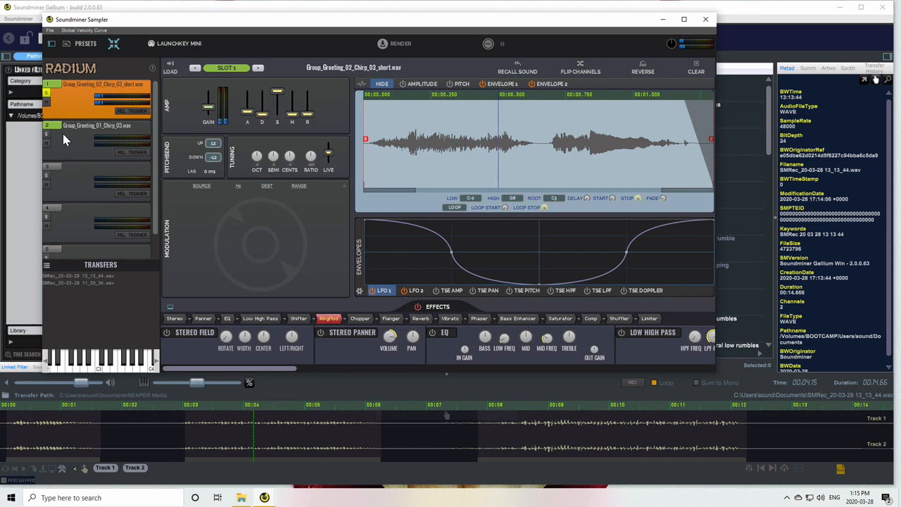
left_click(96, 125)
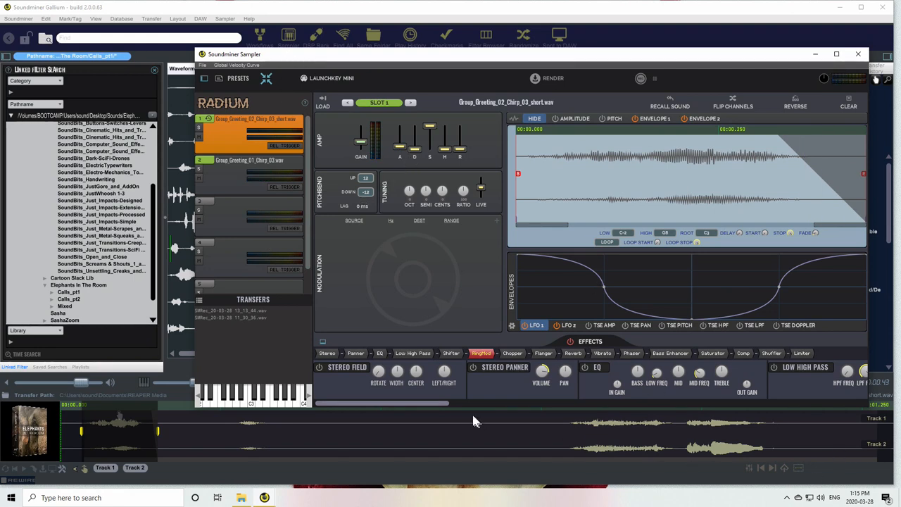
mouse_move(464, 419)
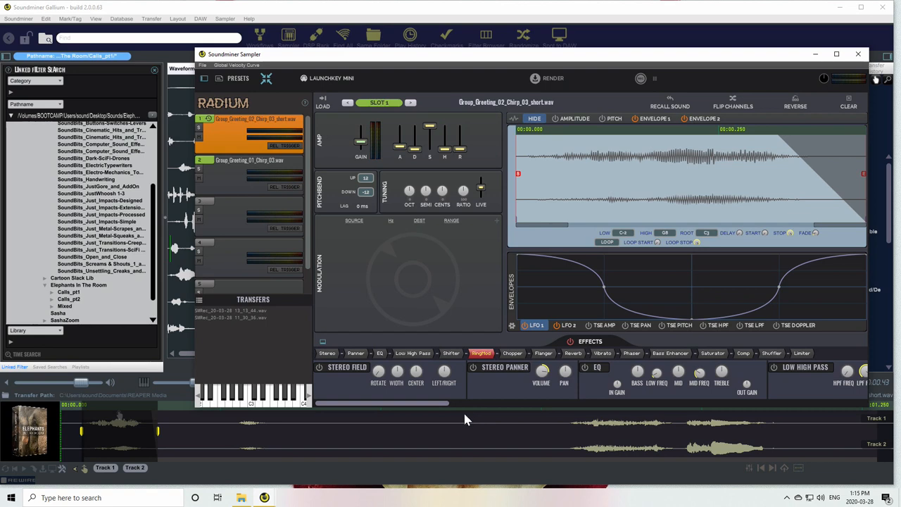
mouse_move(462, 411)
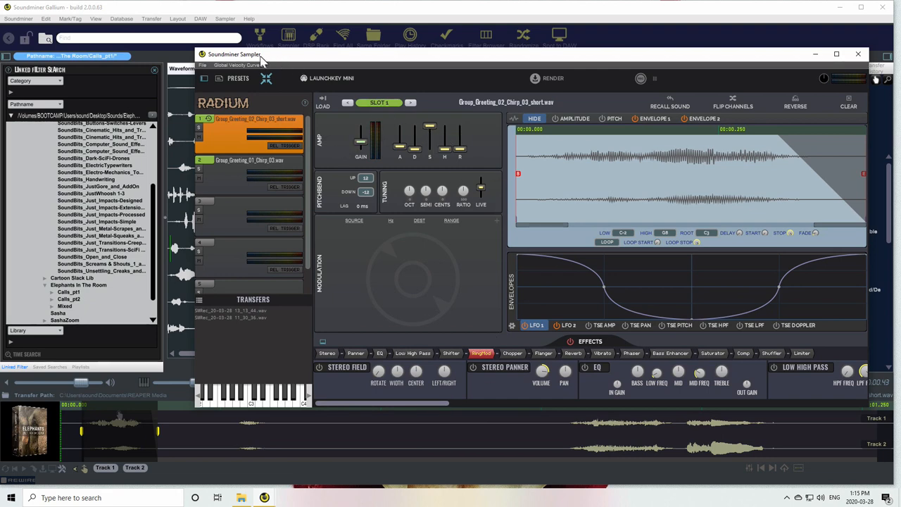
Step: Clear all Radium sampler slots again and confirm
left_click(203, 65)
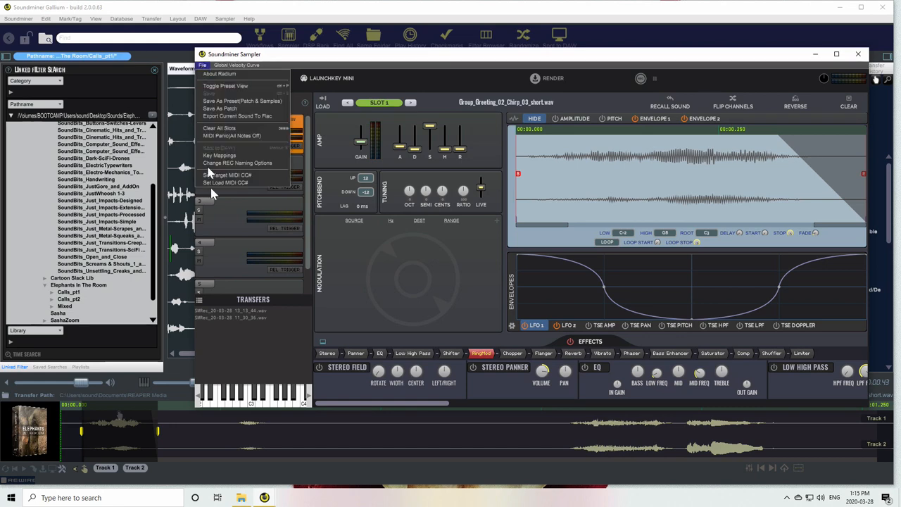
left_click(220, 126)
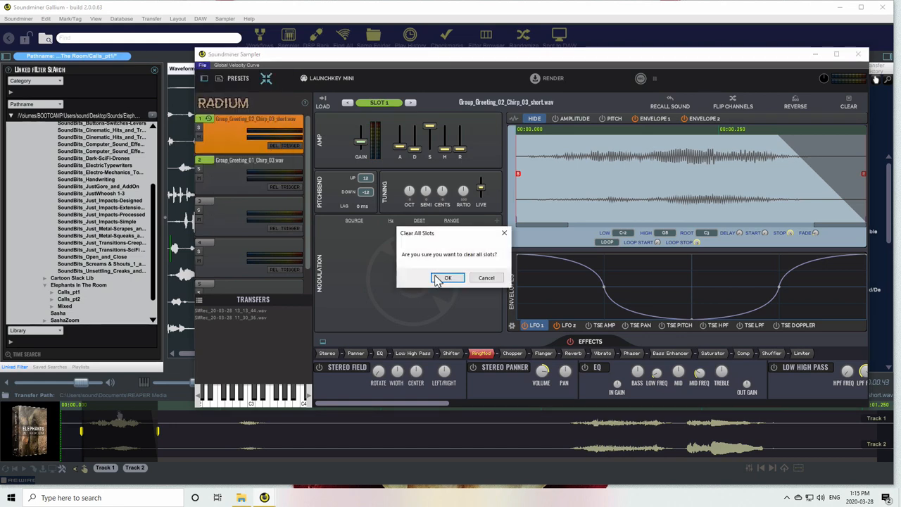
left_click(447, 277)
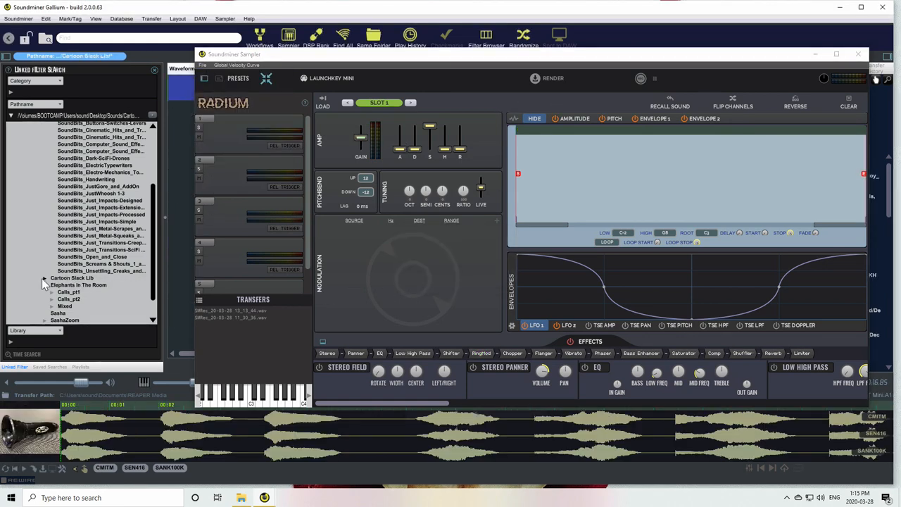
Step: In the browser, select the TOON Acme Siren Ascending Revving file from the Cartoon Stack library
left_click(45, 277)
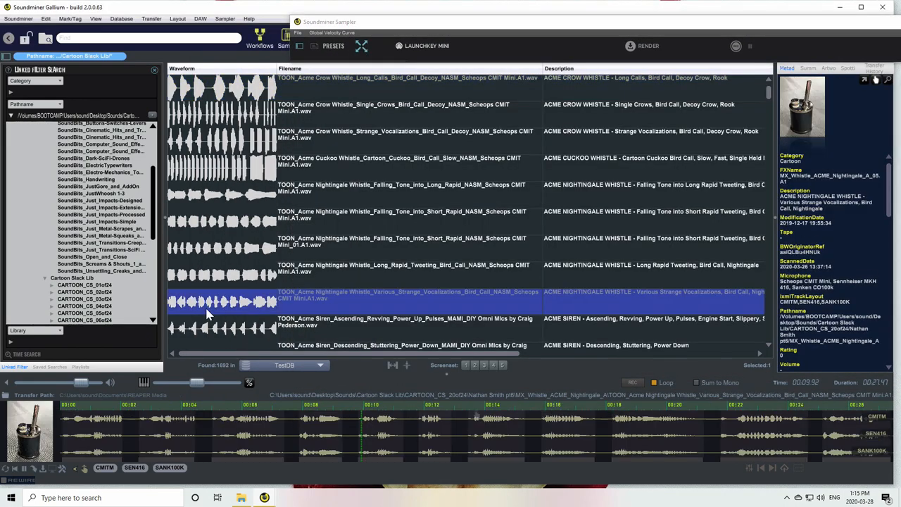
left_click(405, 321)
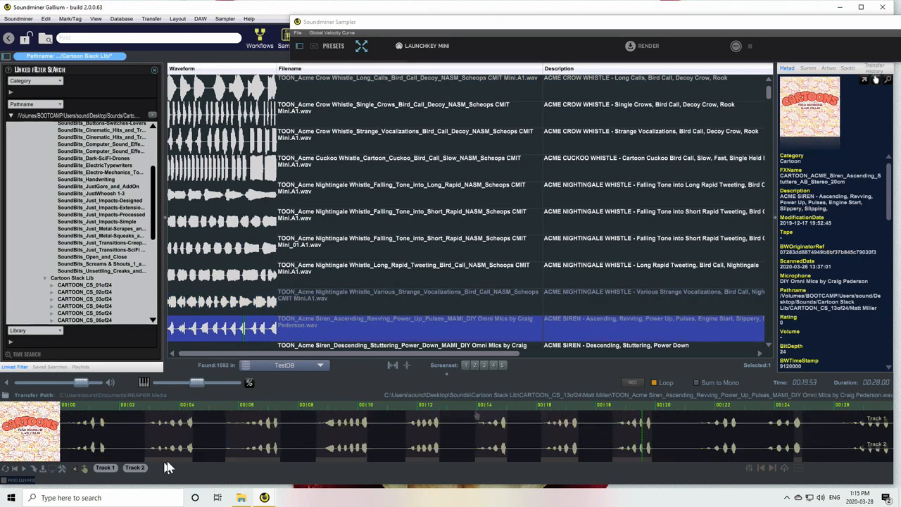
mouse_move(211, 450)
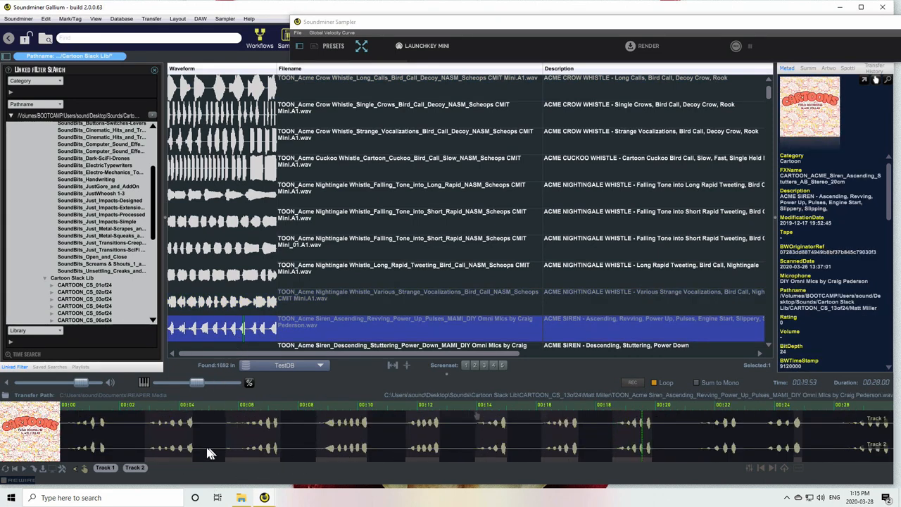
mouse_move(180, 463)
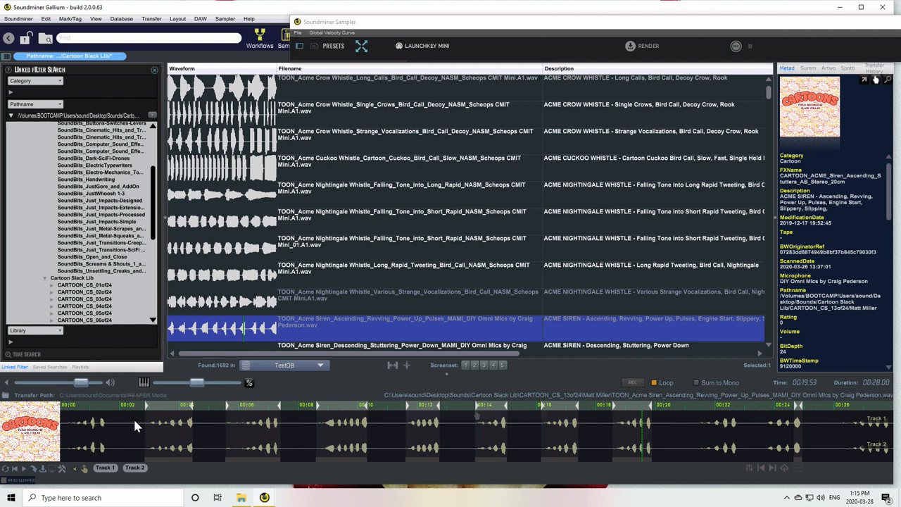
mouse_move(194, 464)
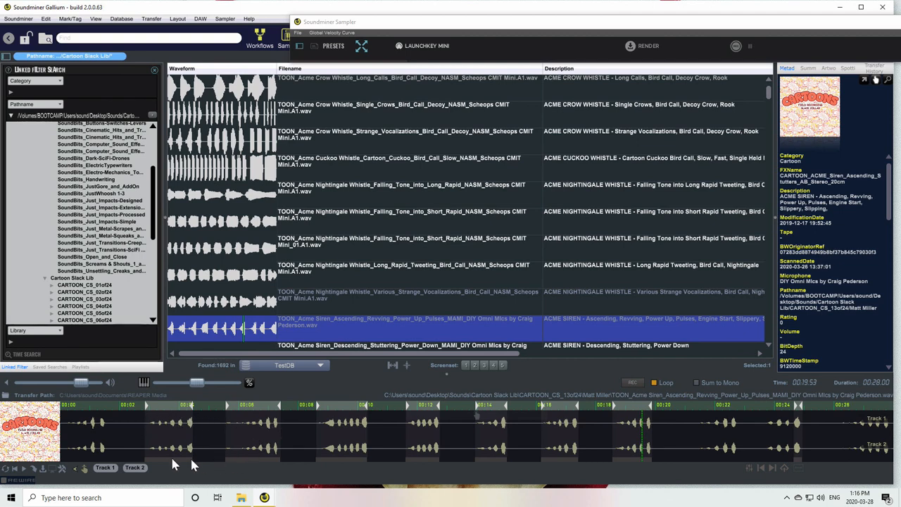
mouse_move(295, 316)
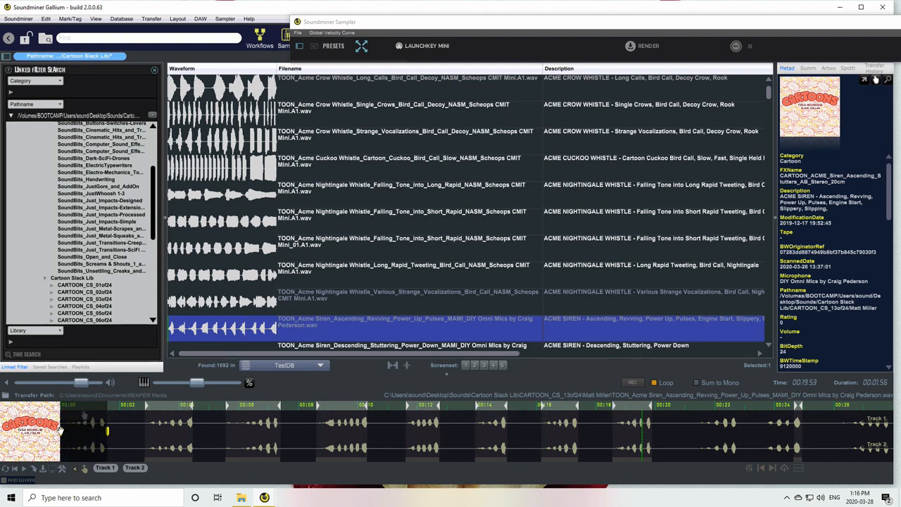
mouse_move(401, 450)
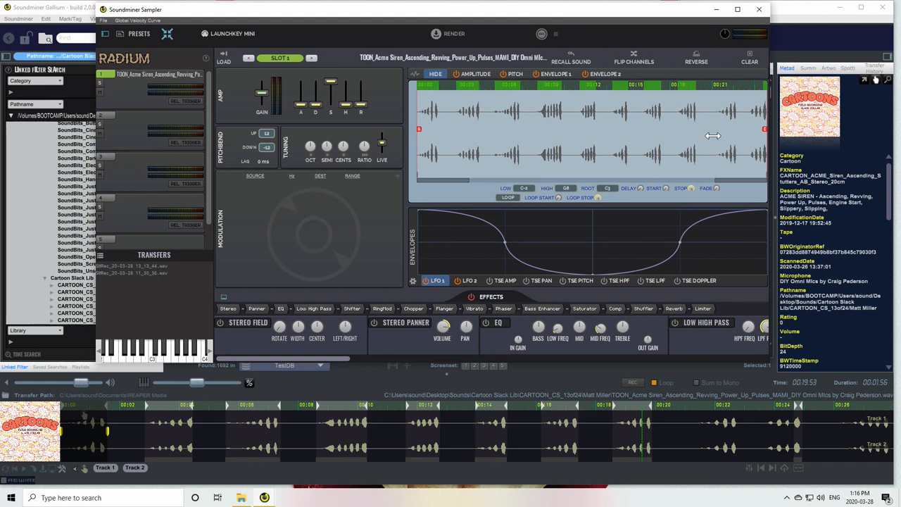
mouse_move(436, 115)
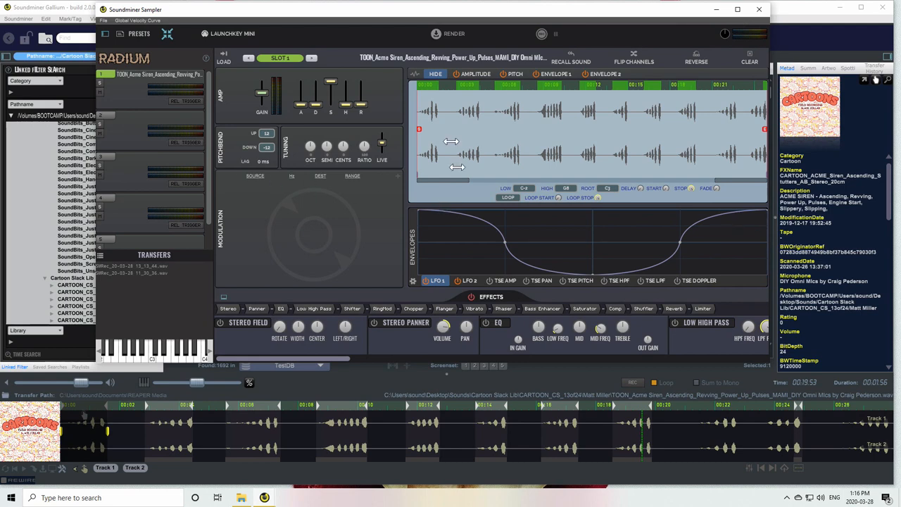
mouse_move(401, 128)
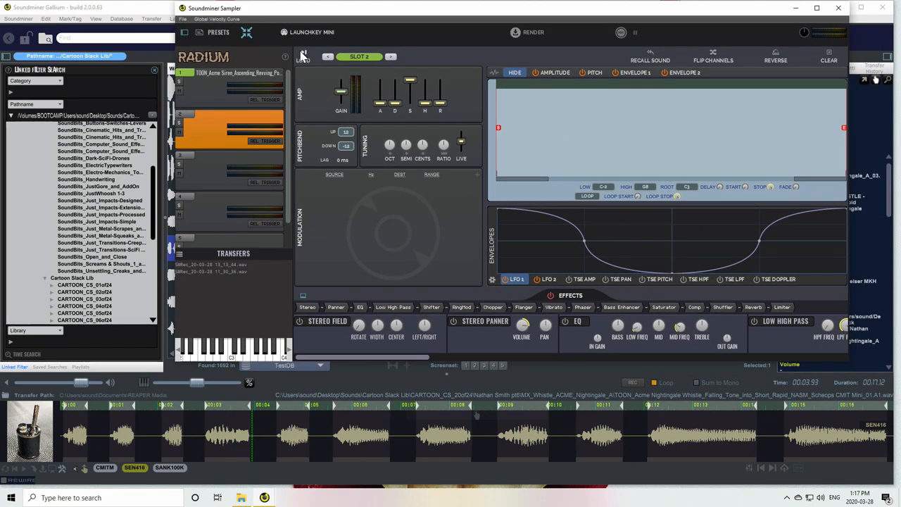
Step: Select slot 2 so the Acme Nightingale Whistle Falling Tone lands in it
left_click(232, 114)
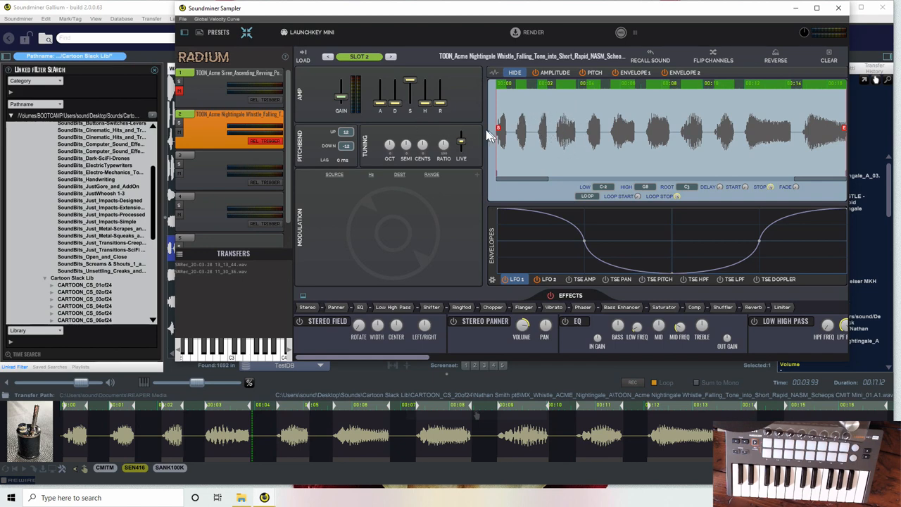
mouse_move(411, 86)
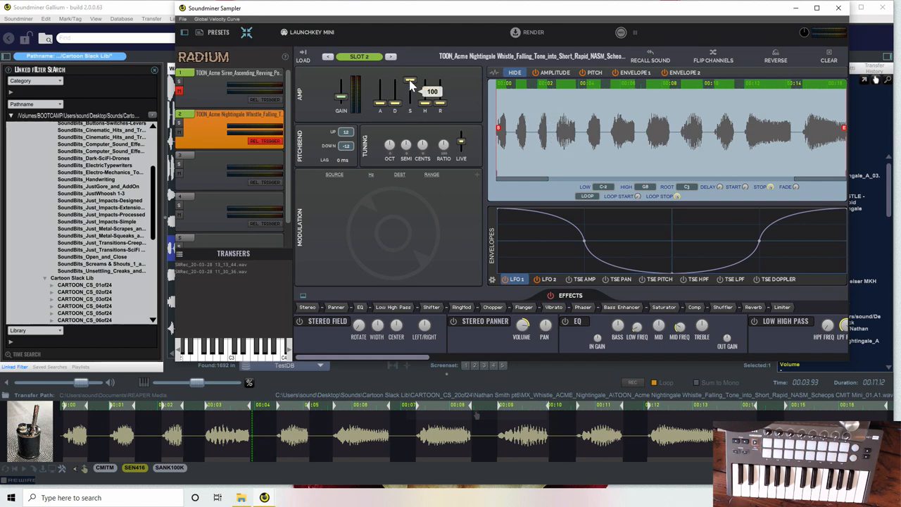
mouse_move(408, 126)
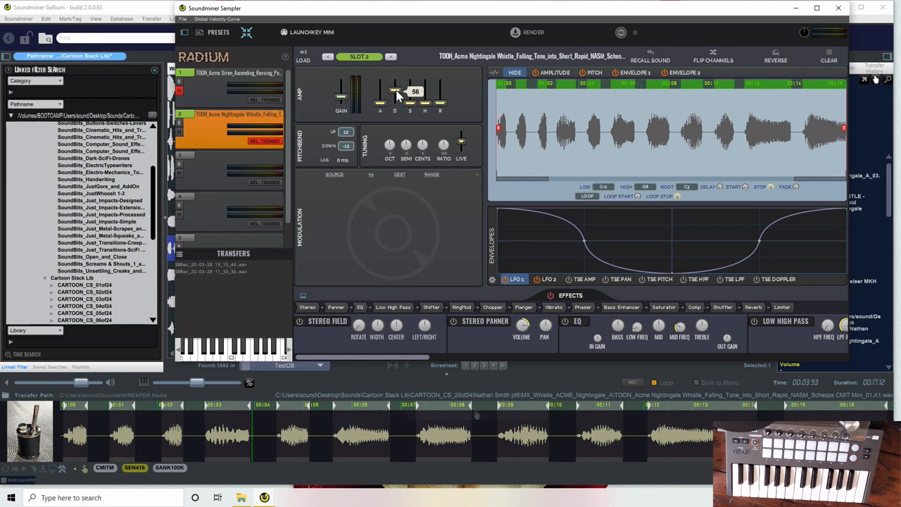
Step: Lower the whistle's Amp ADSR stage from 100 to 56 and view its time-specific amplitude envelope
left_click_drag(394, 91, 394, 101)
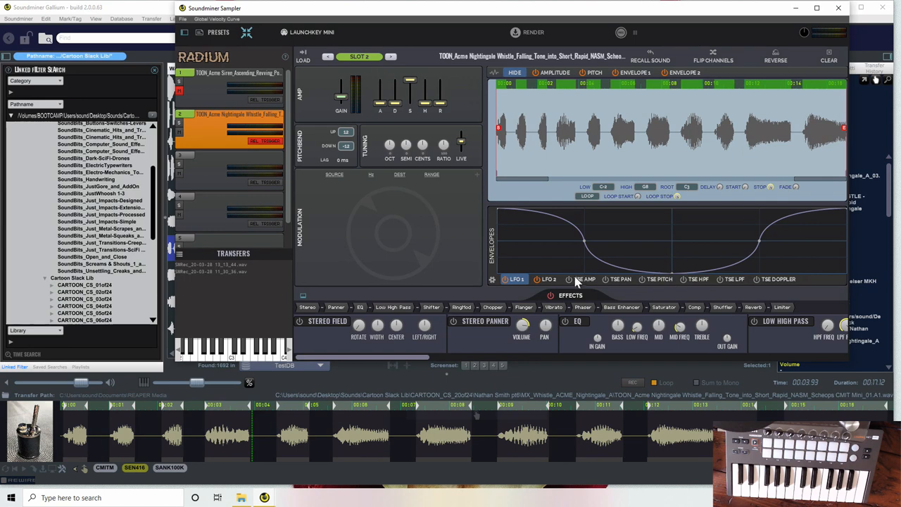
left_click(584, 279)
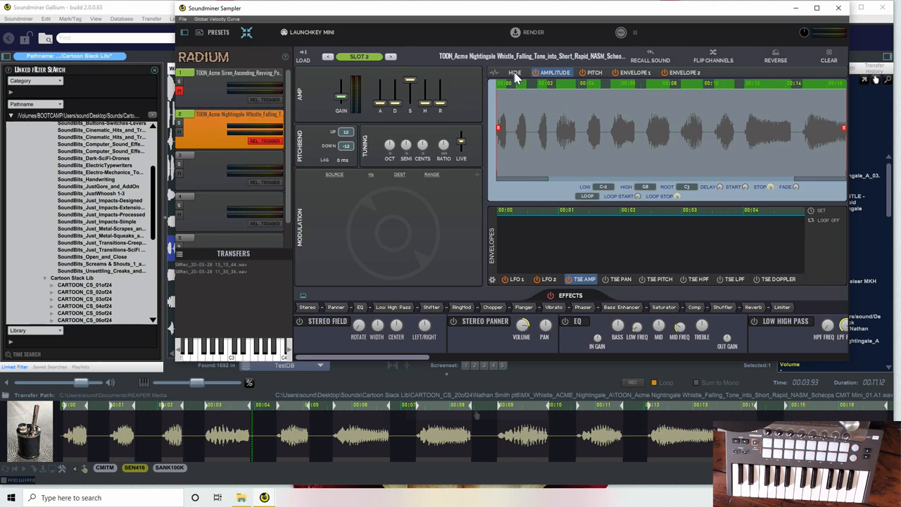
mouse_move(259, 113)
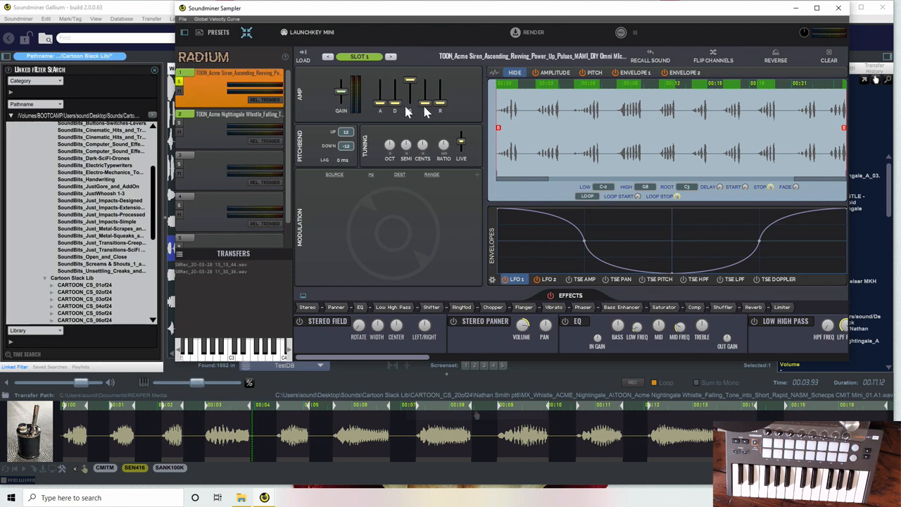
left_click(554, 74)
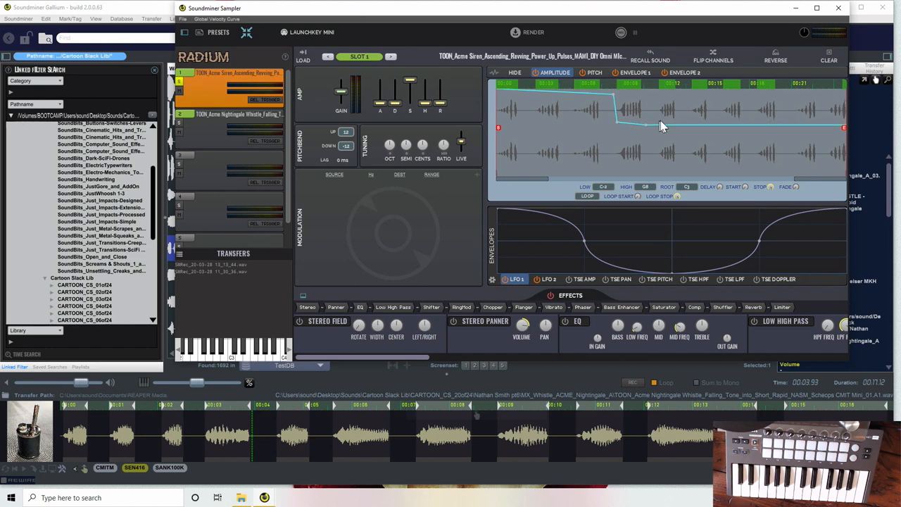
left_click_drag(658, 127, 658, 98)
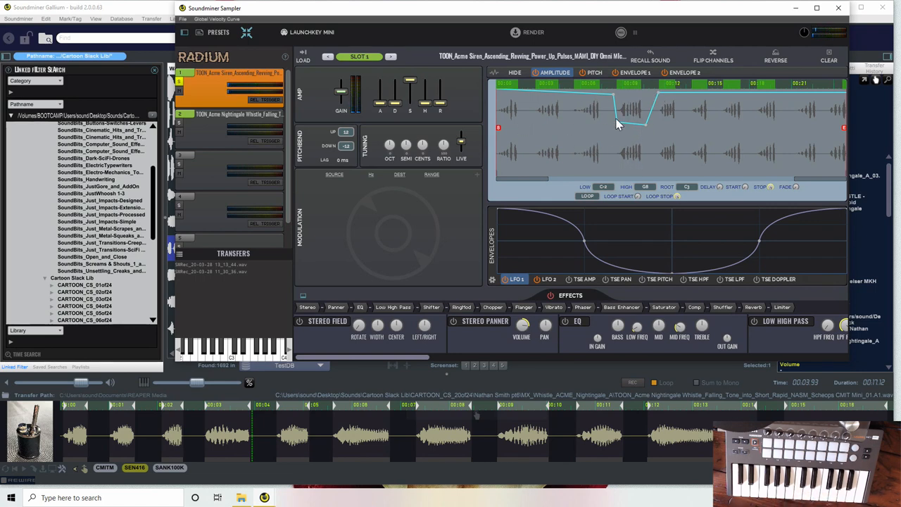
mouse_move(538, 141)
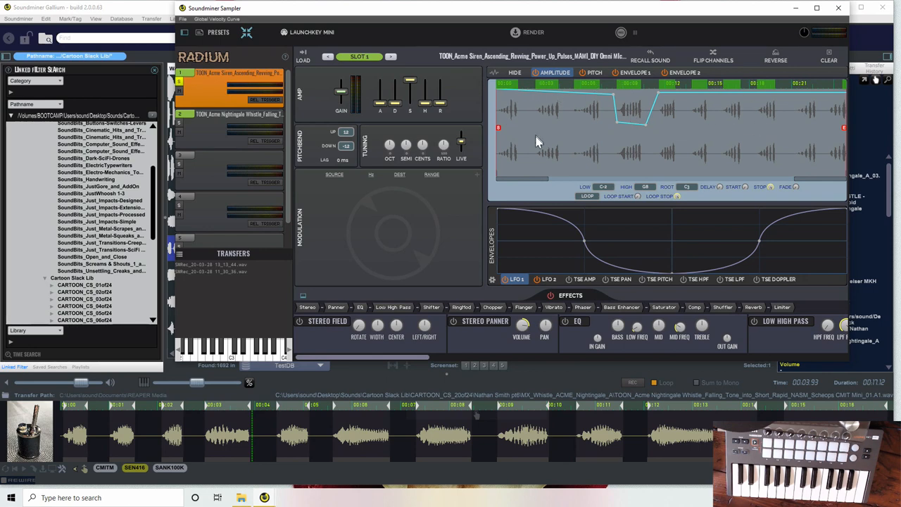
mouse_move(661, 127)
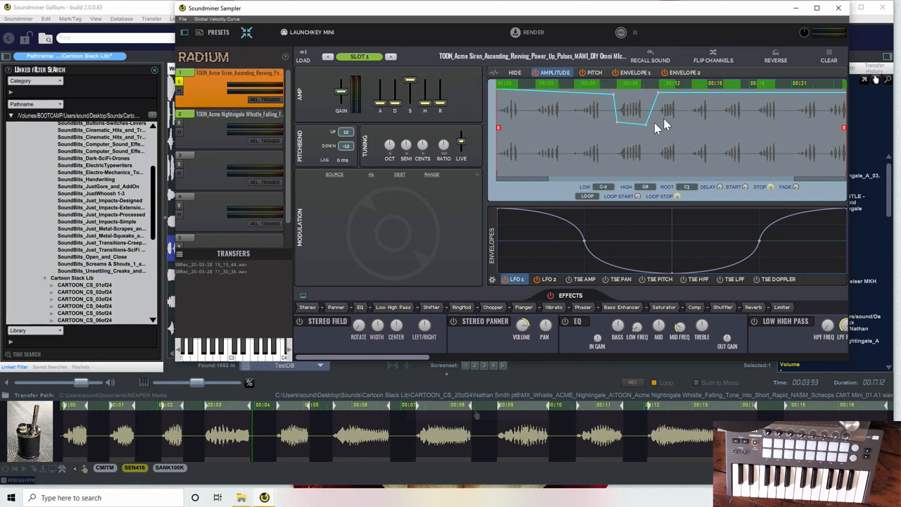
mouse_move(626, 98)
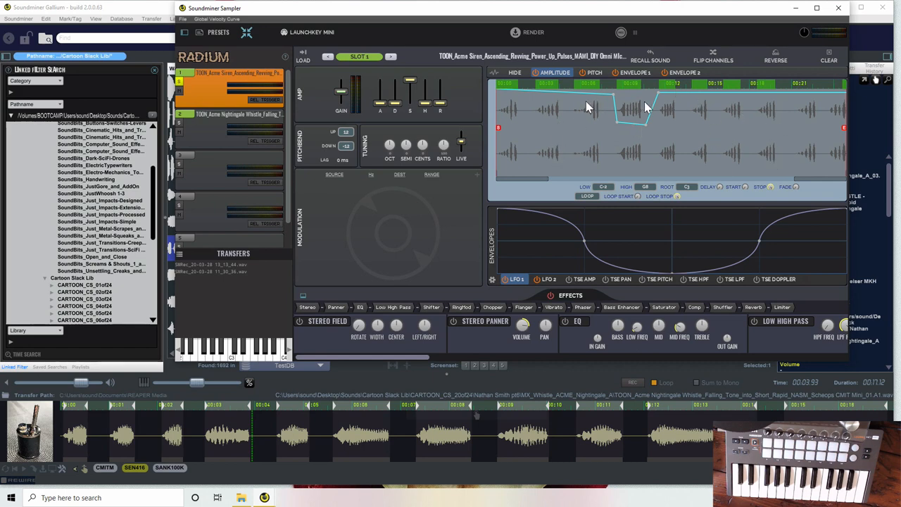
mouse_move(634, 119)
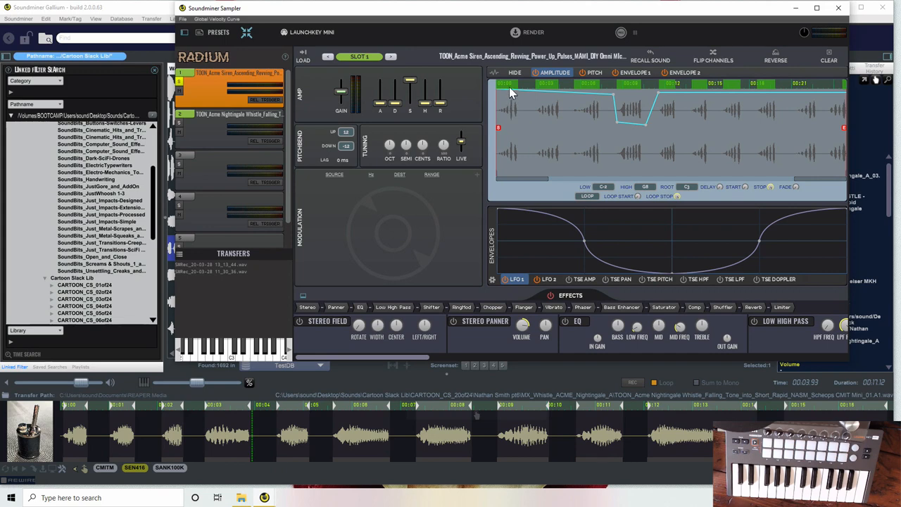
mouse_move(538, 93)
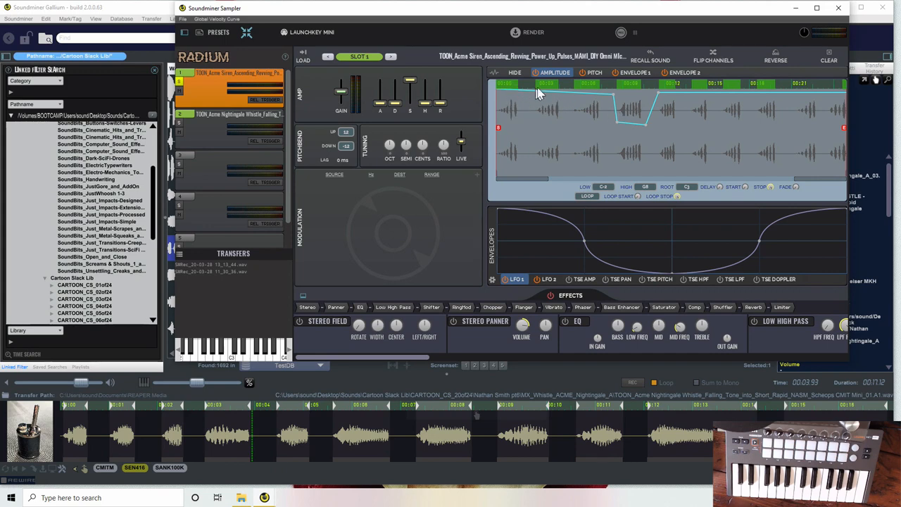
mouse_move(758, 92)
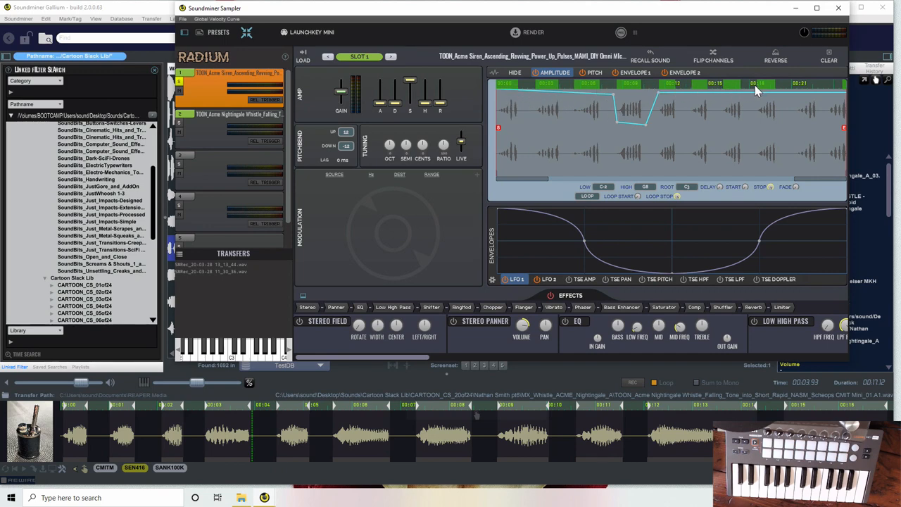
mouse_move(823, 129)
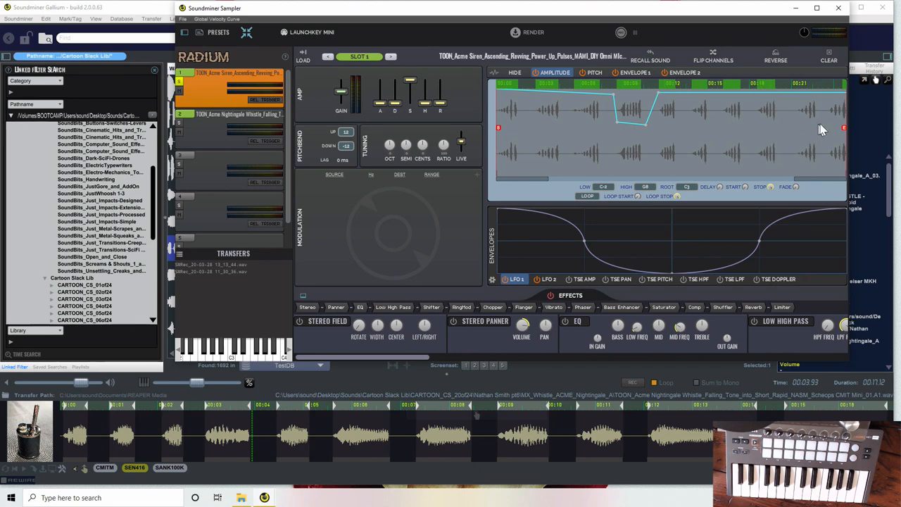
mouse_move(625, 116)
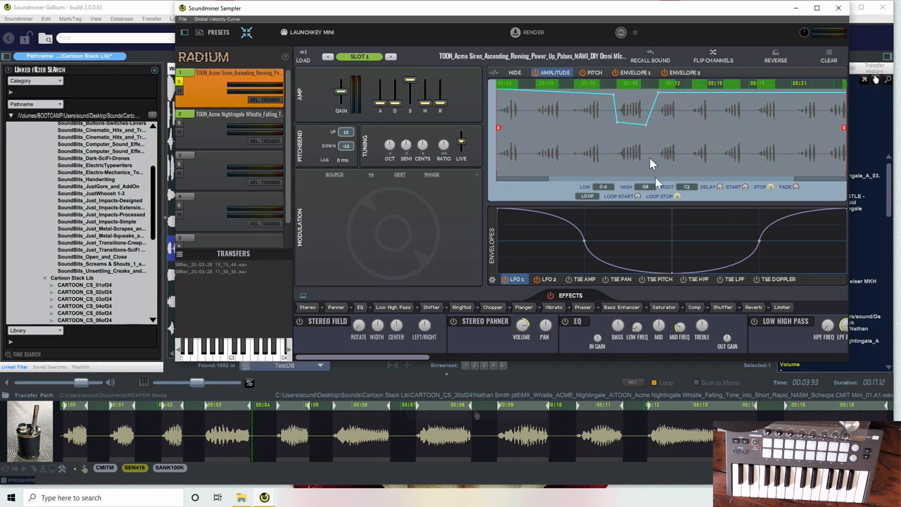
mouse_move(665, 281)
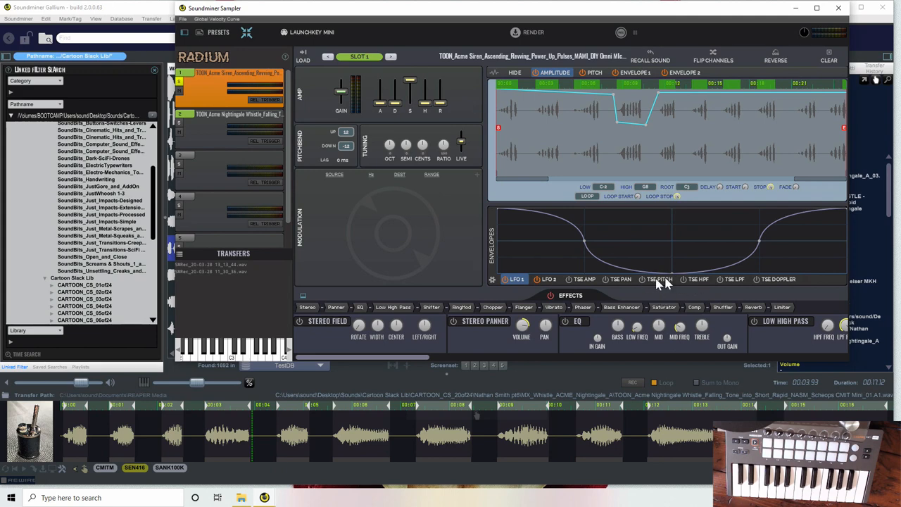
Step: Show the TIME AMP envelope so the siren's amplitude can be drawn to start loud and dip early
left_click(583, 279)
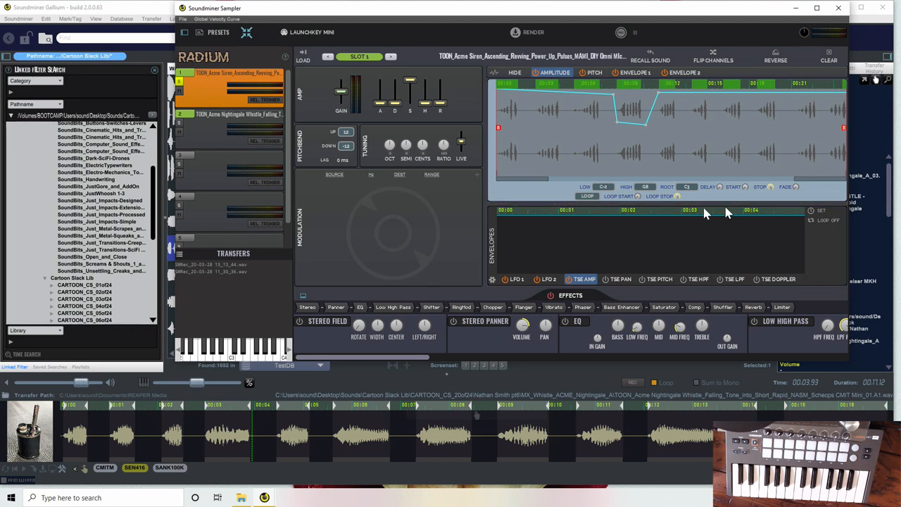
mouse_move(450, 220)
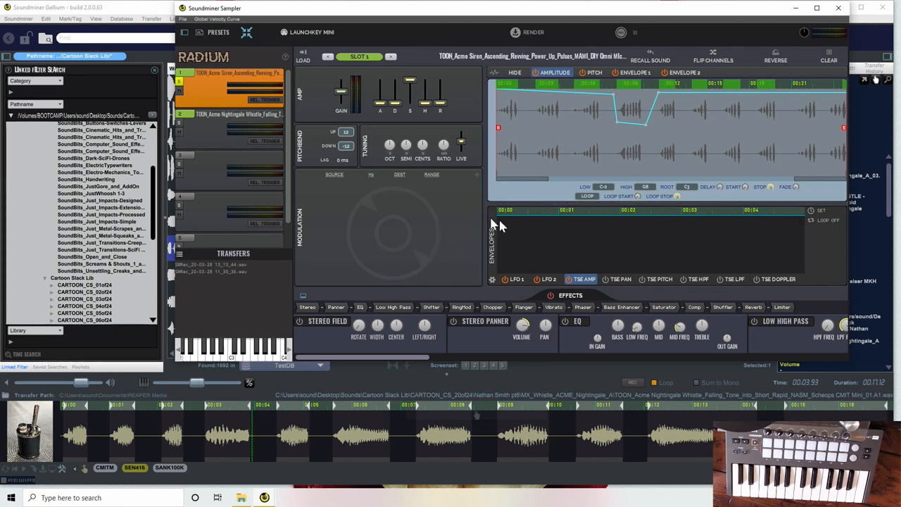
mouse_move(732, 223)
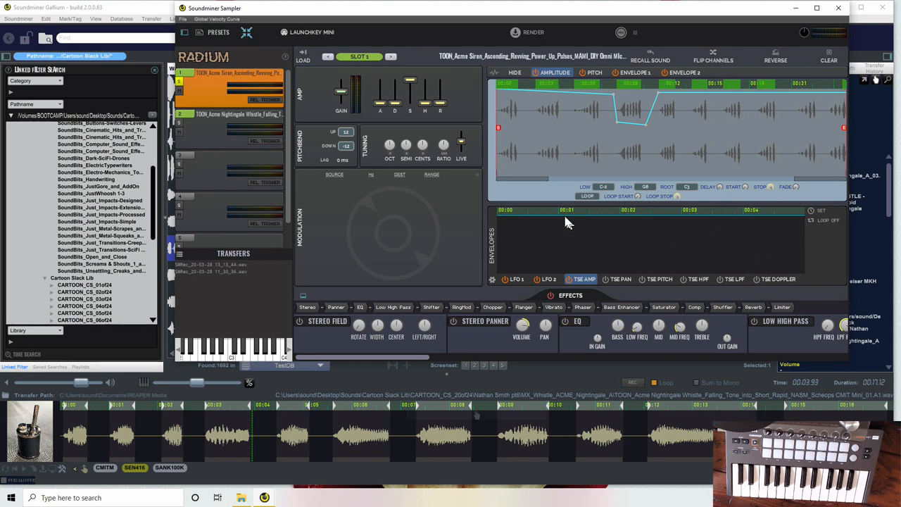
mouse_move(512, 218)
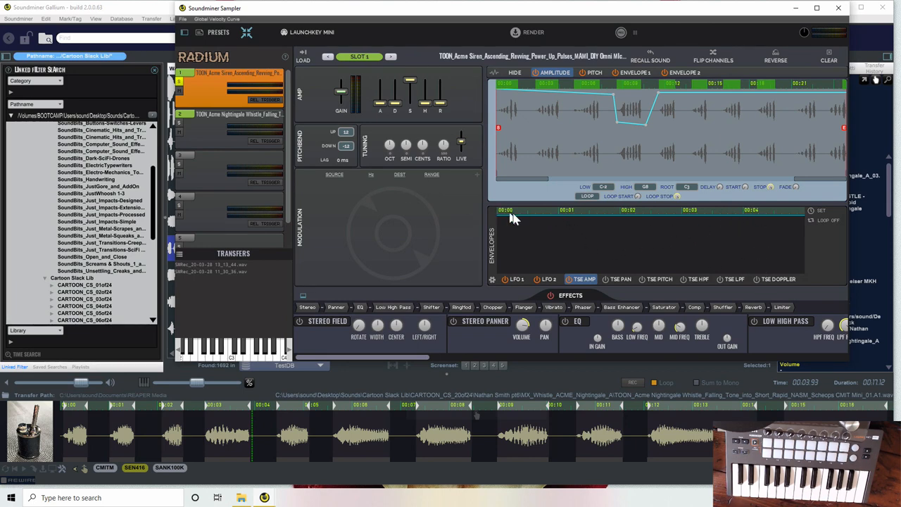
mouse_move(580, 239)
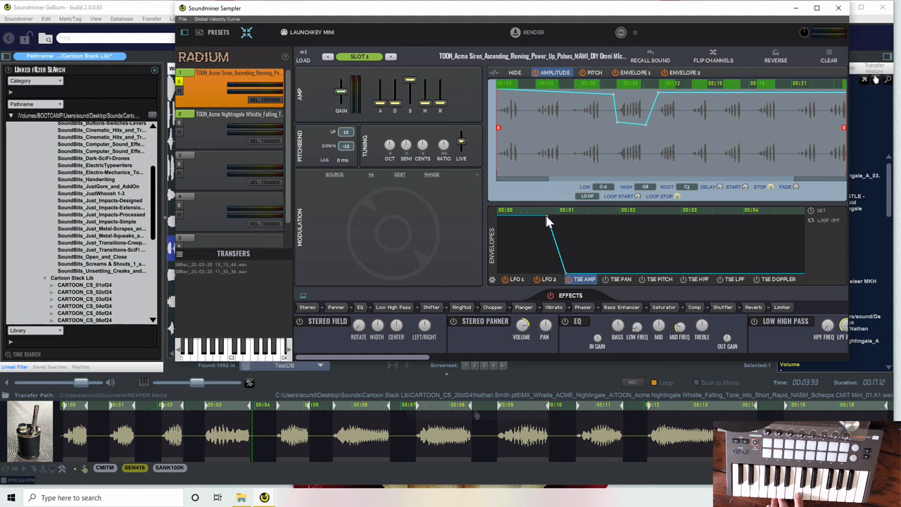
mouse_move(541, 234)
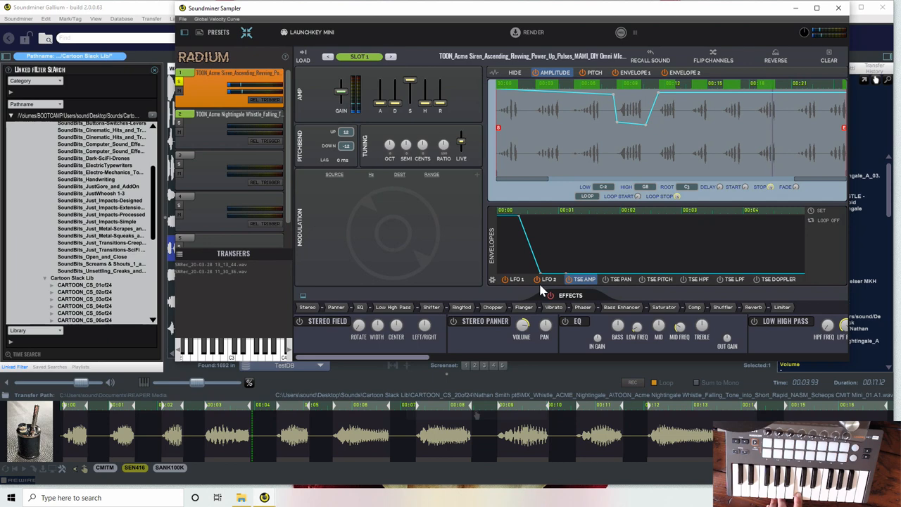
mouse_move(495, 135)
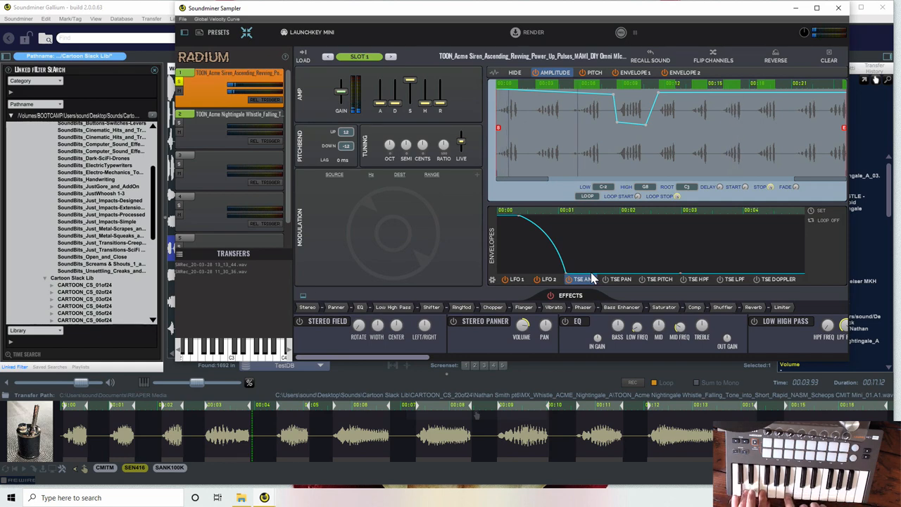
mouse_move(590, 271)
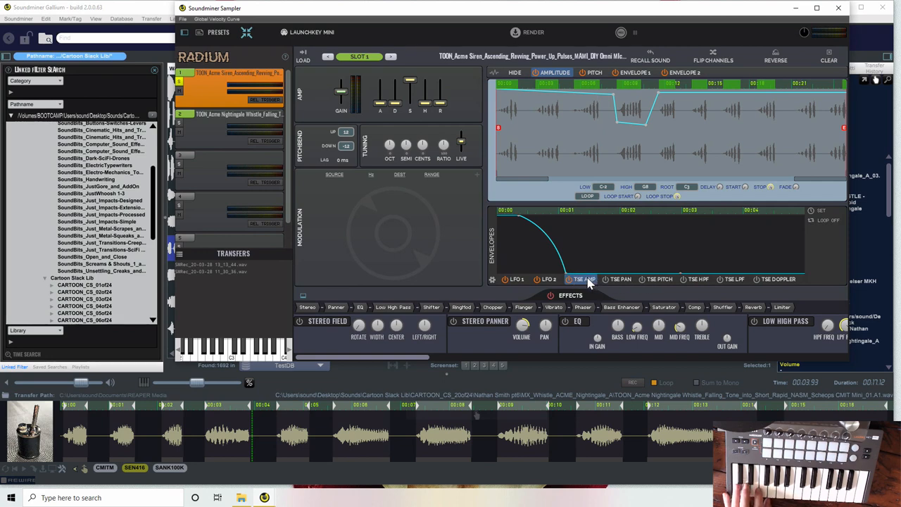
Step: Shape the siren's TIME PITCH envelope with a brief peak then a drop, shown over the sample regions
left_click(657, 279)
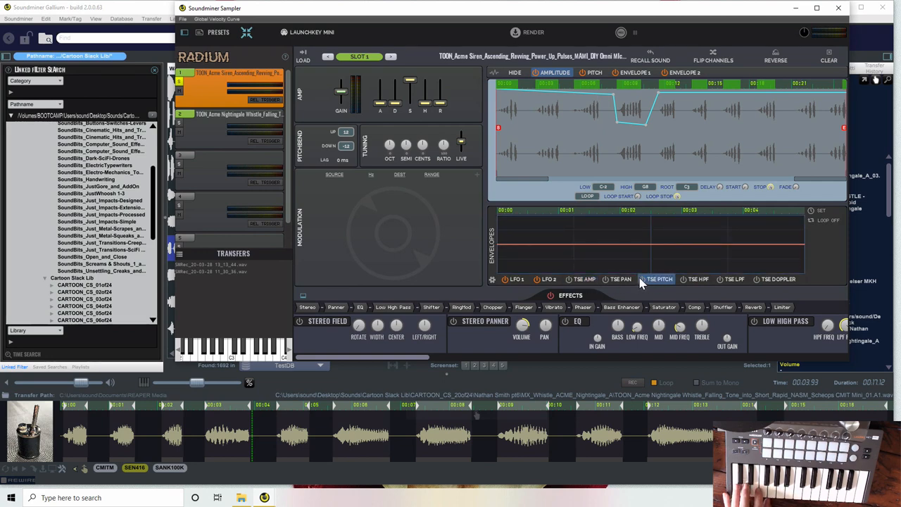
left_click(659, 279)
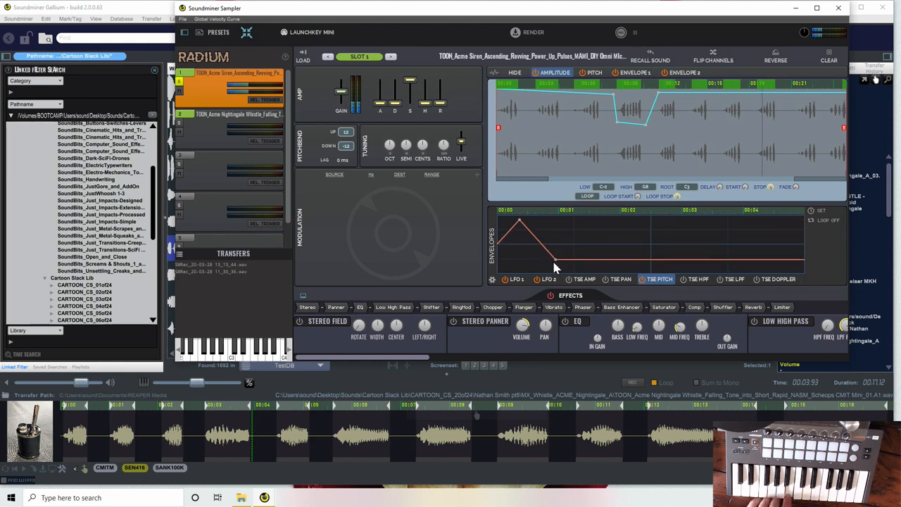
mouse_move(606, 267)
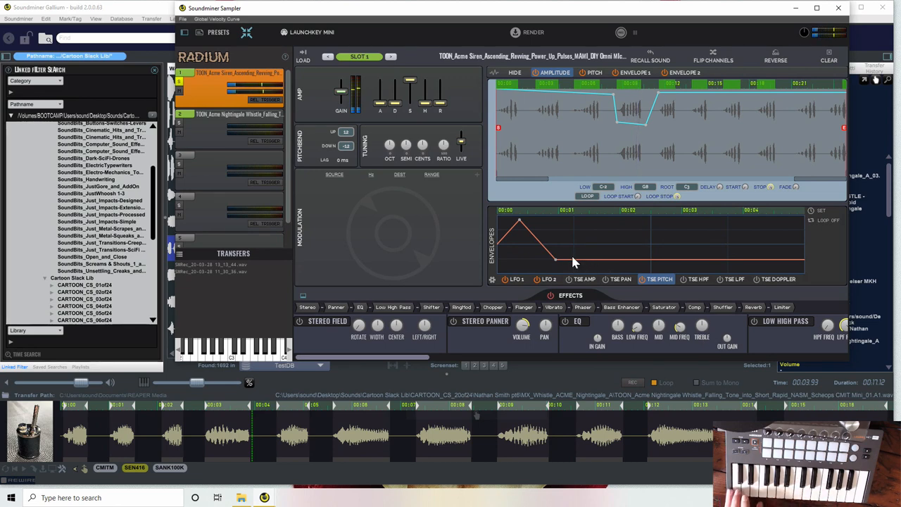
left_click(594, 73)
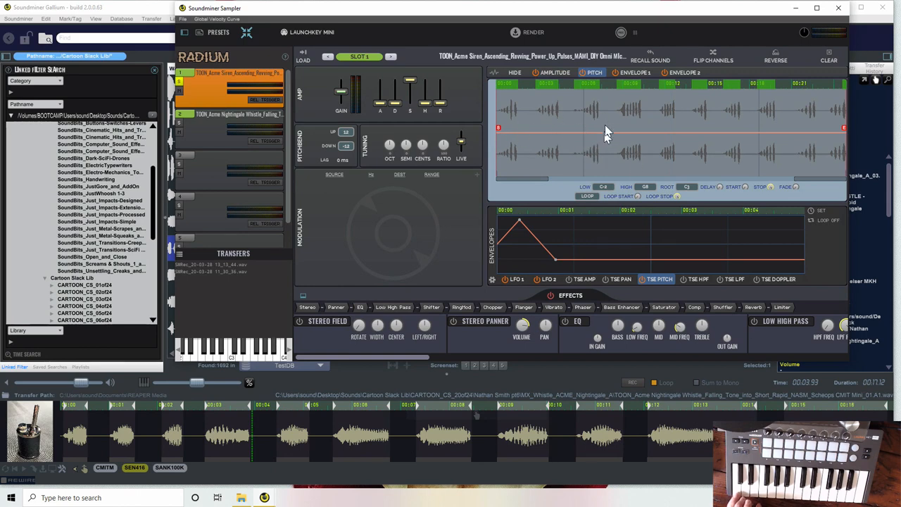
mouse_move(518, 279)
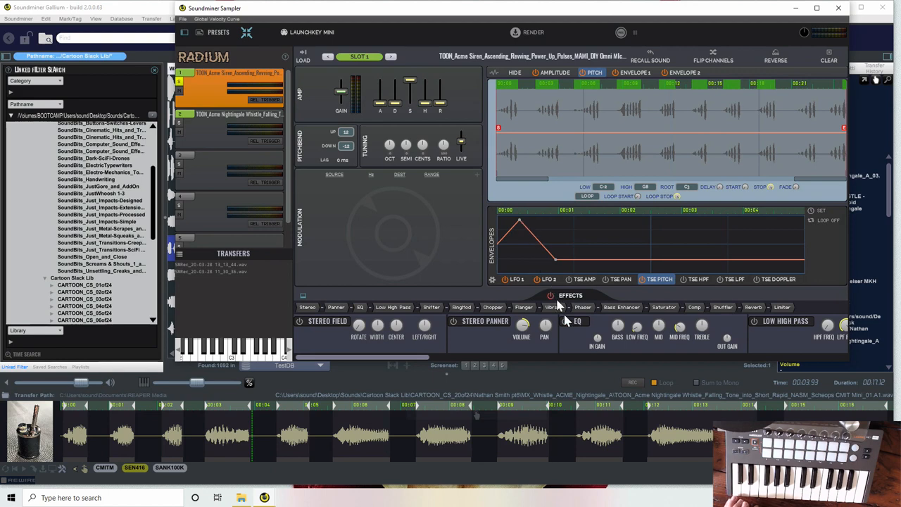
mouse_move(521, 228)
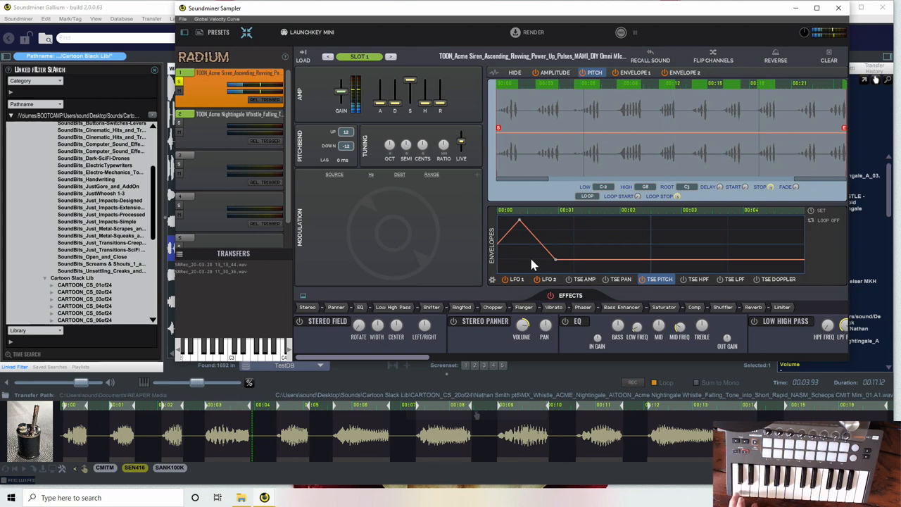
mouse_move(522, 259)
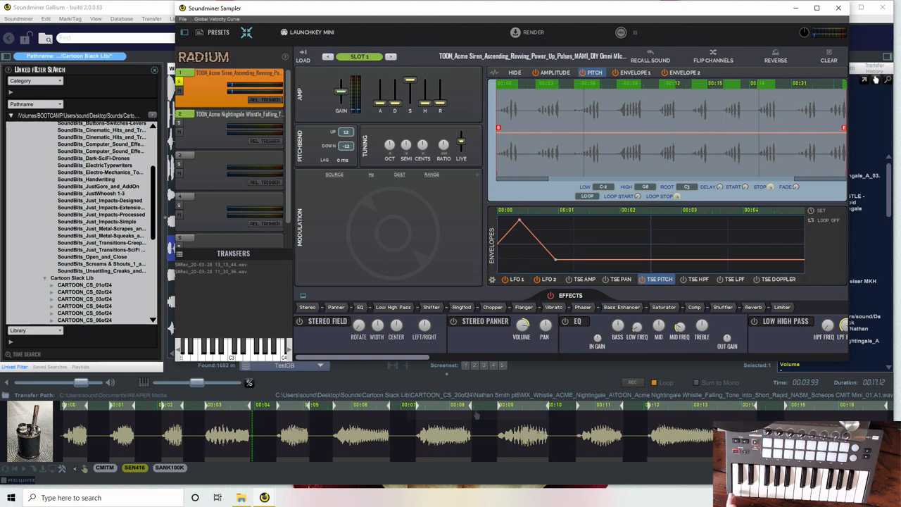
mouse_move(519, 225)
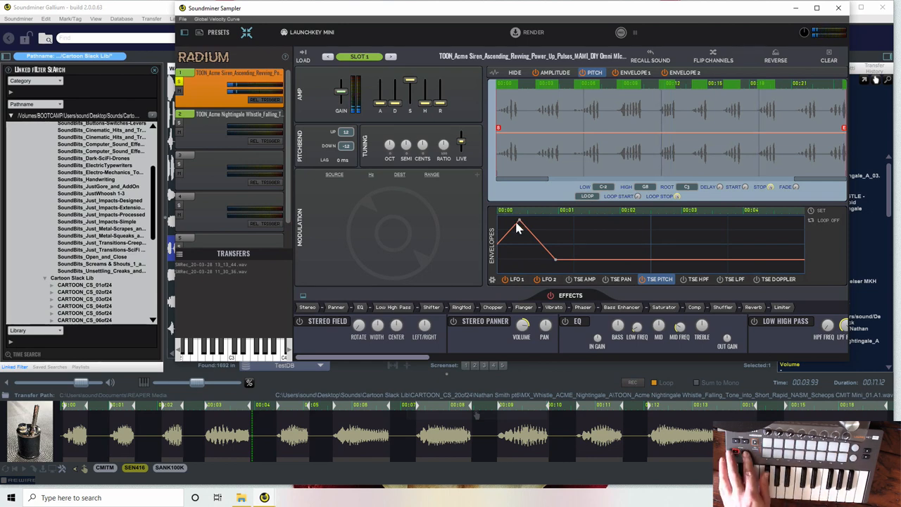
mouse_move(584, 332)
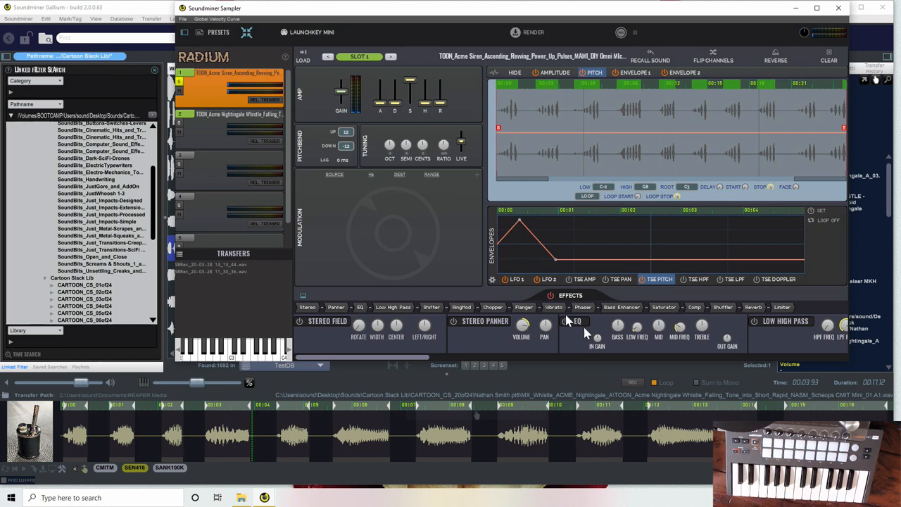
mouse_move(598, 338)
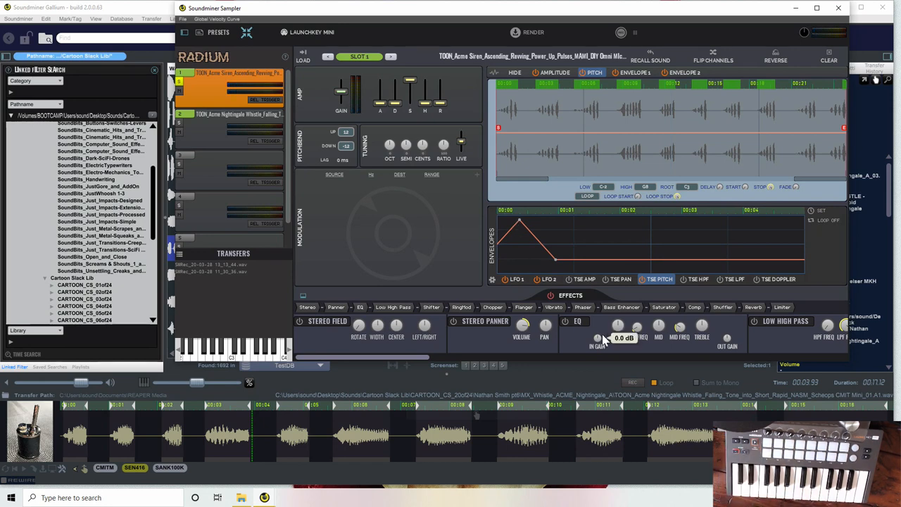